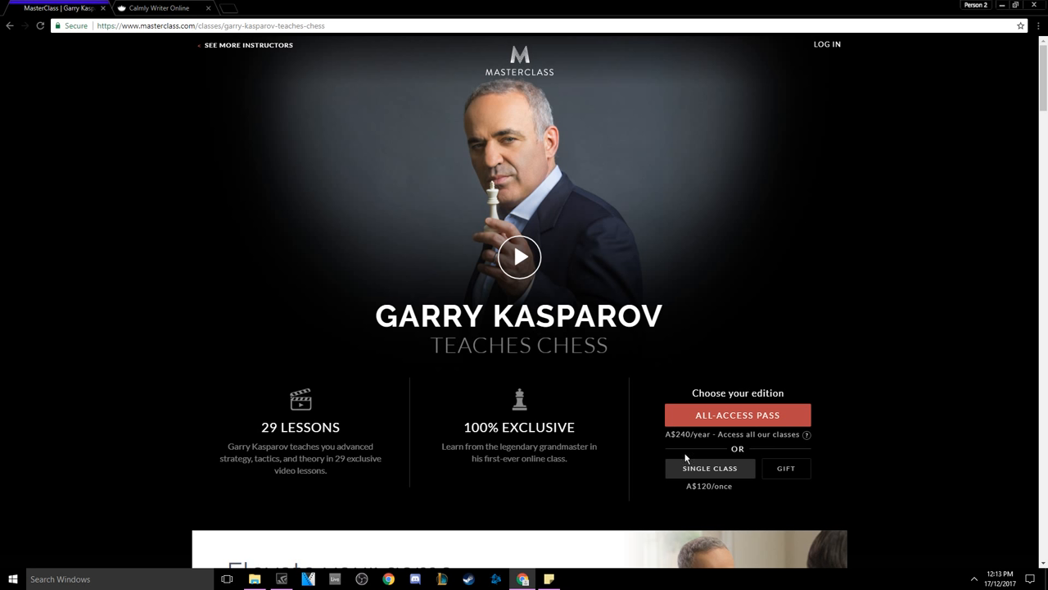
pyautogui.moveTo(1042, 50)
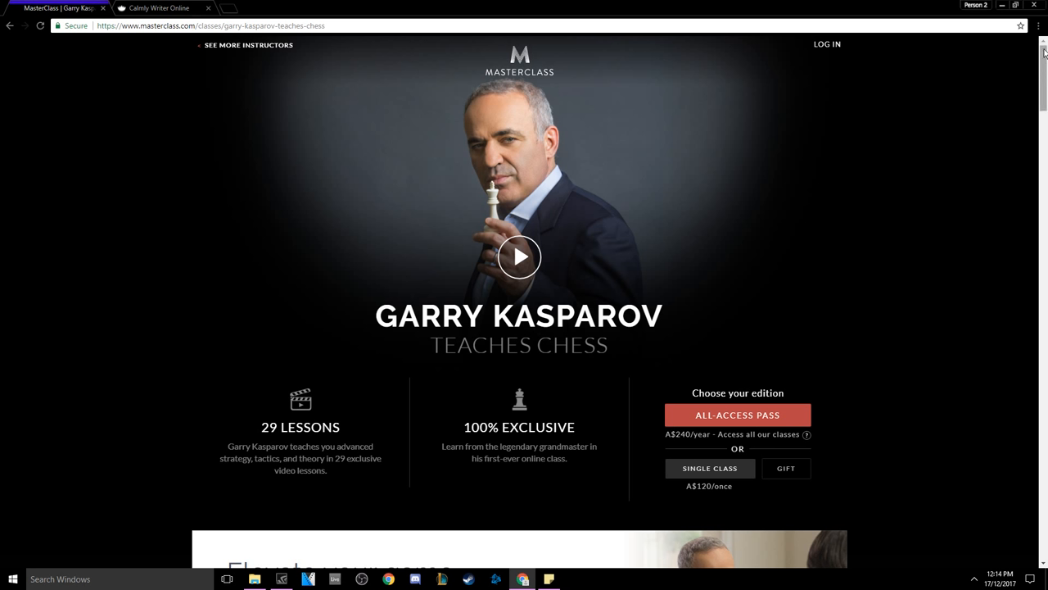
# Step: Scroll down the lesson plan to lesson 28, then back up toward 'Elevate your game'
pyautogui.scroll(-3)
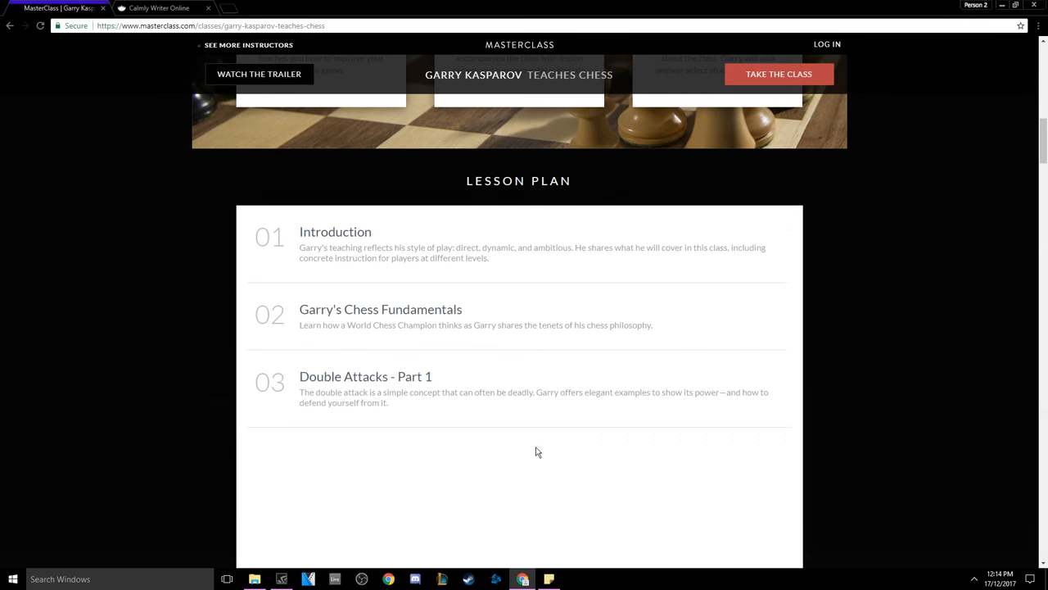
pyautogui.scroll(-3)
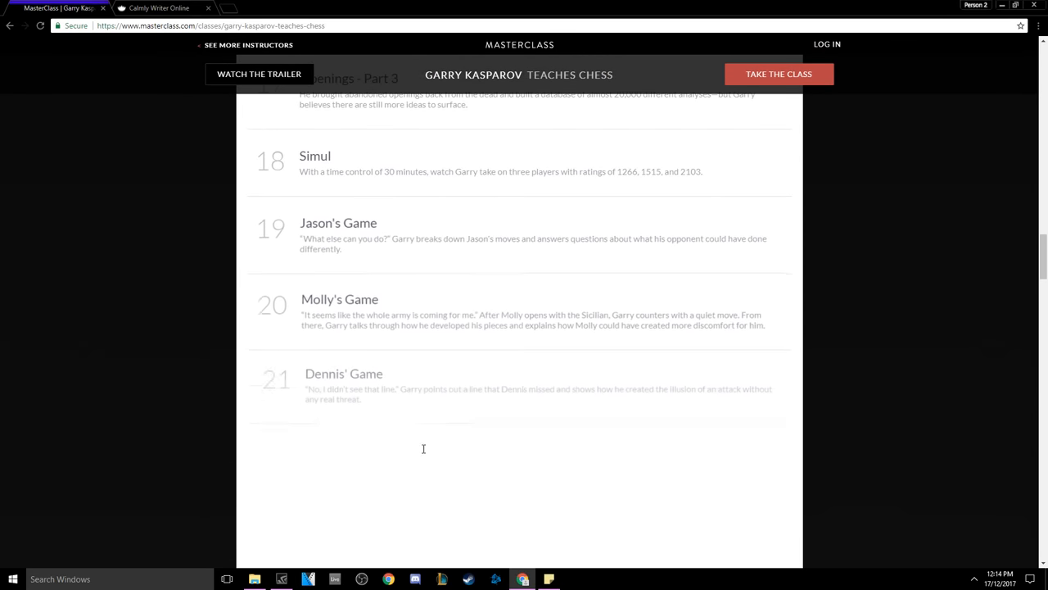
pyautogui.scroll(-3)
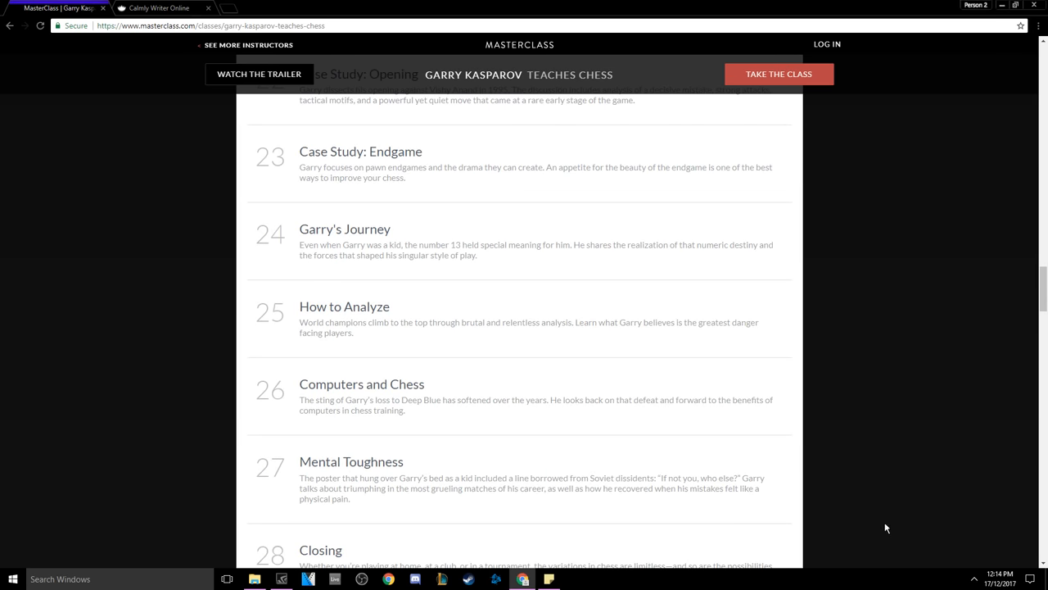
pyautogui.moveTo(856, 408)
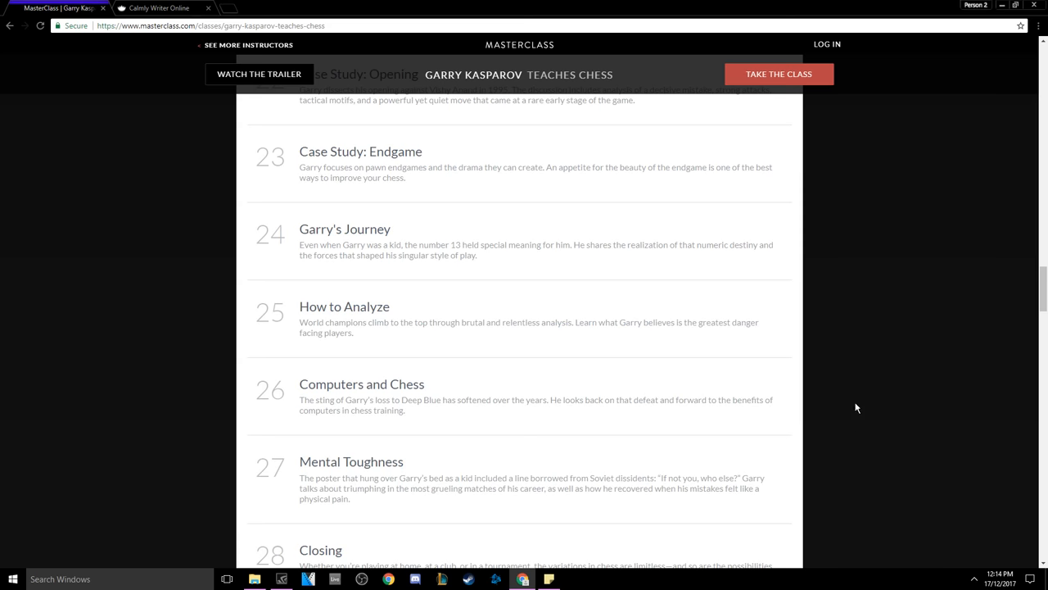
pyautogui.scroll(3)
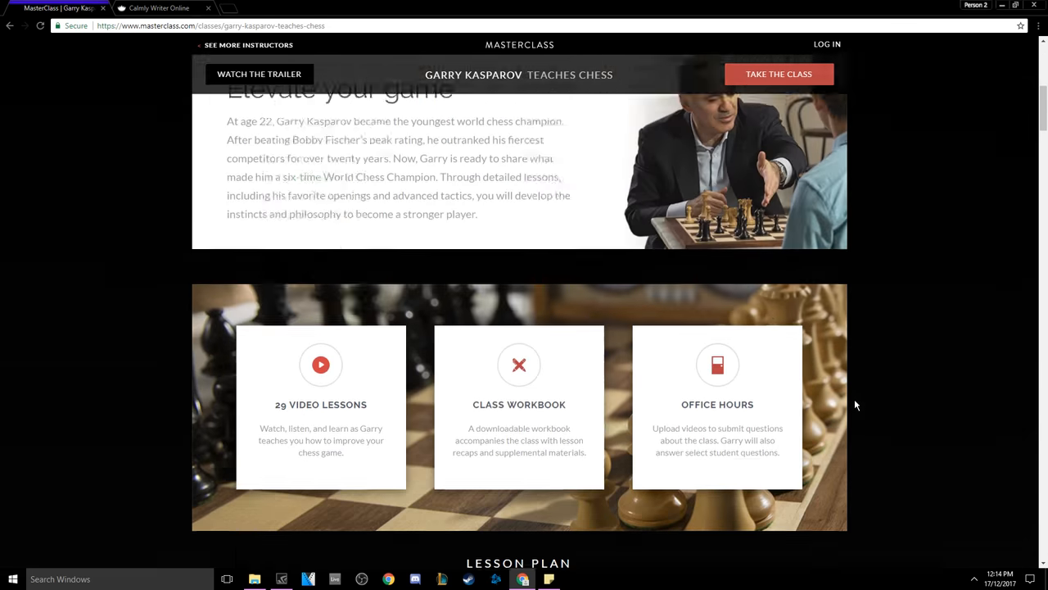
# Step: Scroll up to the hero section with All-Access Pass and Single Class prices
pyautogui.scroll(3)
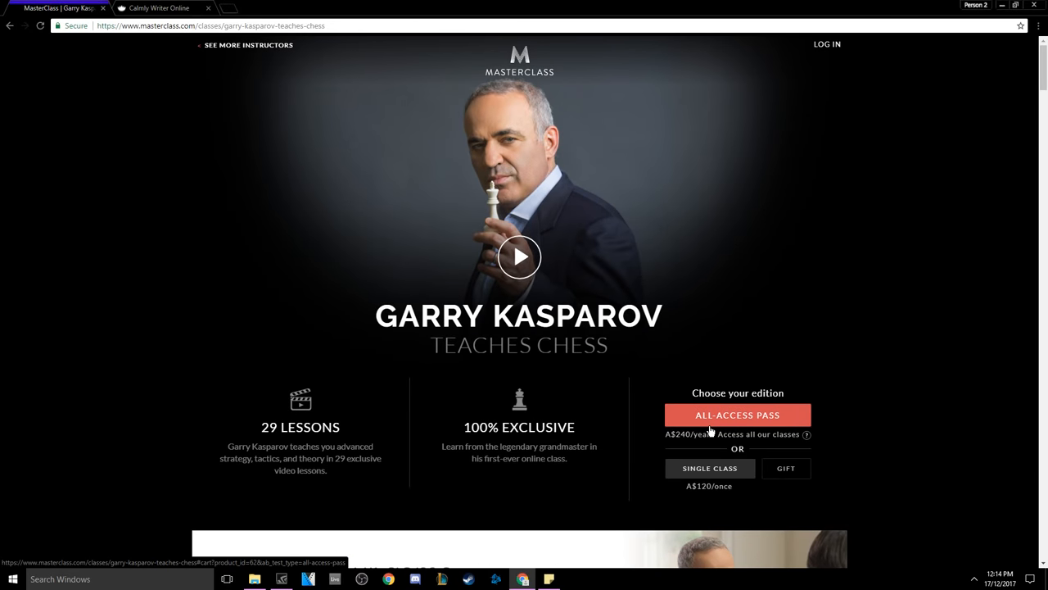
pyautogui.moveTo(724, 357)
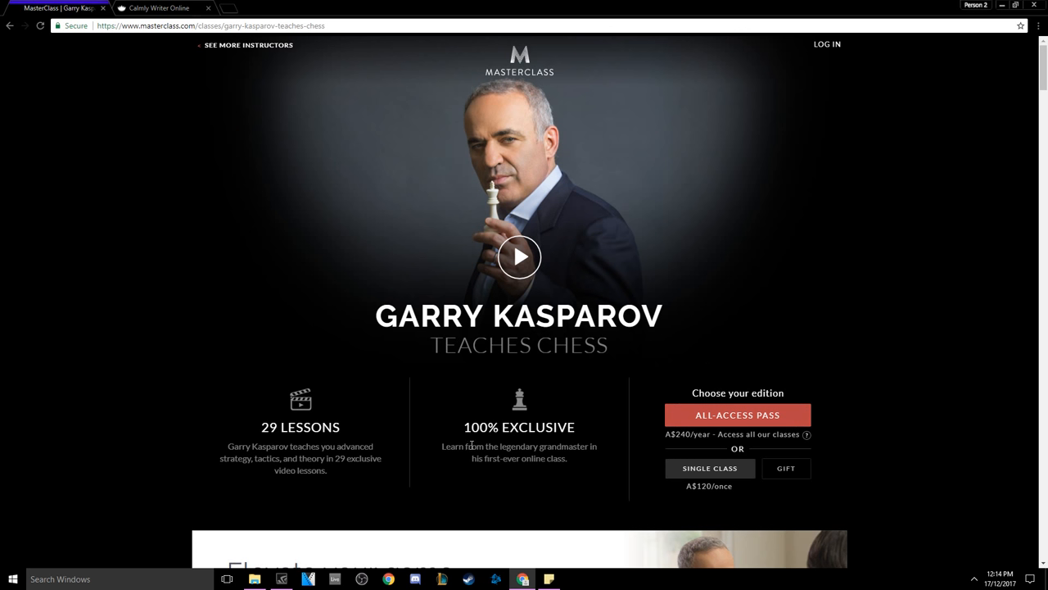
pyautogui.moveTo(351, 432)
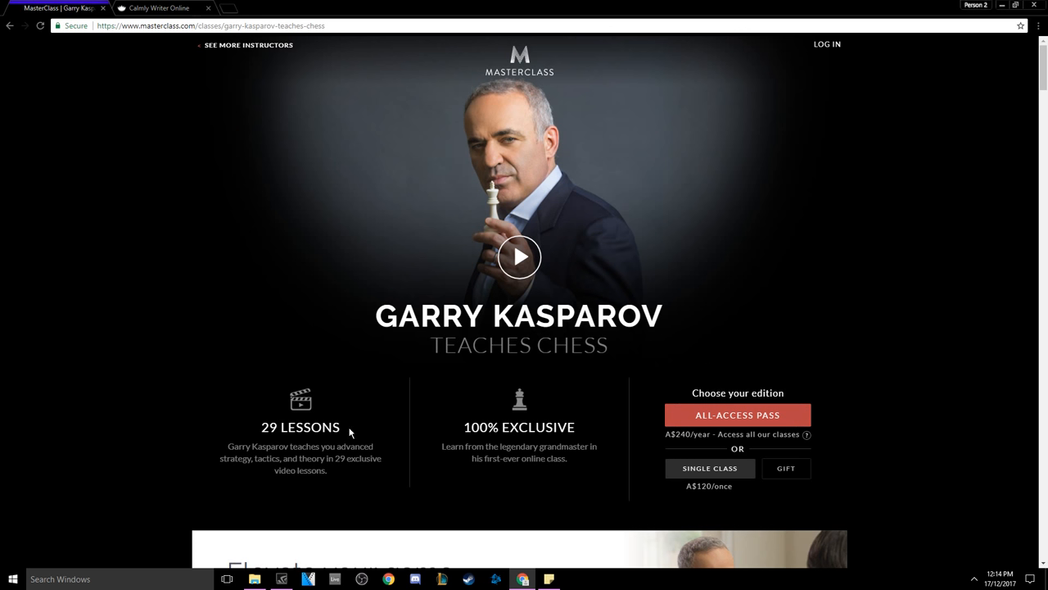
pyautogui.moveTo(485, 416)
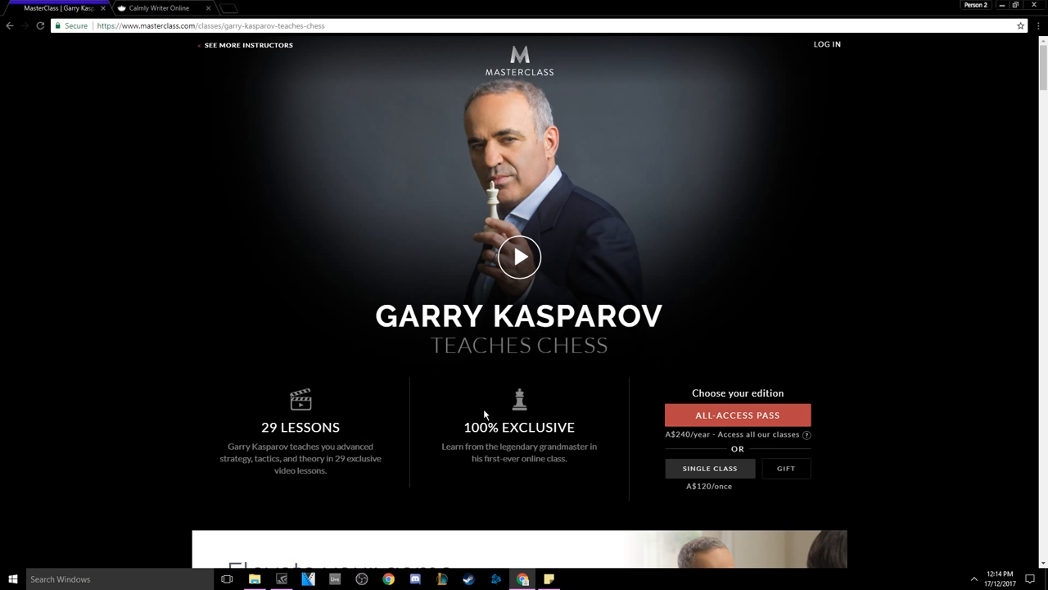
pyautogui.moveTo(219, 459)
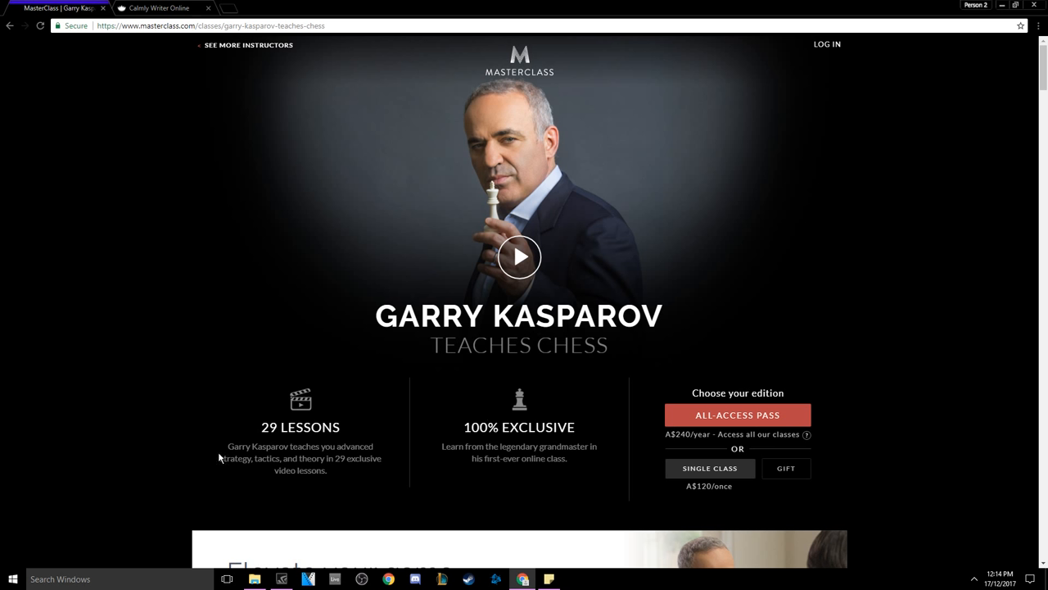
pyautogui.moveTo(233, 443)
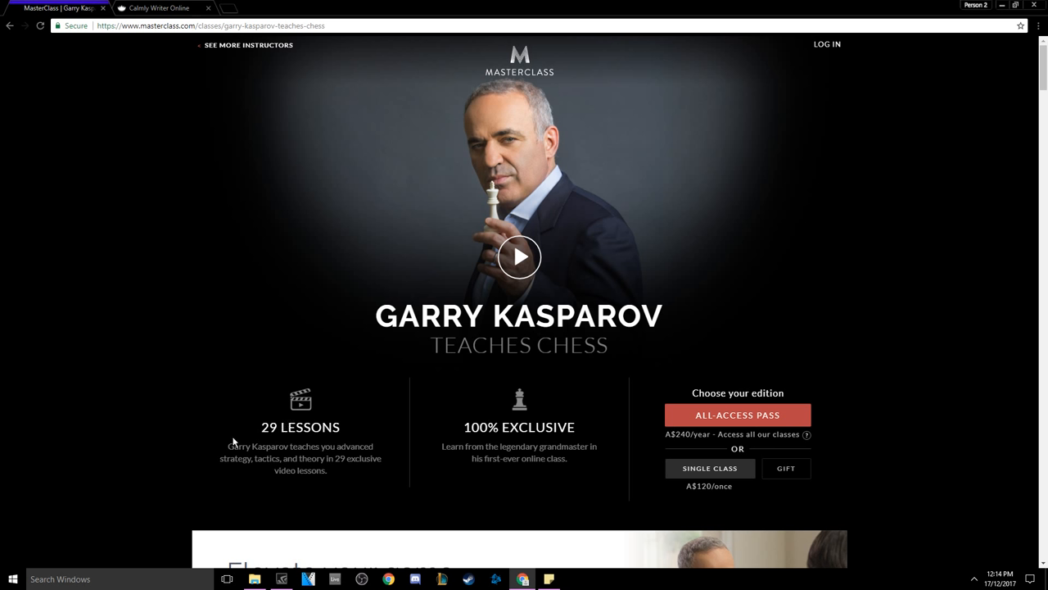
pyautogui.moveTo(357, 478)
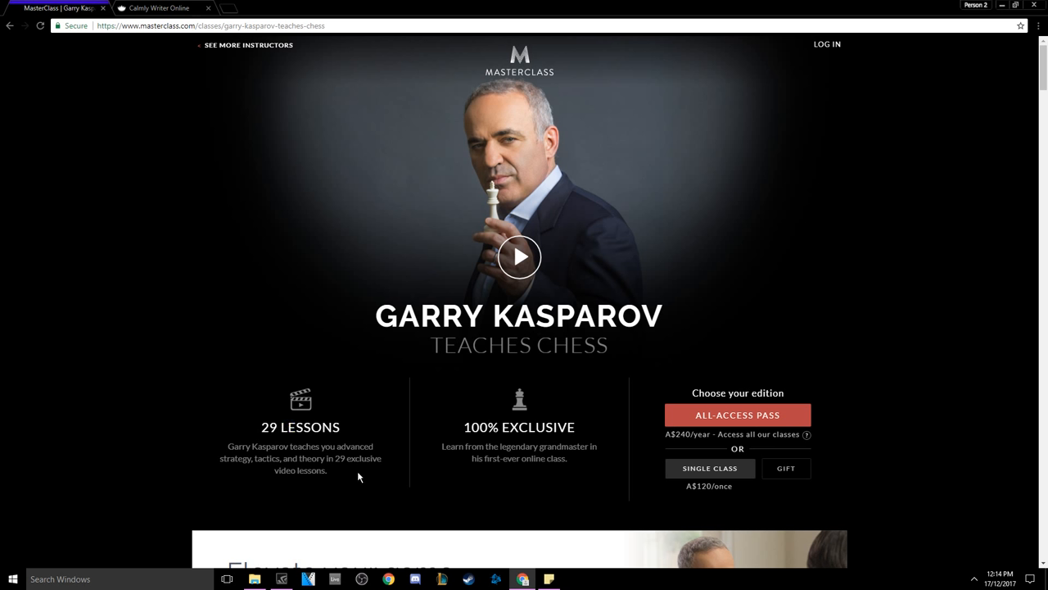
pyautogui.moveTo(563, 455)
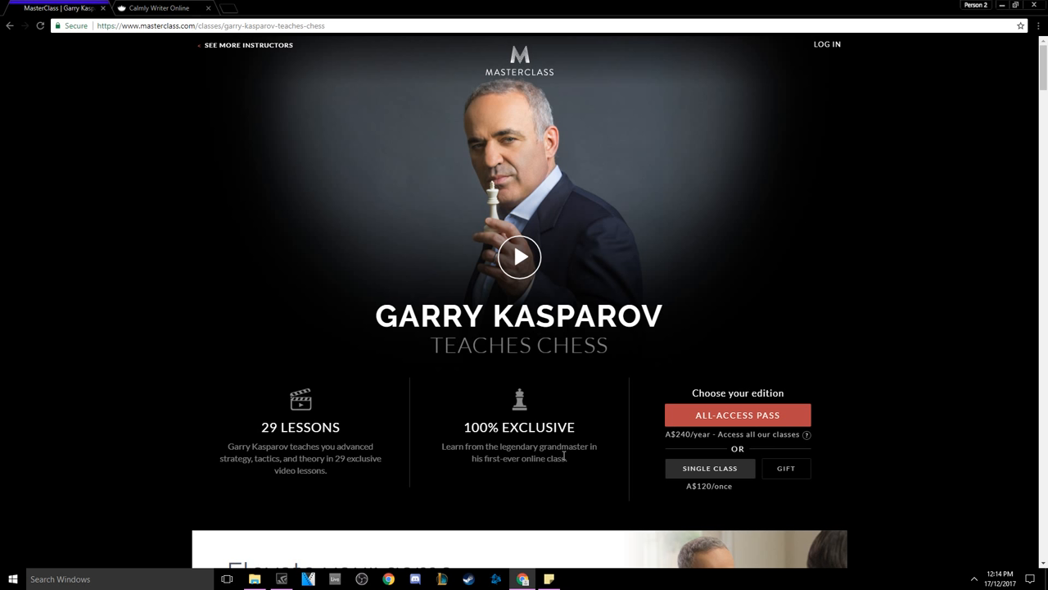
pyautogui.moveTo(547, 338)
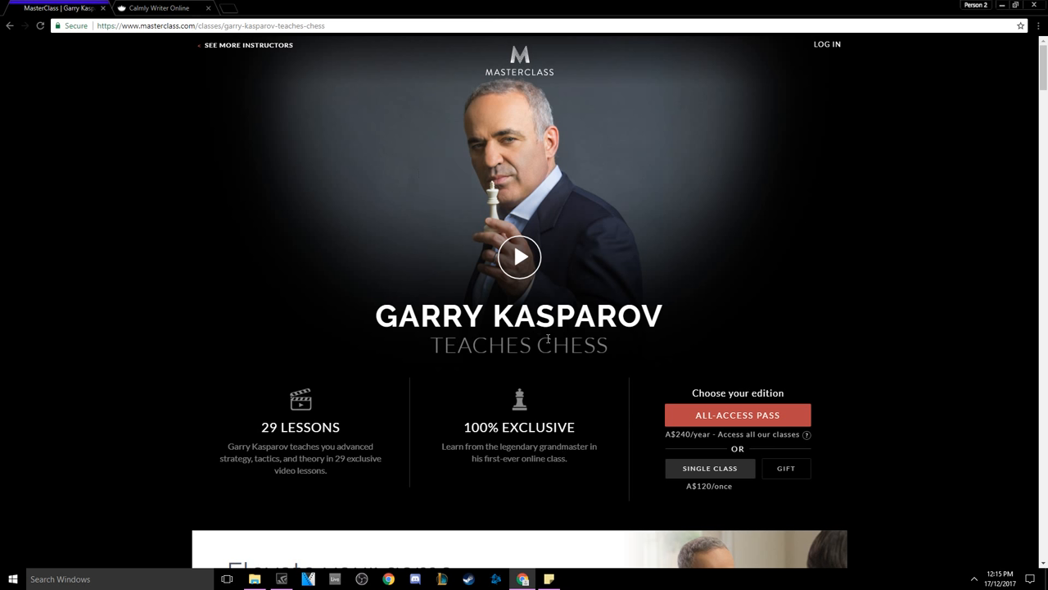
pyautogui.moveTo(547, 337)
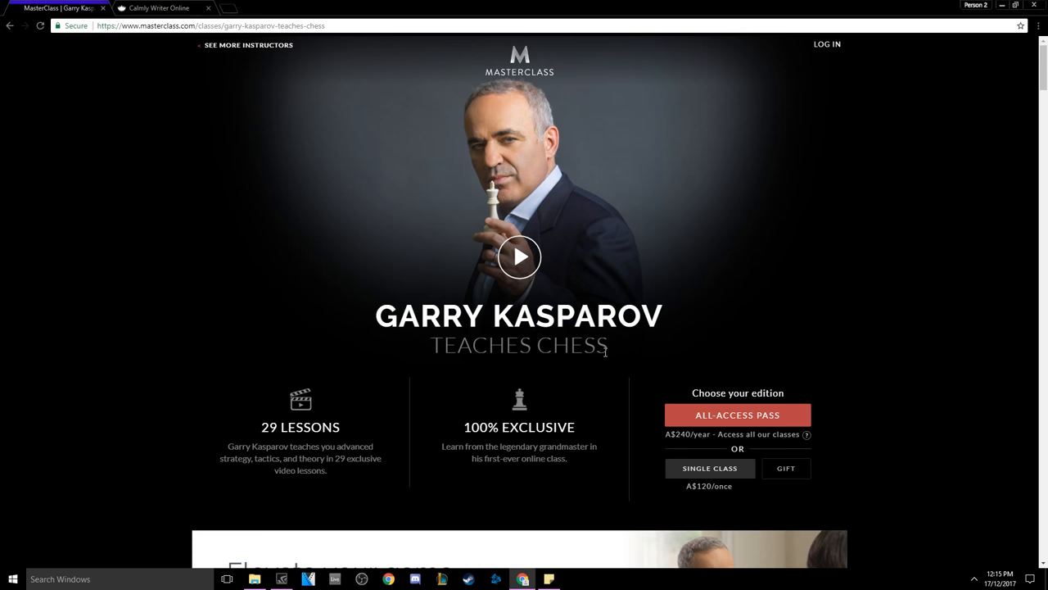
# Step: Scroll past 'Elevate your game' to the video lessons, workbook and office hours cards
pyautogui.scroll(-3)
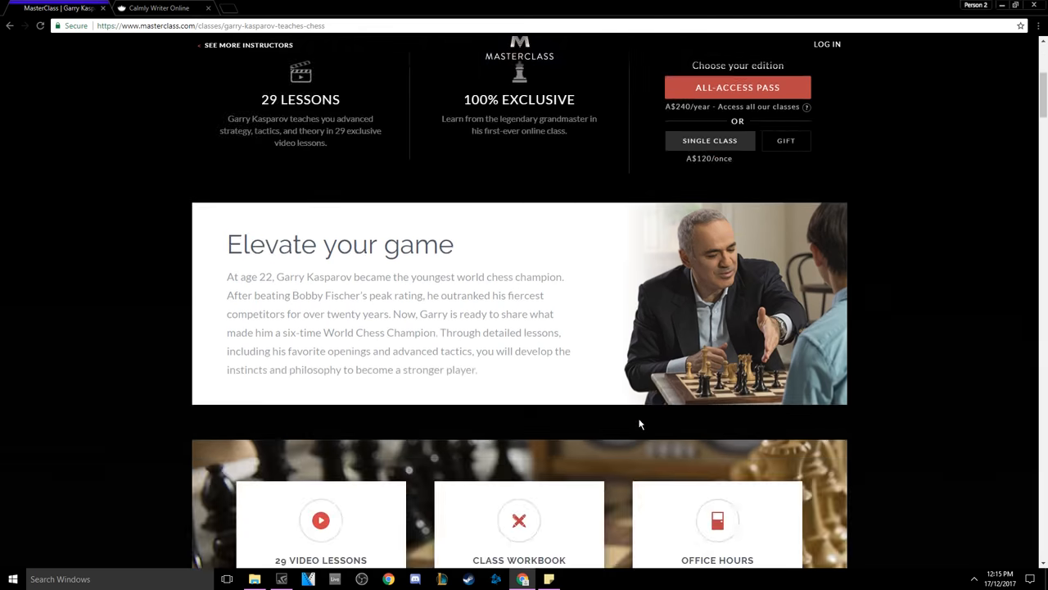
pyautogui.scroll(-3)
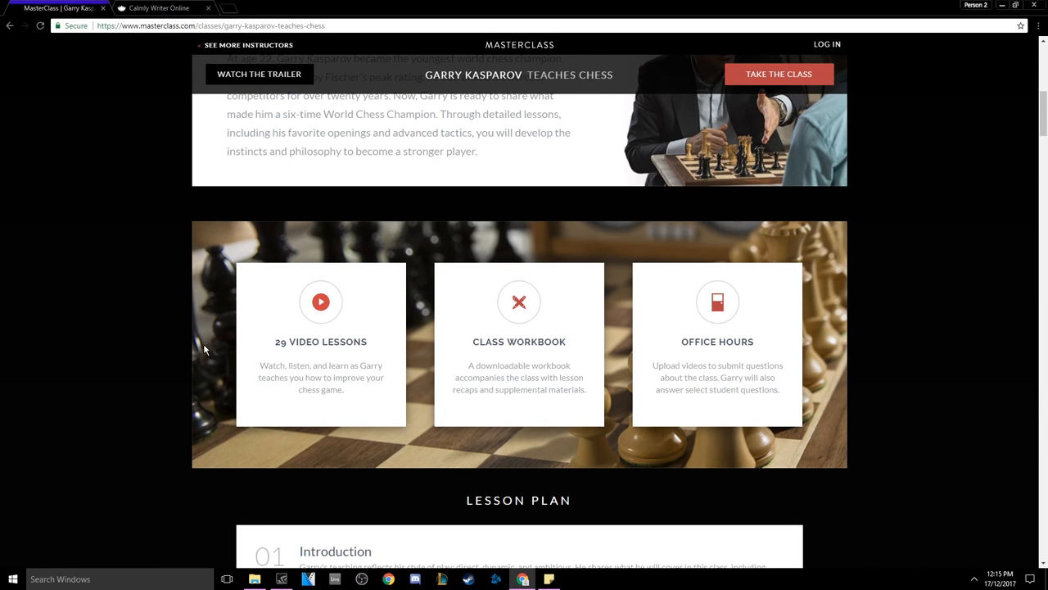
pyautogui.moveTo(547, 380)
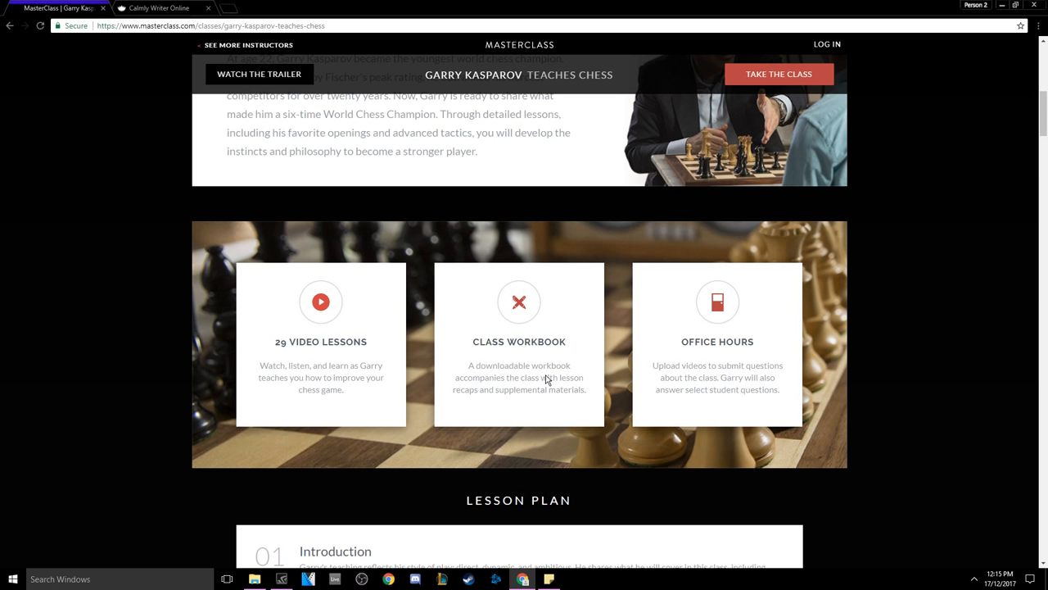
pyautogui.moveTo(719, 354)
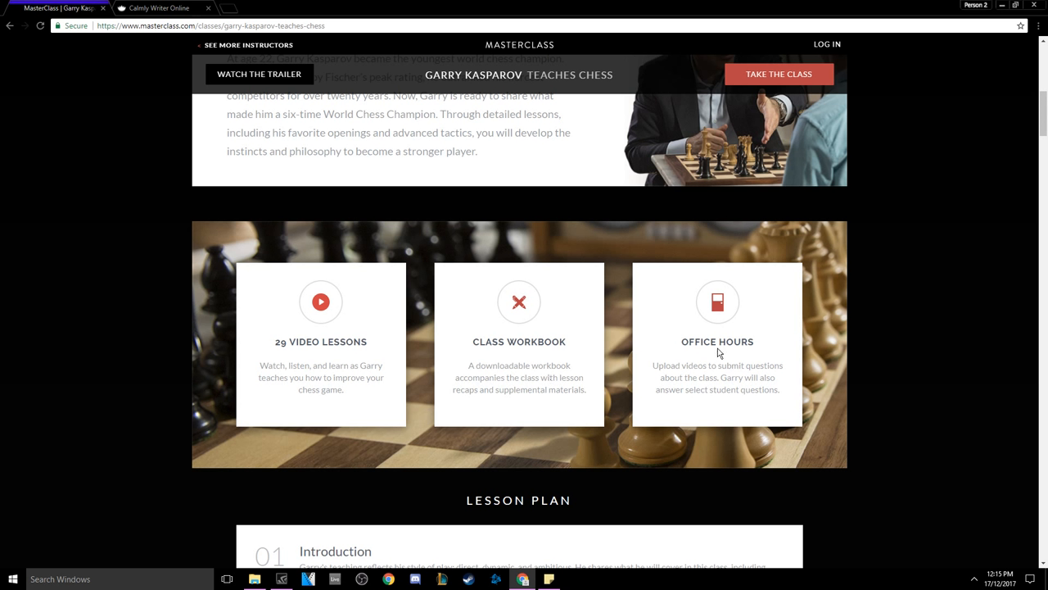
pyautogui.moveTo(701, 375)
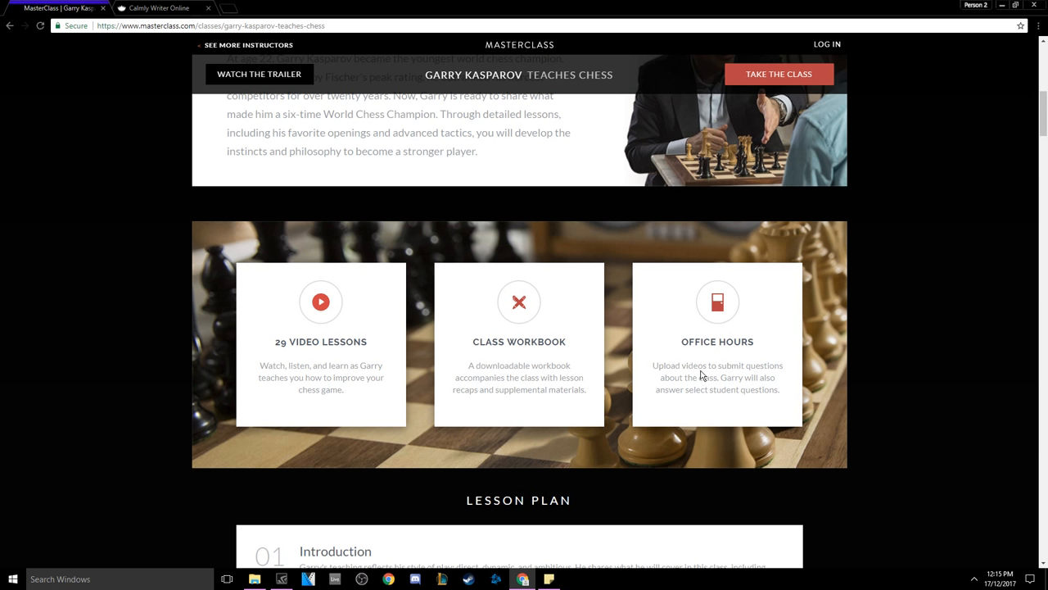
pyautogui.scroll(-3)
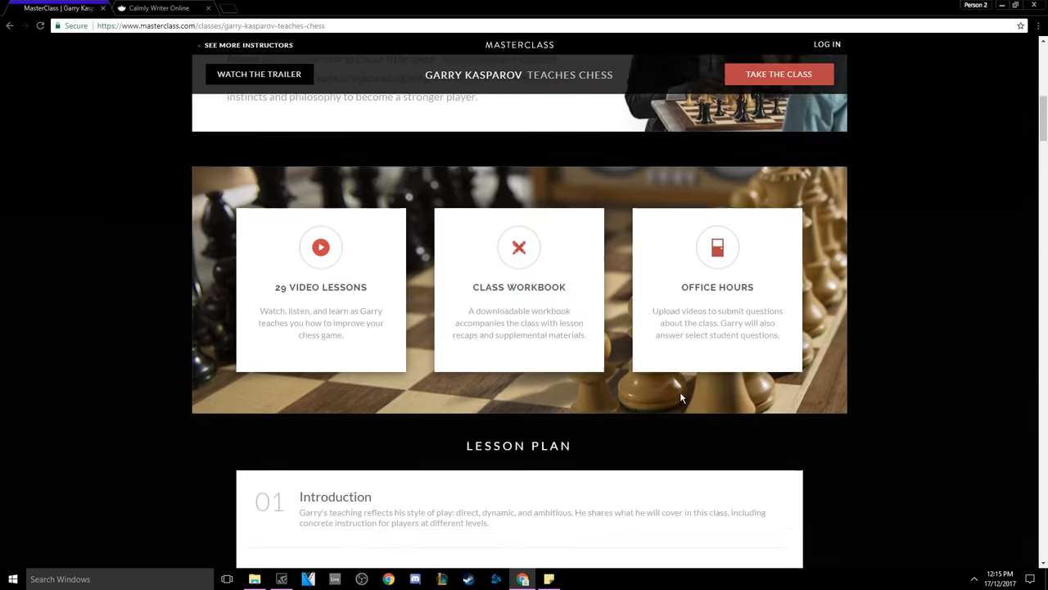
# Step: Scroll to the Lesson Plan's first lessons, Introduction through Discovered Attacks, highlighting text while reading
pyautogui.scroll(-3)
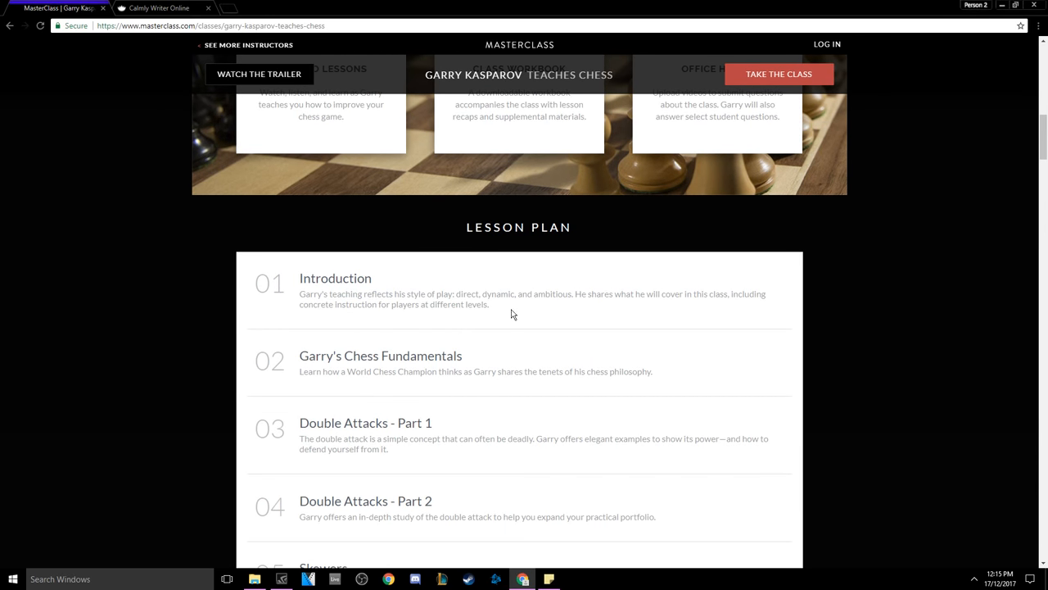
pyautogui.scroll(-3)
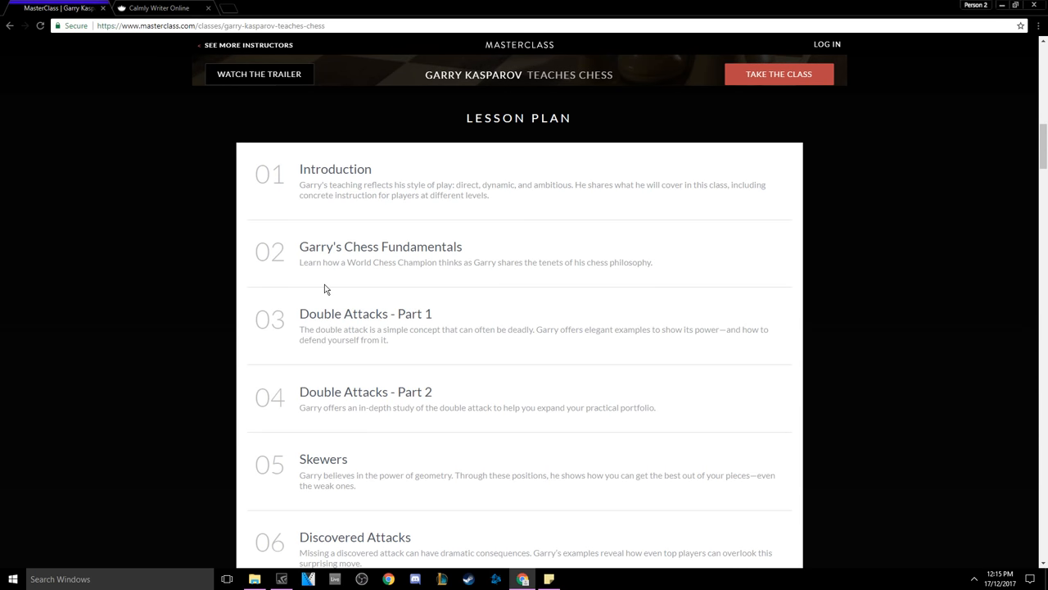
pyautogui.moveTo(363, 236)
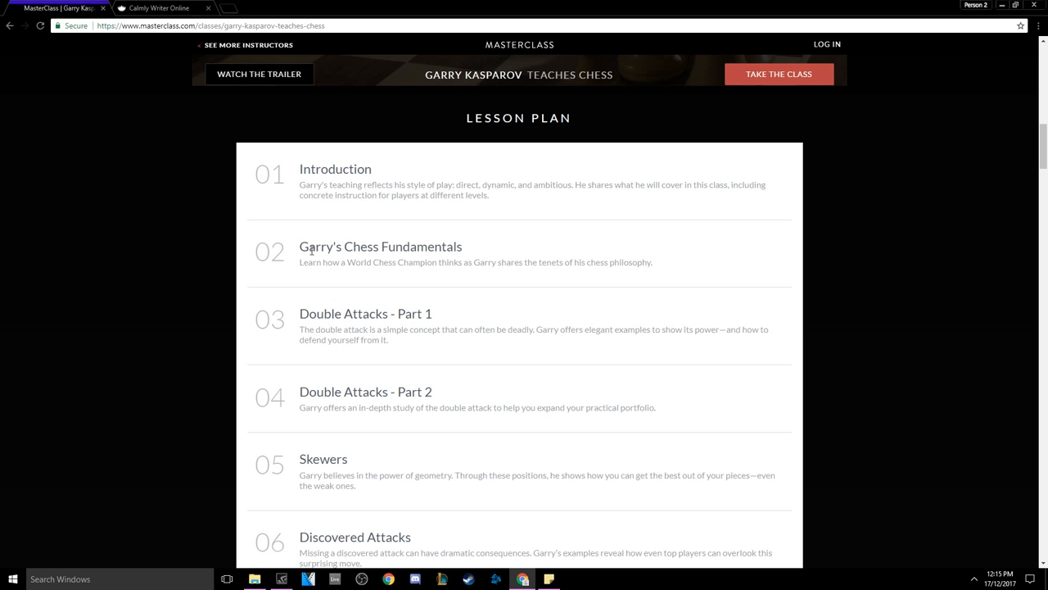
pyautogui.moveTo(478, 213)
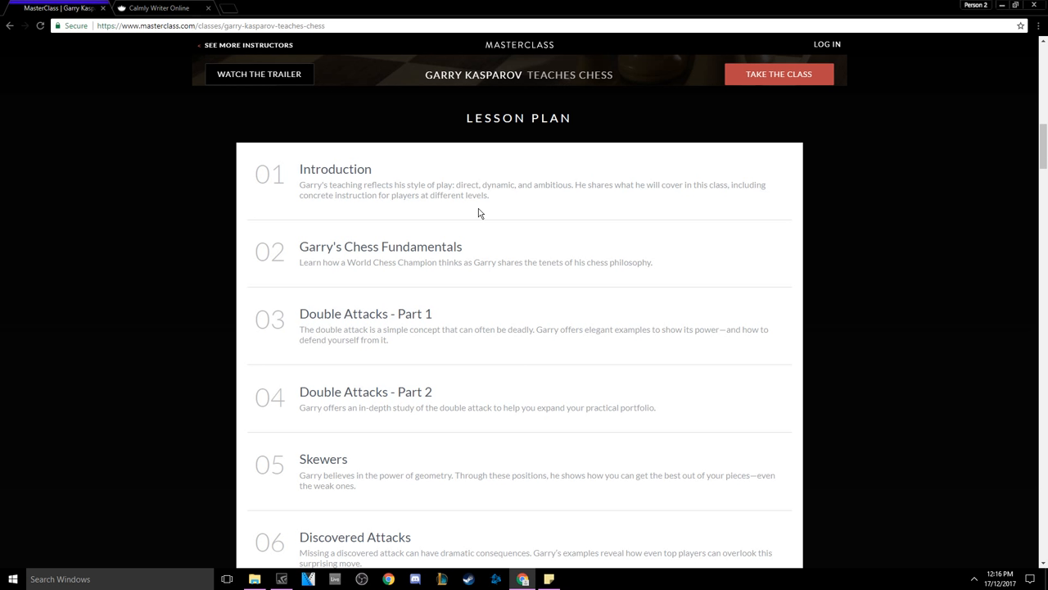
pyautogui.moveTo(505, 201)
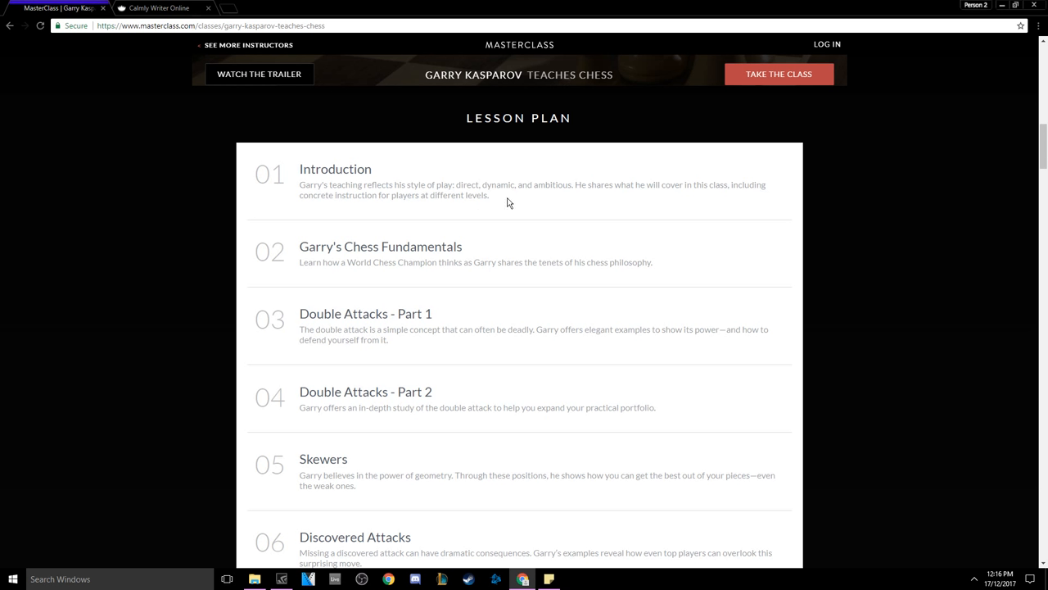
pyautogui.moveTo(305, 246)
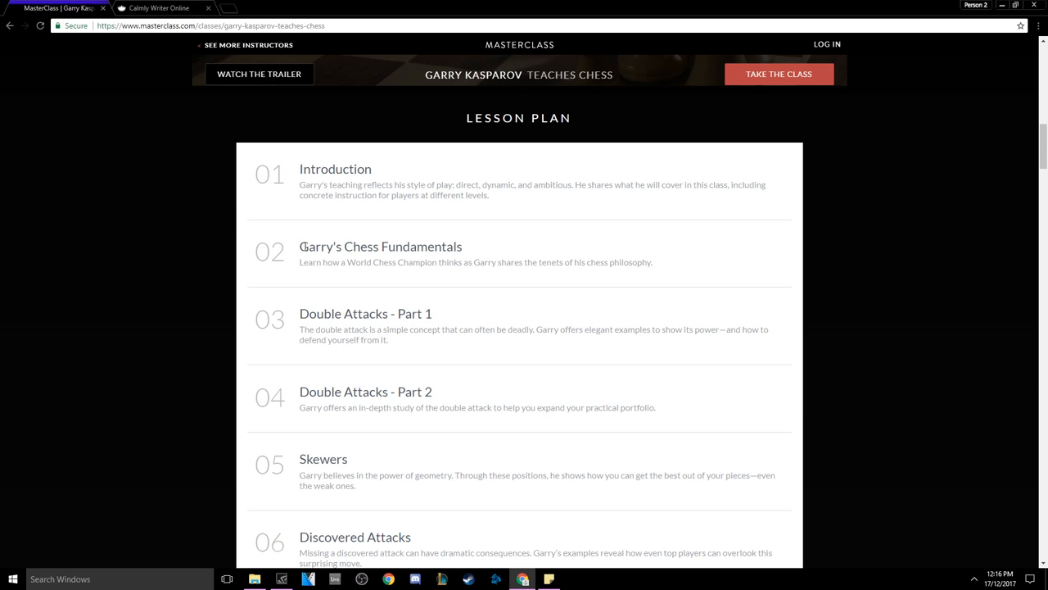
pyautogui.doubleClick(380, 246)
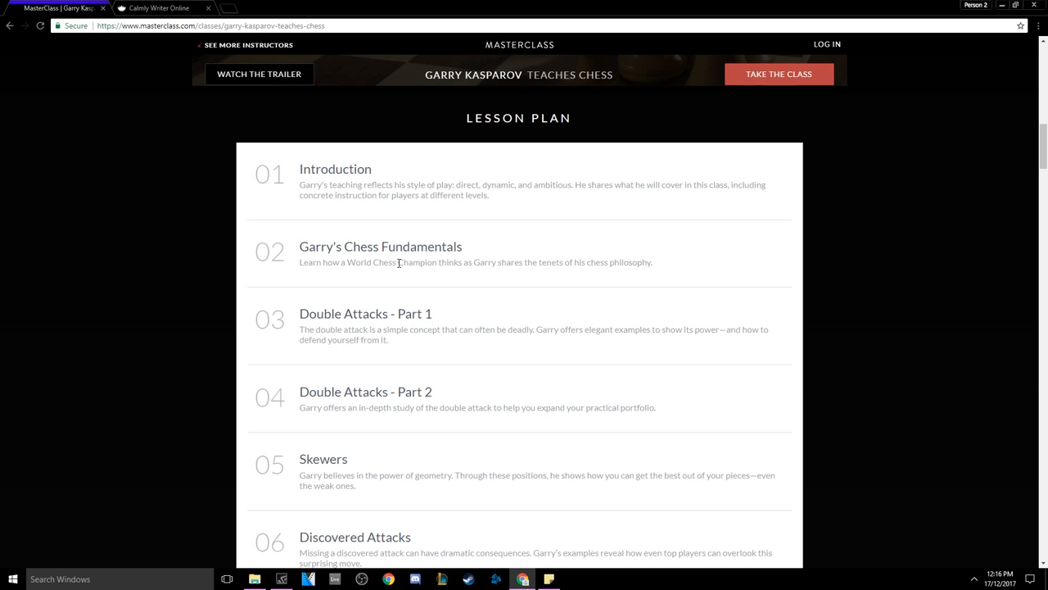
pyautogui.moveTo(510, 262); pyautogui.dragTo(652, 262)
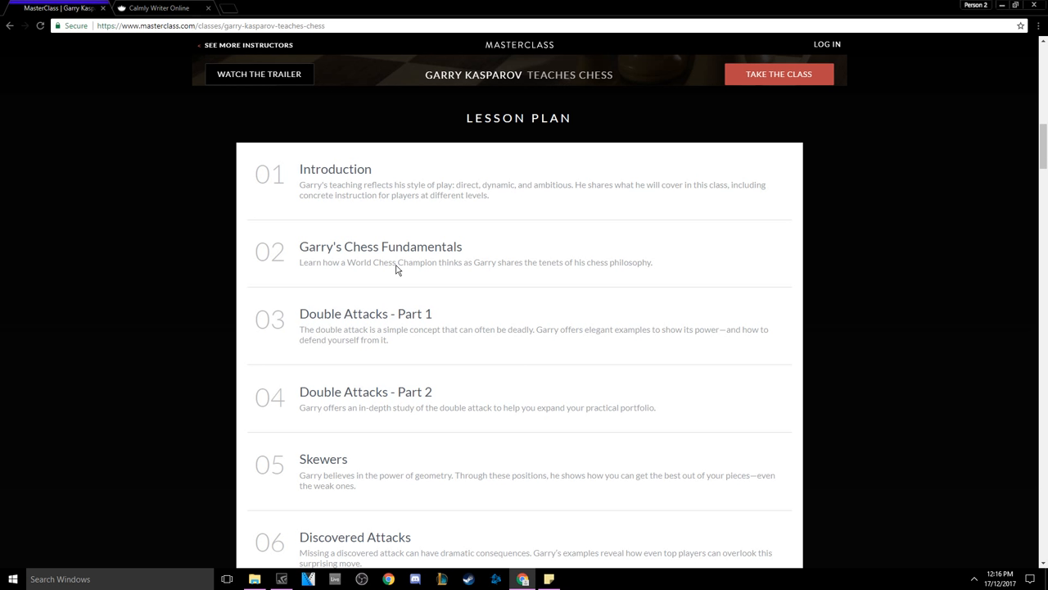
# Step: Scroll through lessons 7 onward, Pins and beyond, adjusting position to read them
pyautogui.scroll(-3)
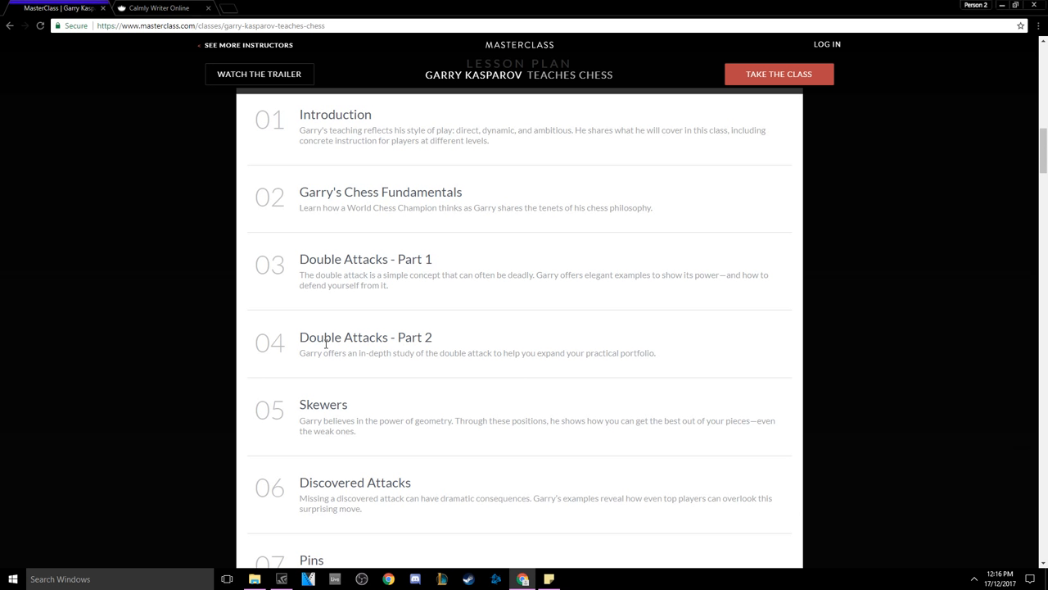
pyautogui.moveTo(399, 334)
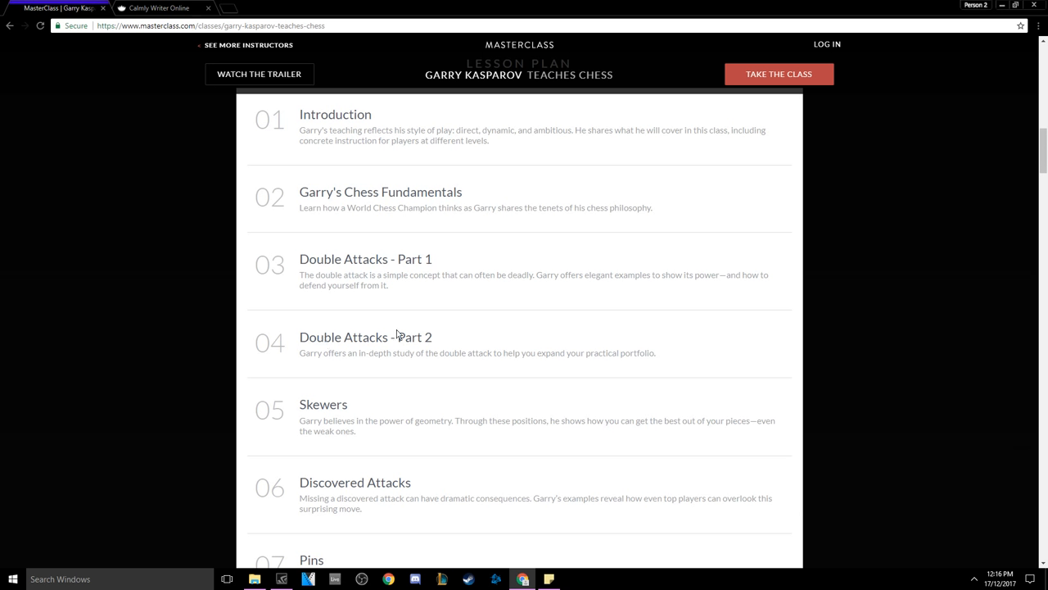
pyautogui.scroll(-3)
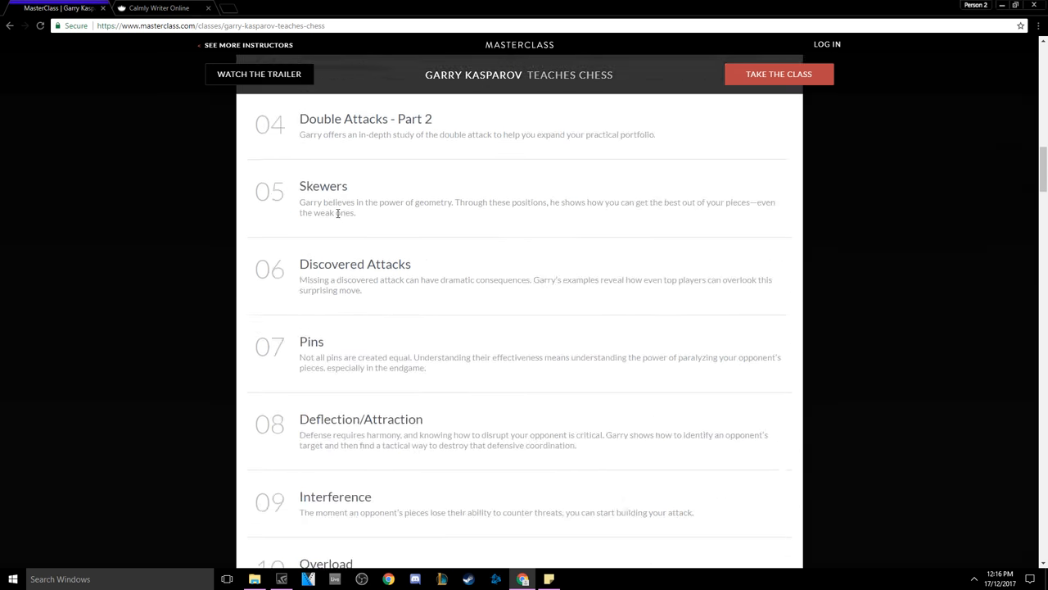
pyautogui.scroll(-3)
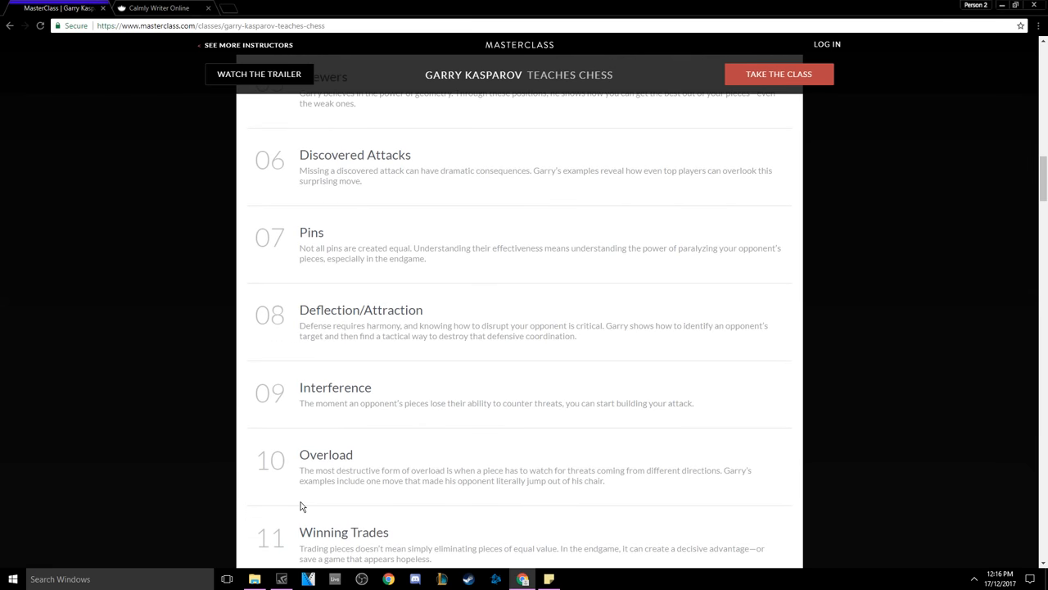
pyautogui.scroll(3)
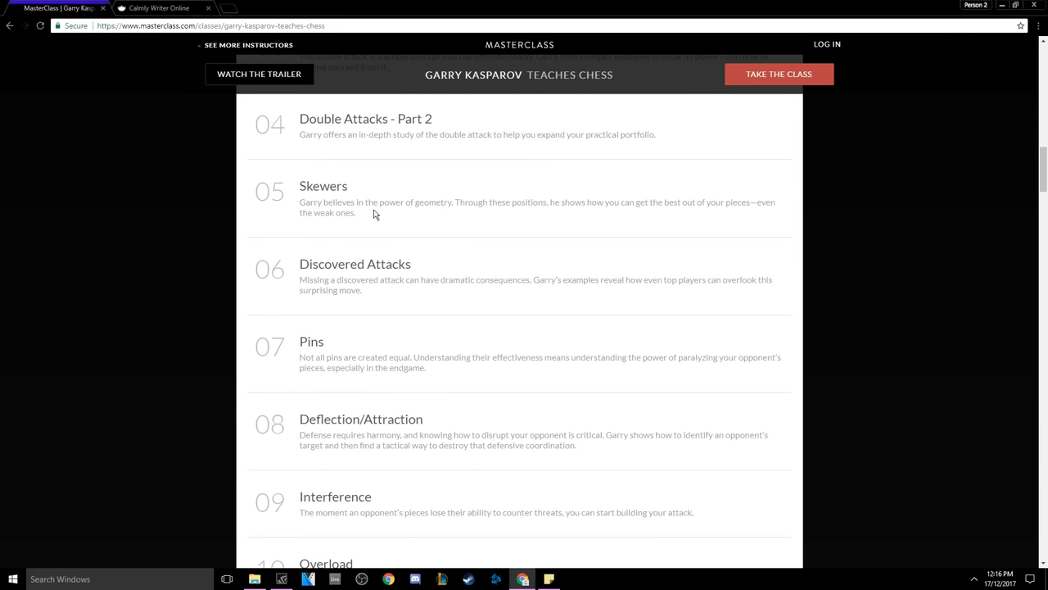
pyautogui.moveTo(308, 184)
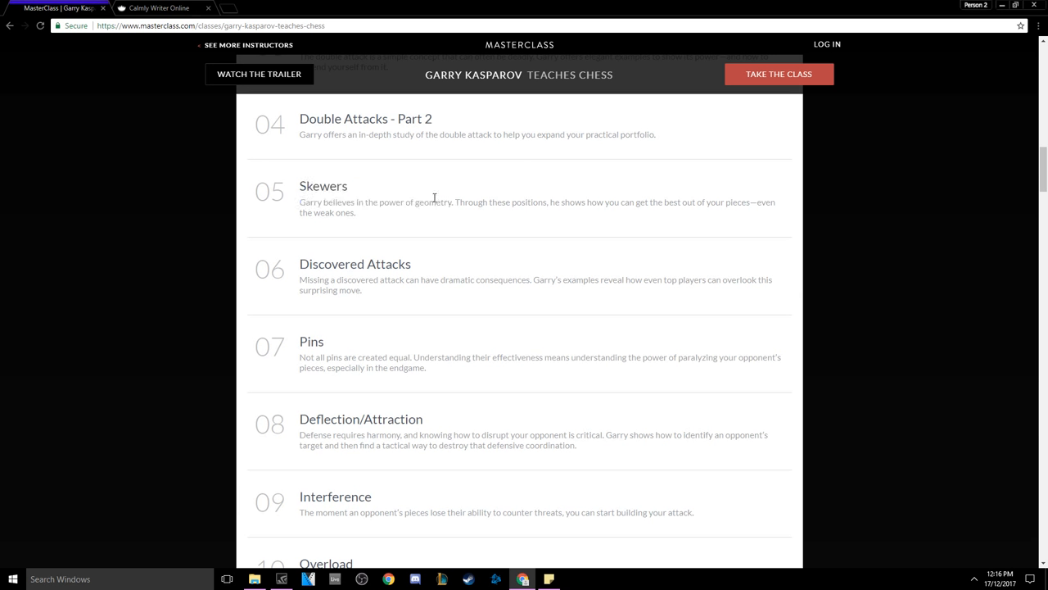
pyautogui.moveTo(383, 207)
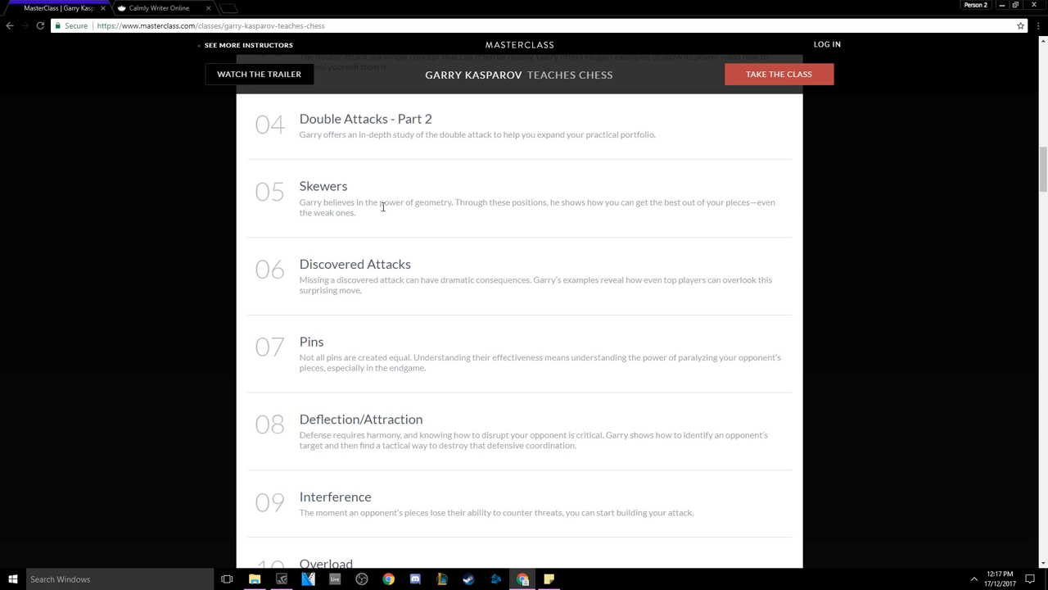
pyautogui.moveTo(285, 237)
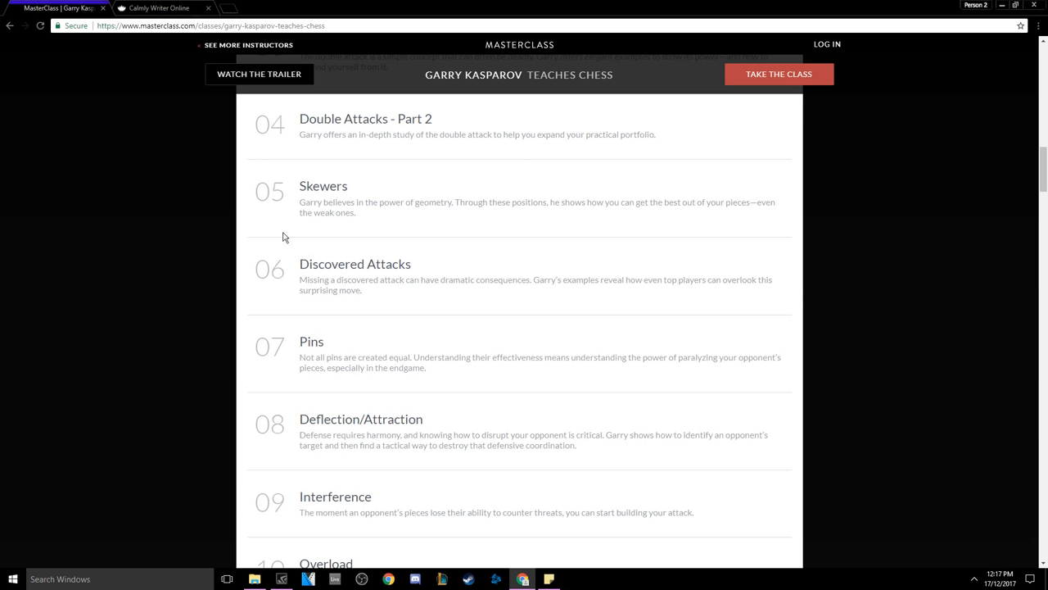
pyautogui.moveTo(511, 201)
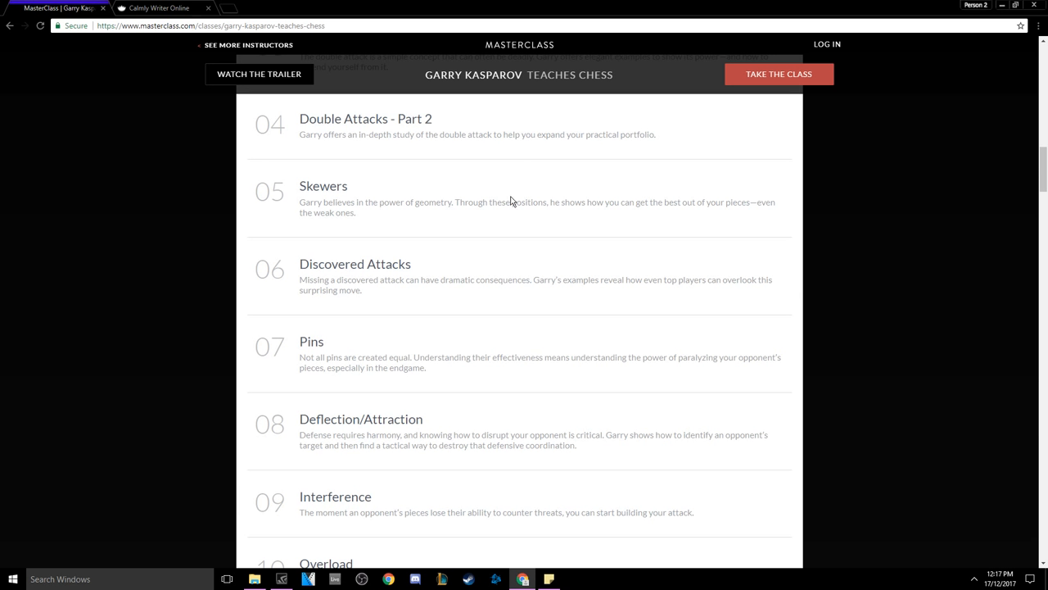
pyautogui.moveTo(375, 354)
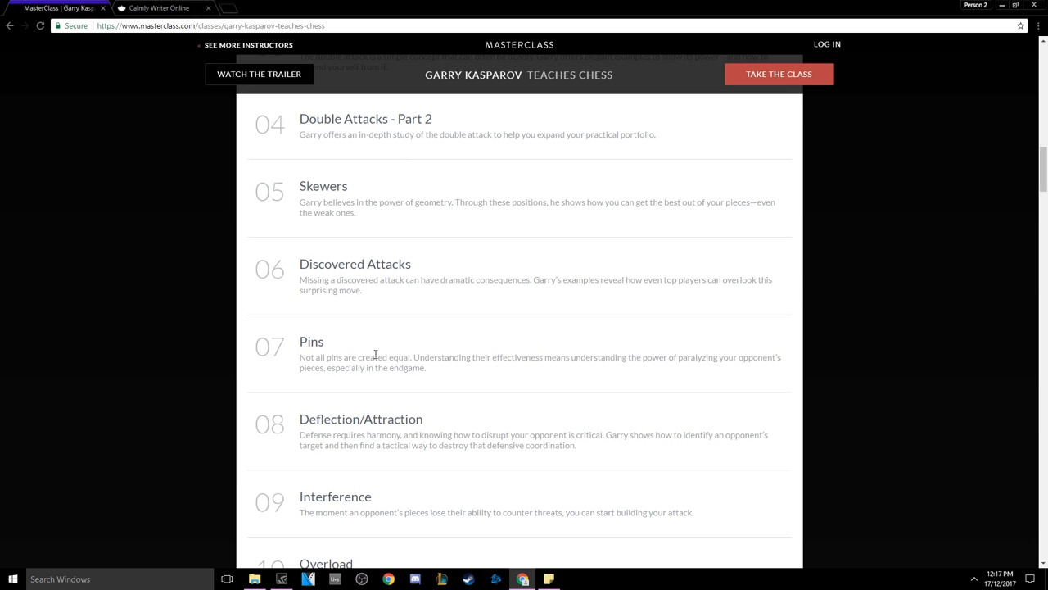
pyautogui.moveTo(403, 364)
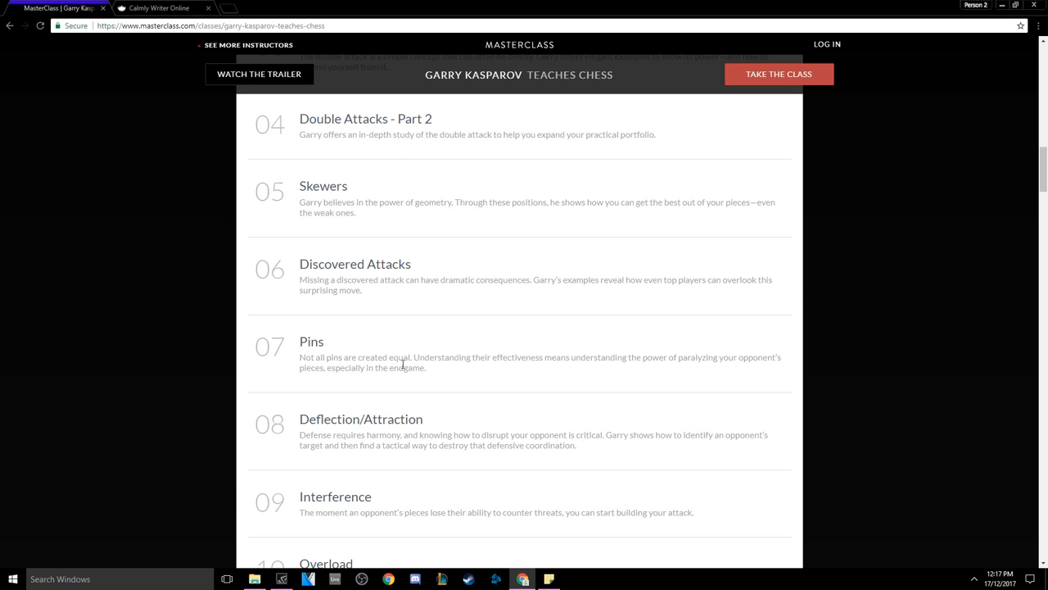
# Step: Read the Interference and Overload descriptions, clearing highlighted text, down to Endgames Part 1
pyautogui.scroll(-3)
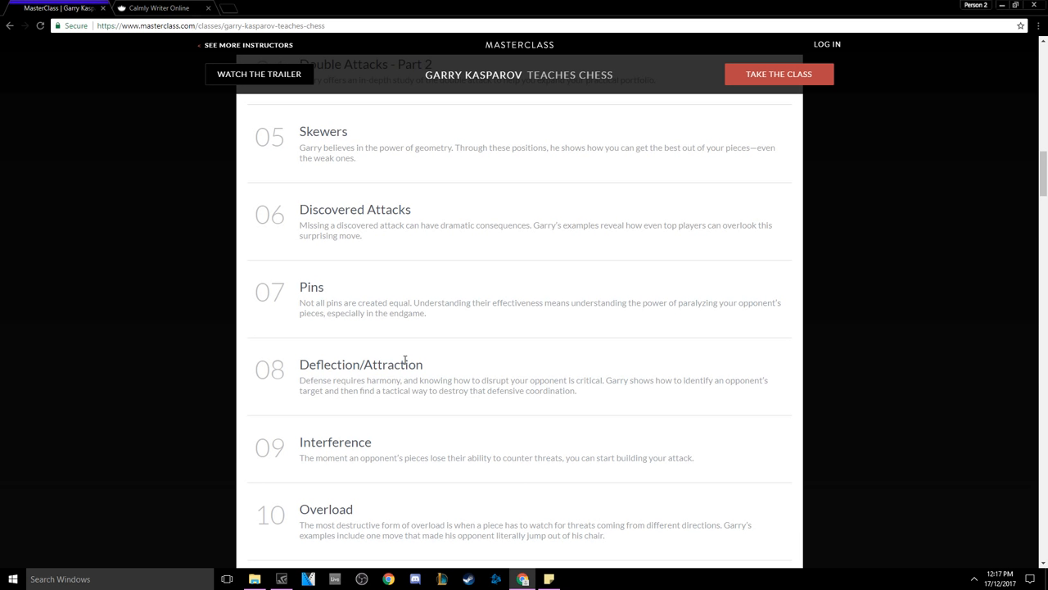
pyautogui.scroll(-3)
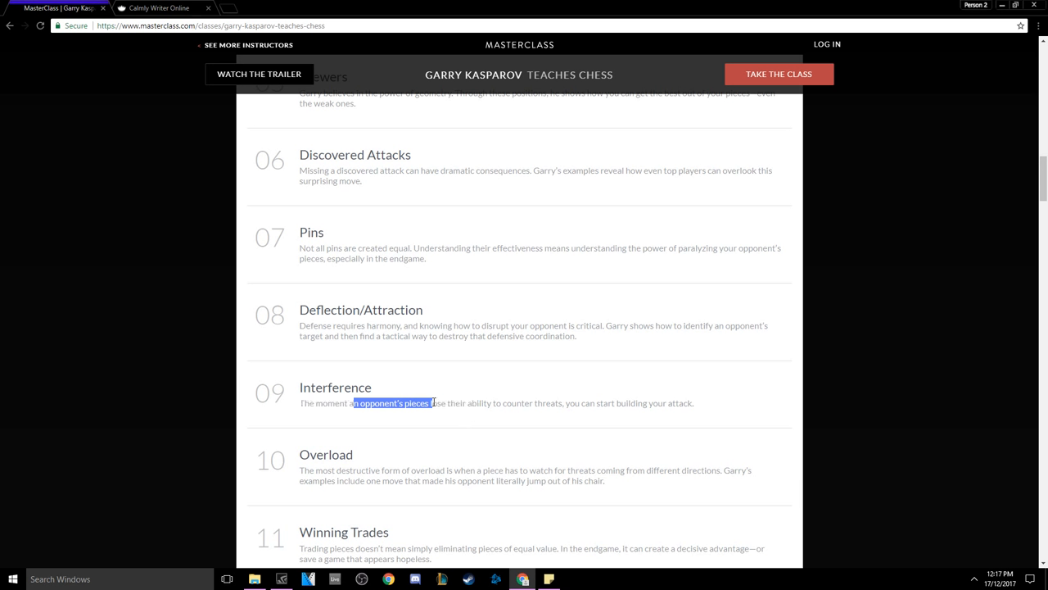
pyautogui.click(434, 403)
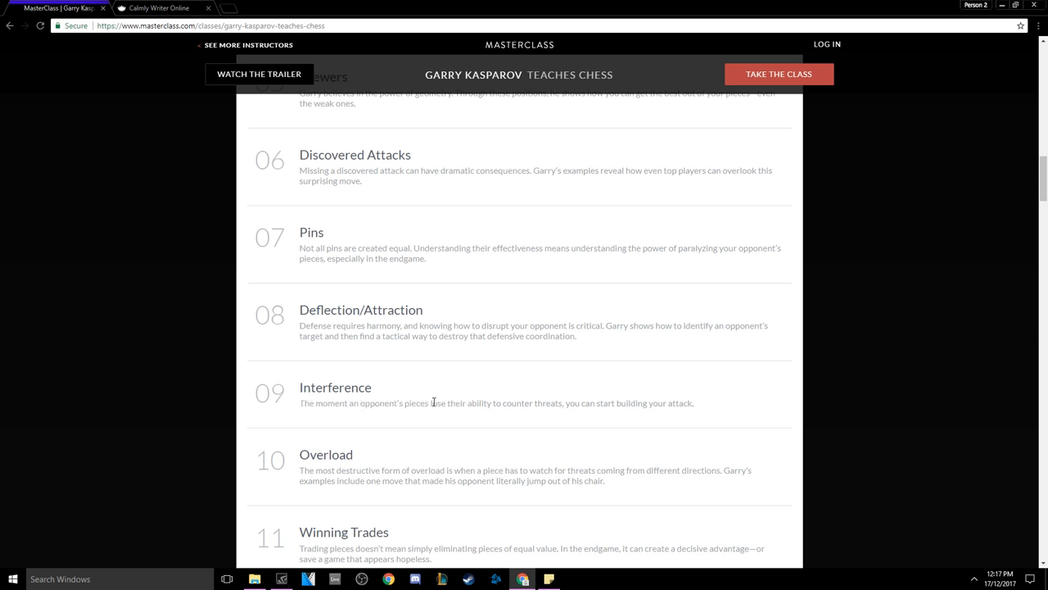
pyautogui.scroll(-3)
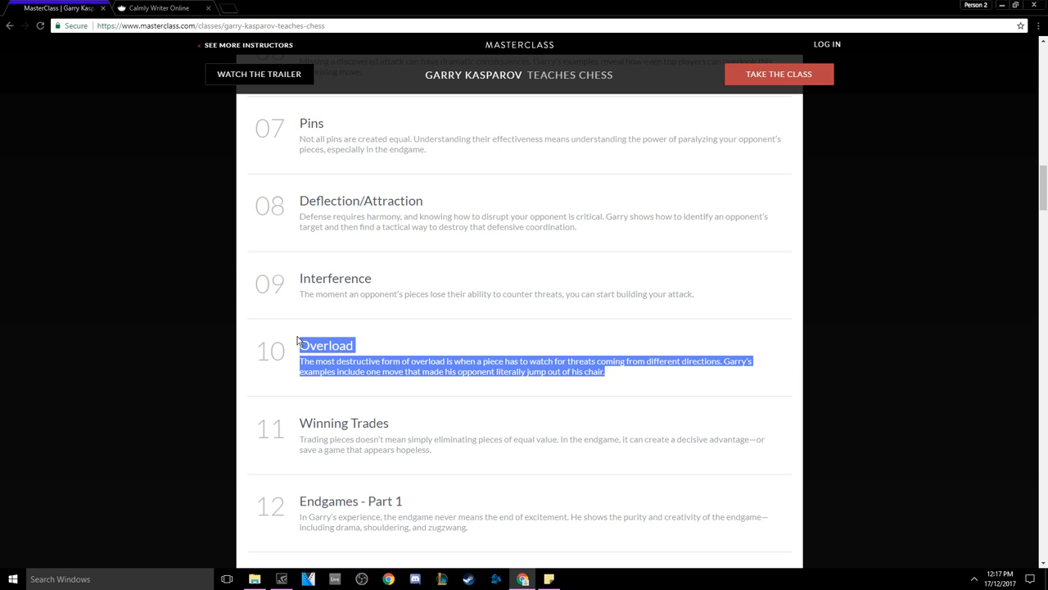
pyautogui.click(641, 378)
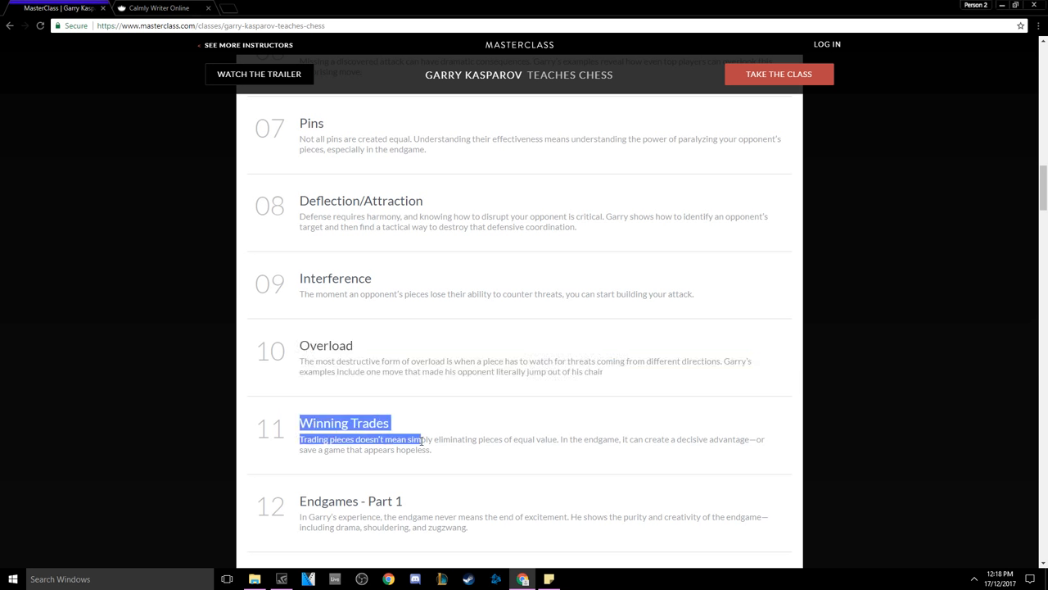
# Step: Scroll past Winning Trades to Endgames Parts 1–3 and Openings, clearing highlighted text
pyautogui.scroll(-3)
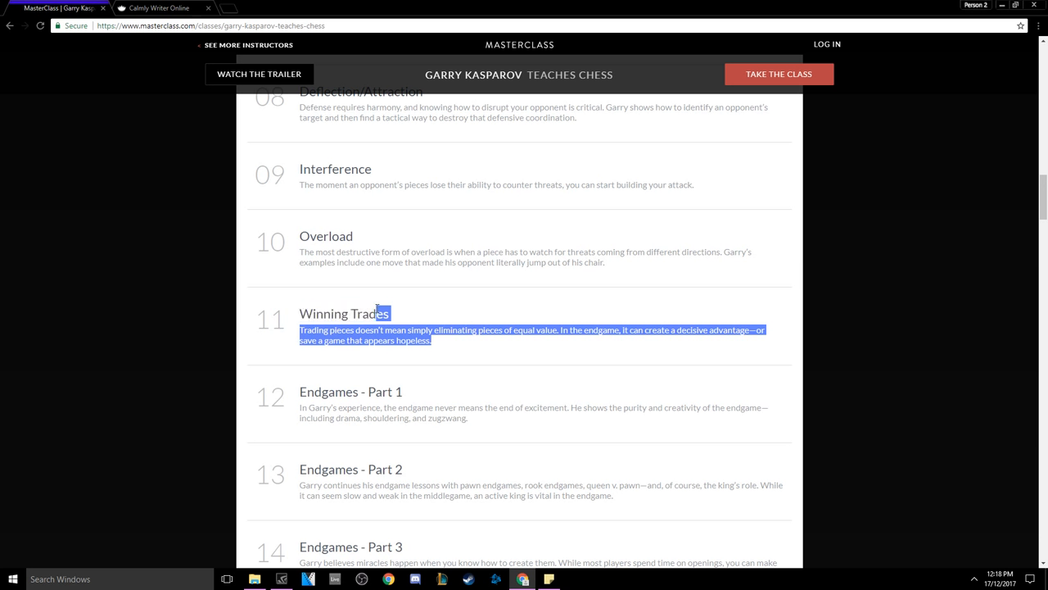
pyautogui.click(560, 331)
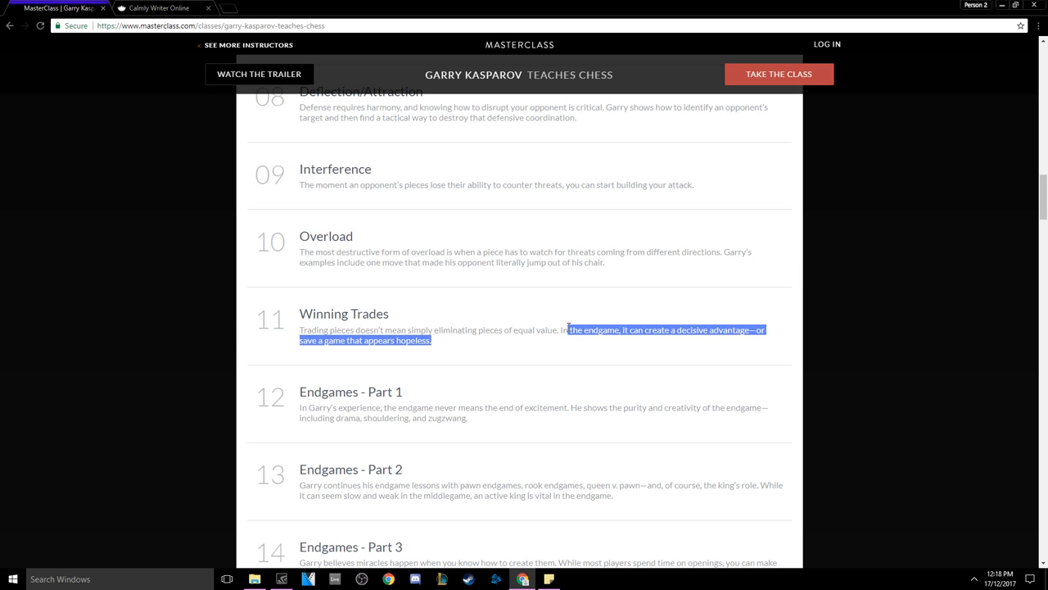
pyautogui.moveTo(436, 328)
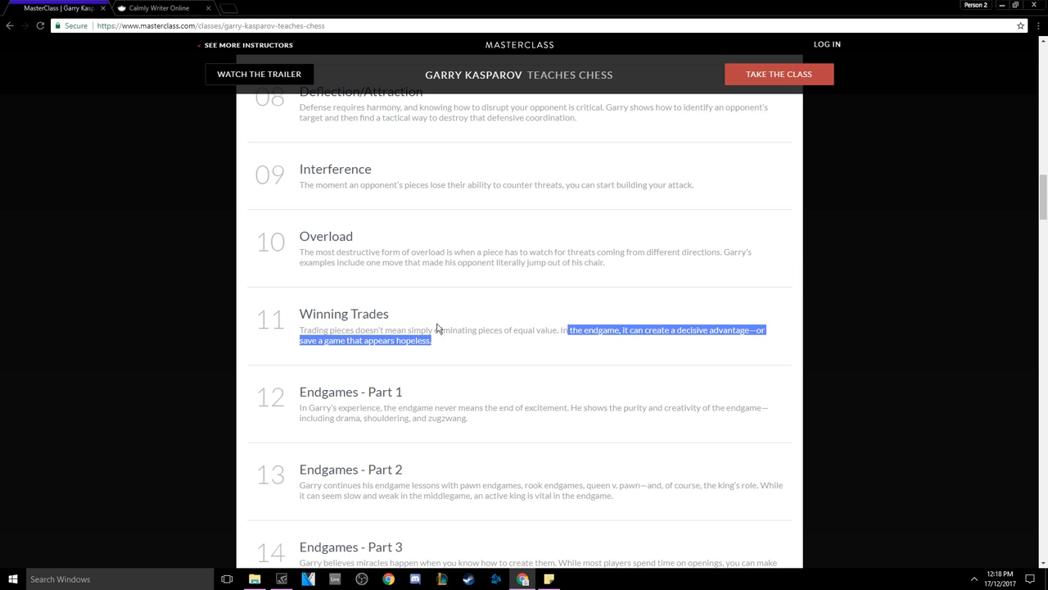
pyautogui.click(335, 320)
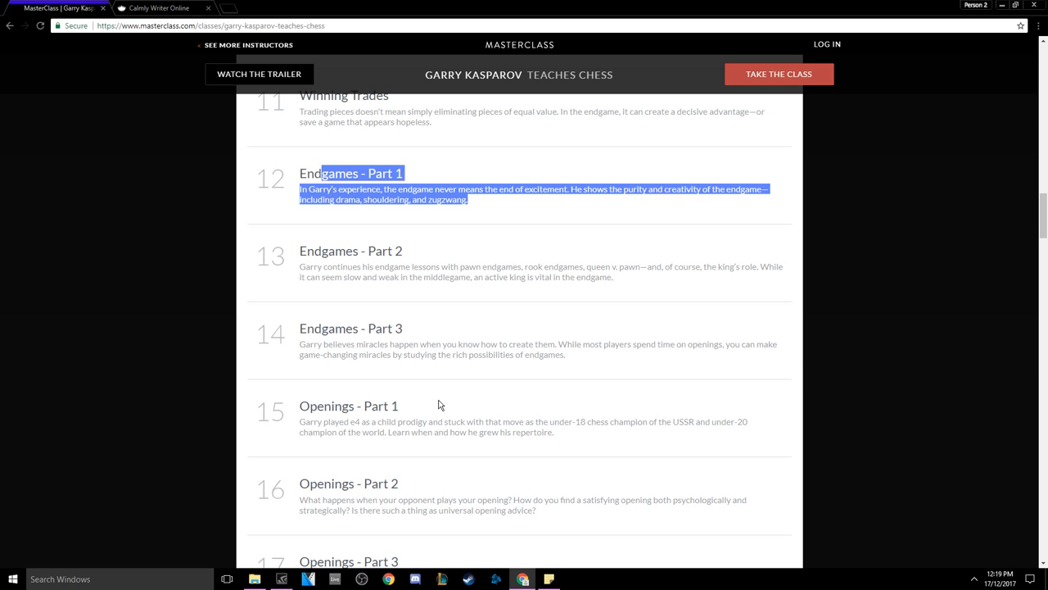
pyautogui.moveTo(351, 331)
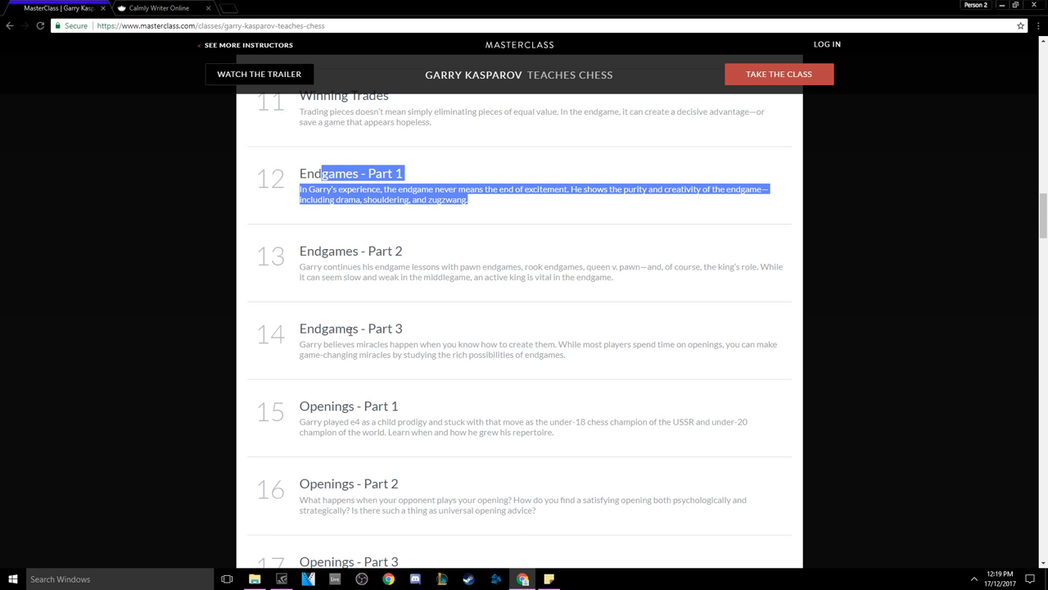
pyautogui.scroll(-3)
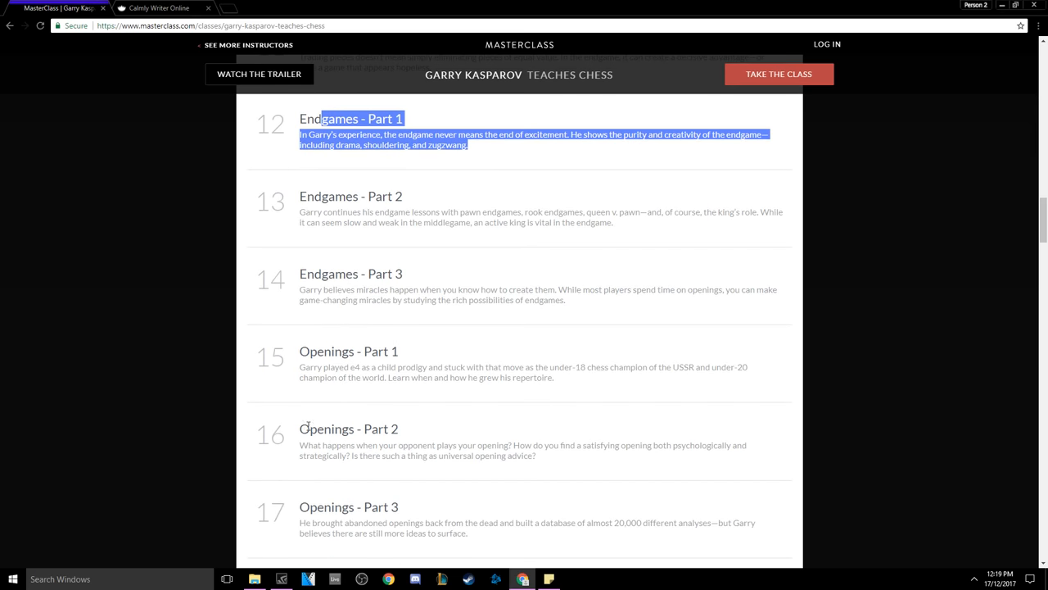
pyautogui.scroll(3)
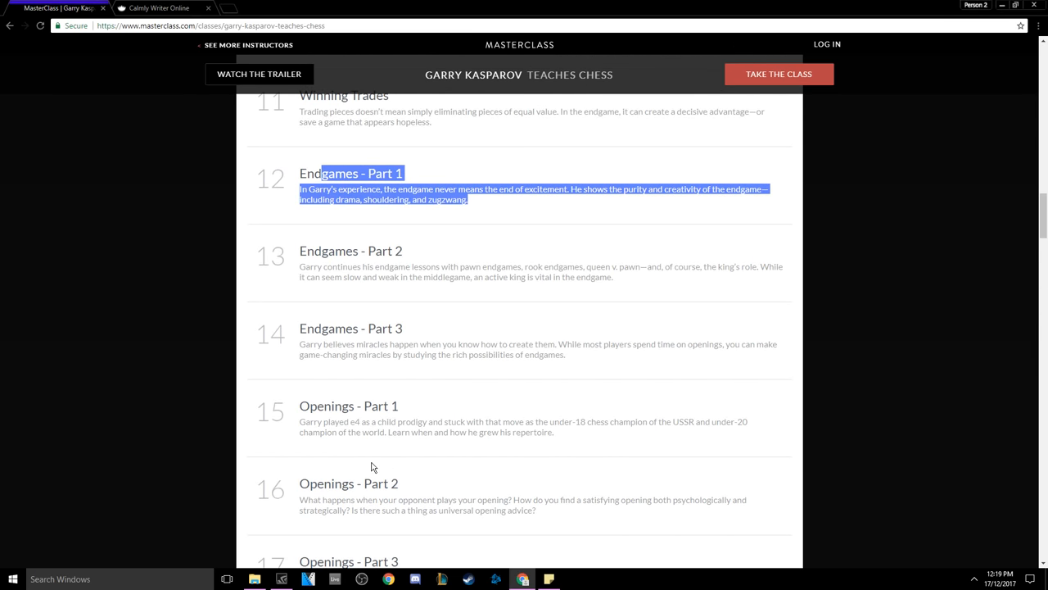
pyautogui.scroll(3)
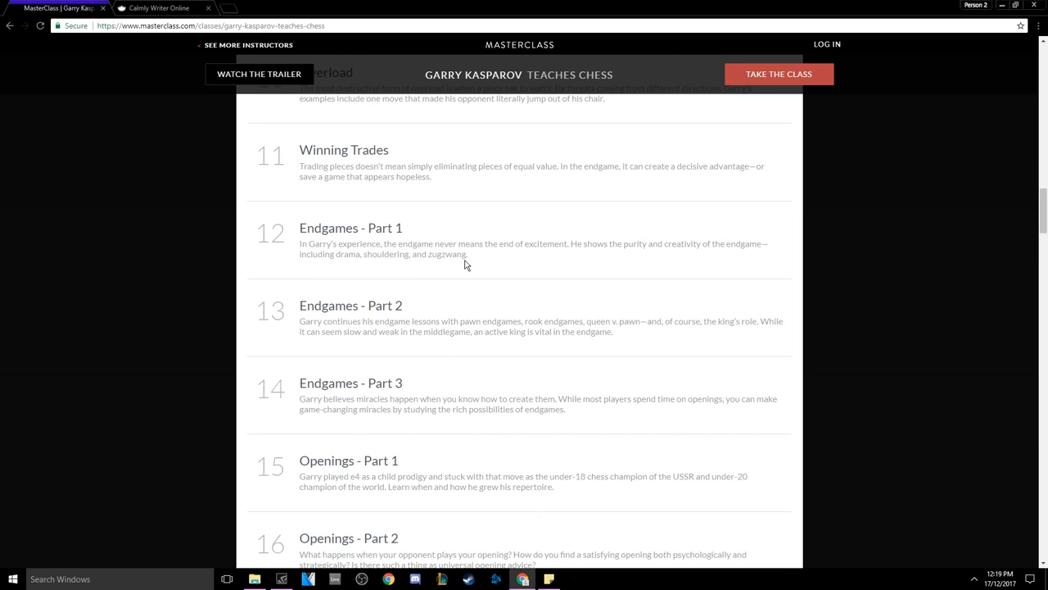
pyautogui.moveTo(579, 245)
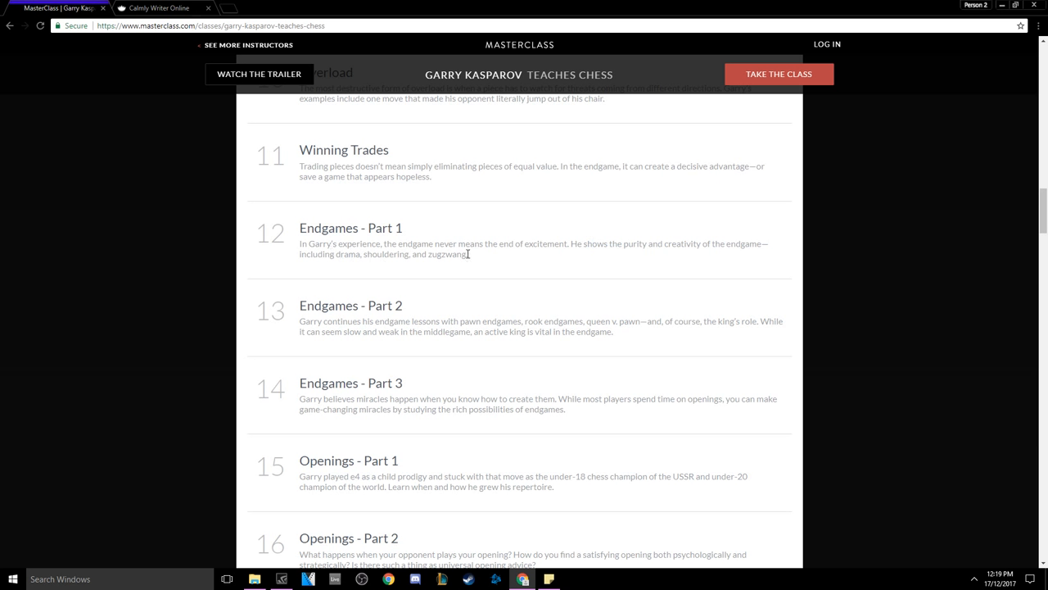
pyautogui.moveTo(419, 252)
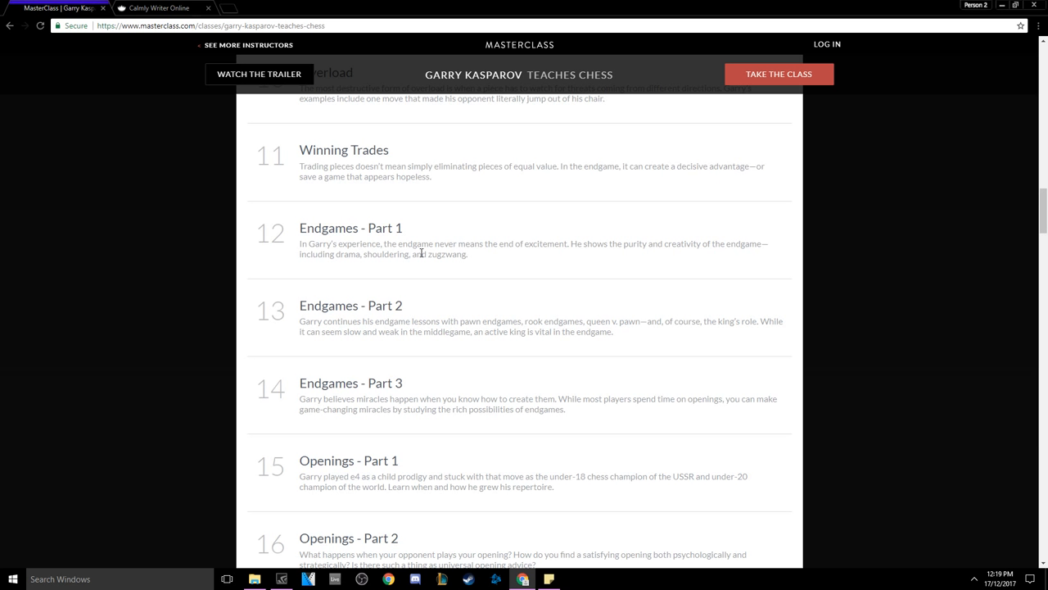
pyautogui.moveTo(389, 357)
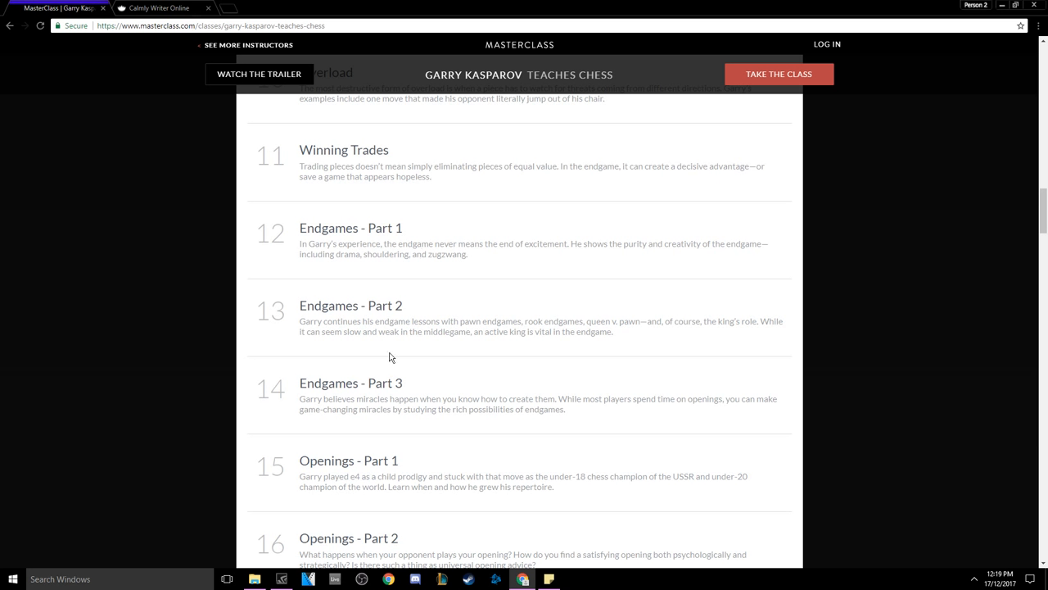
pyautogui.moveTo(324, 384)
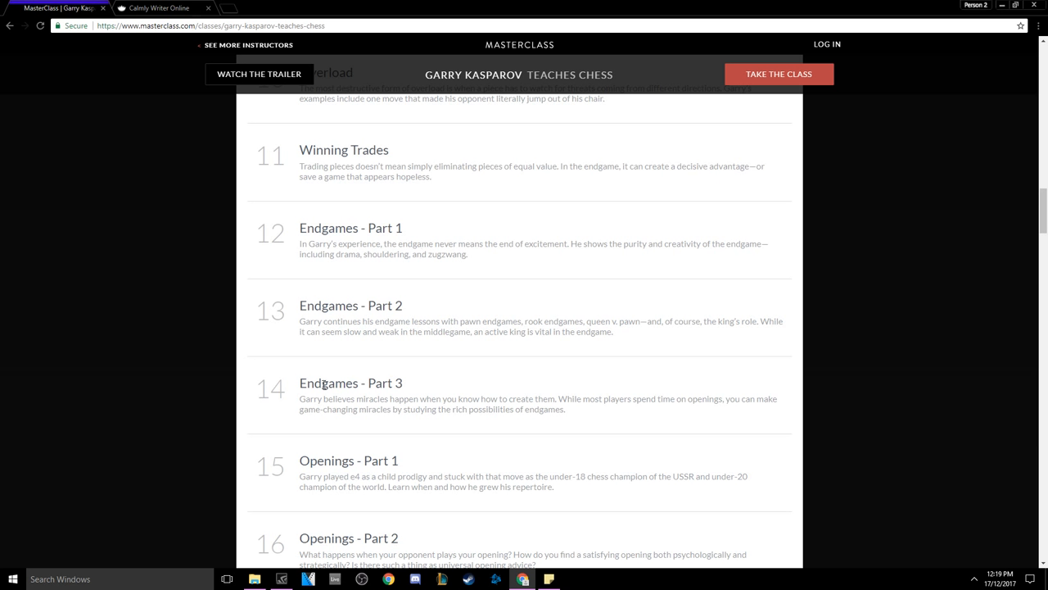
pyautogui.moveTo(557, 400); pyautogui.dragTo(564, 409)
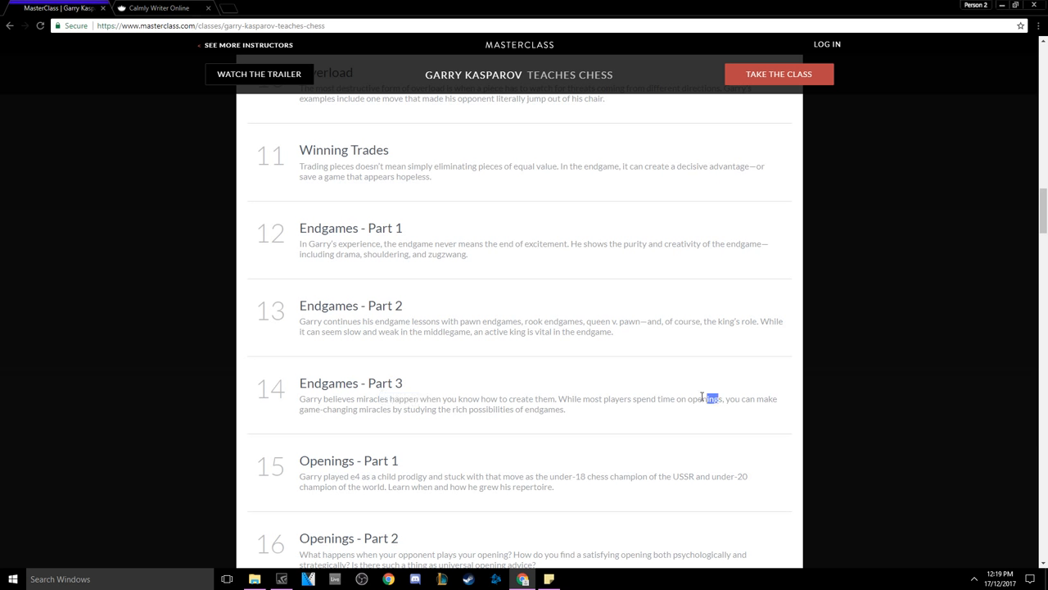
pyautogui.doubleClick(703, 398)
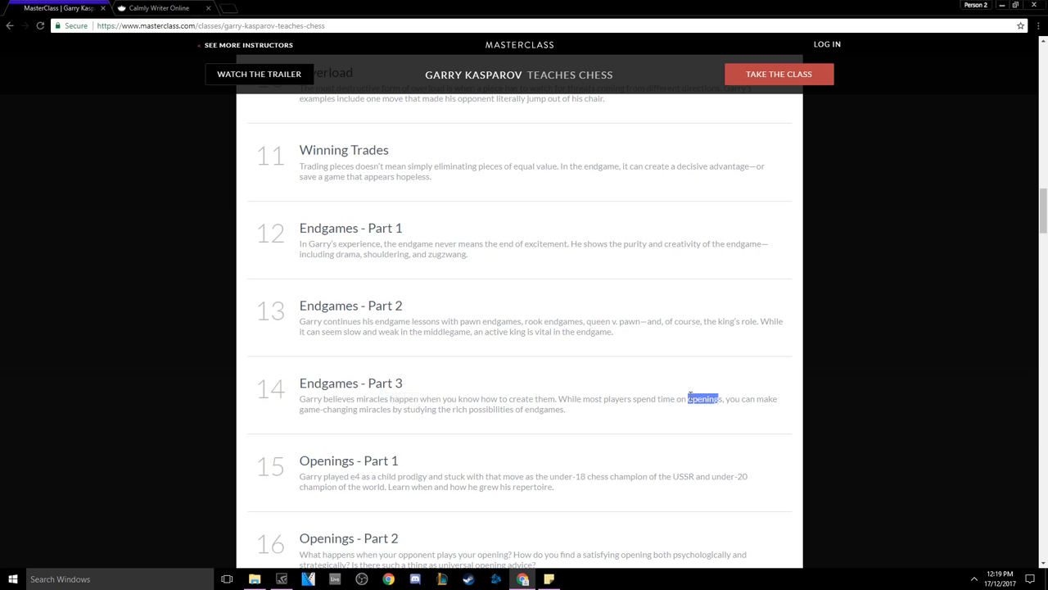
pyautogui.moveTo(688, 400); pyautogui.dragTo(565, 409)
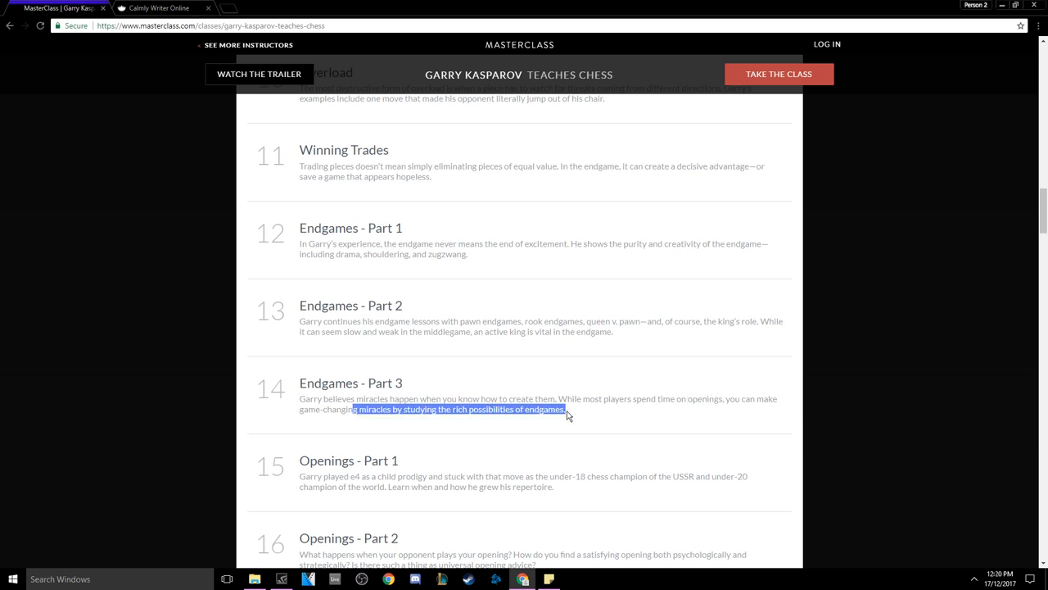
# Step: Scroll to lessons 15–20, highlighting the three Openings descriptions and reaching Simul
pyautogui.scroll(-3)
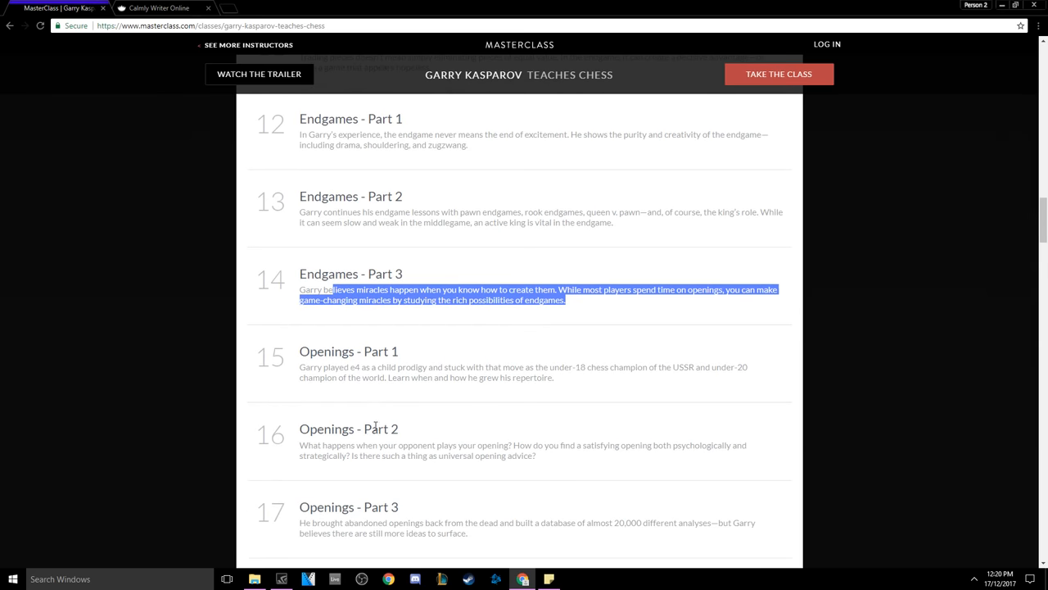
pyautogui.scroll(-3)
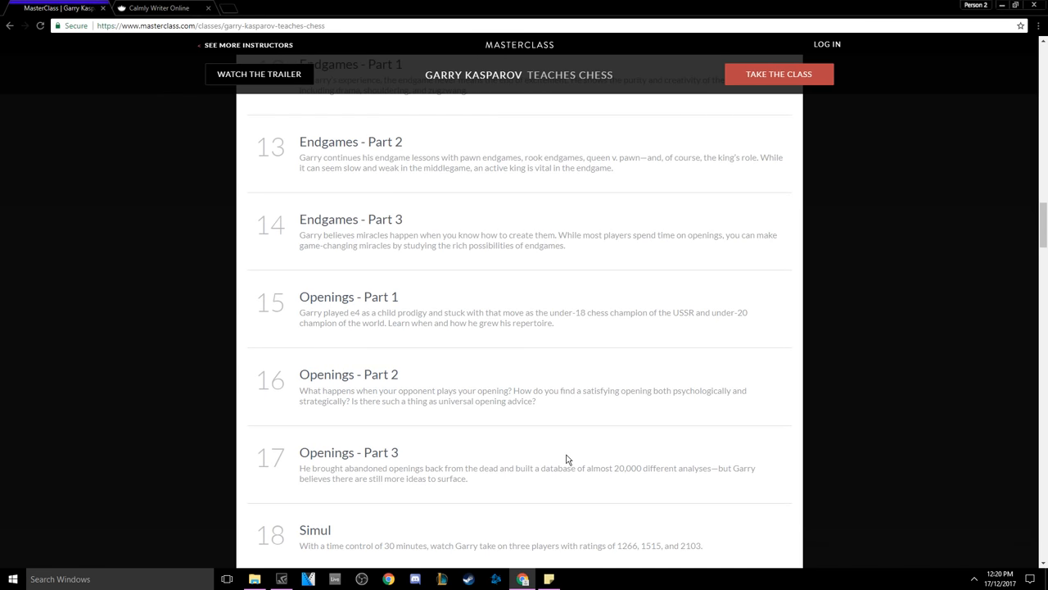
pyautogui.scroll(-3)
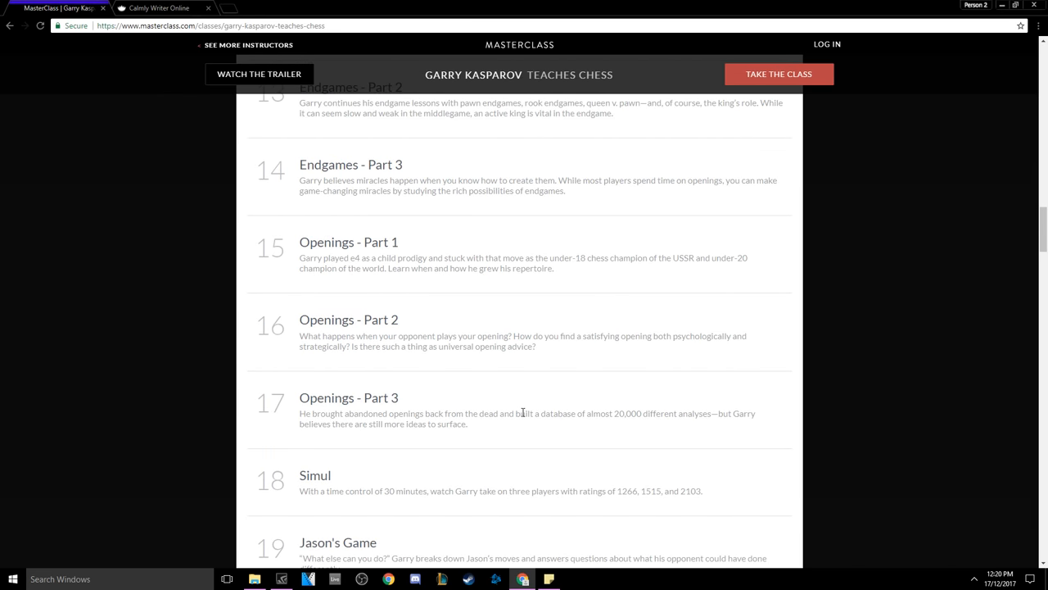
pyautogui.moveTo(264, 228)
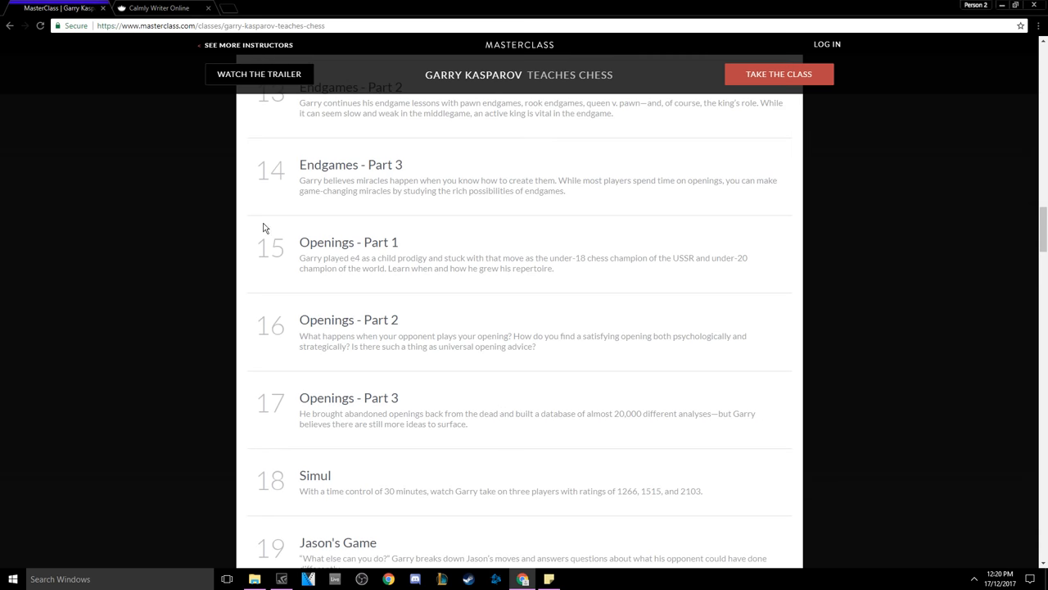
pyautogui.moveTo(298, 242); pyautogui.dragTo(553, 426)
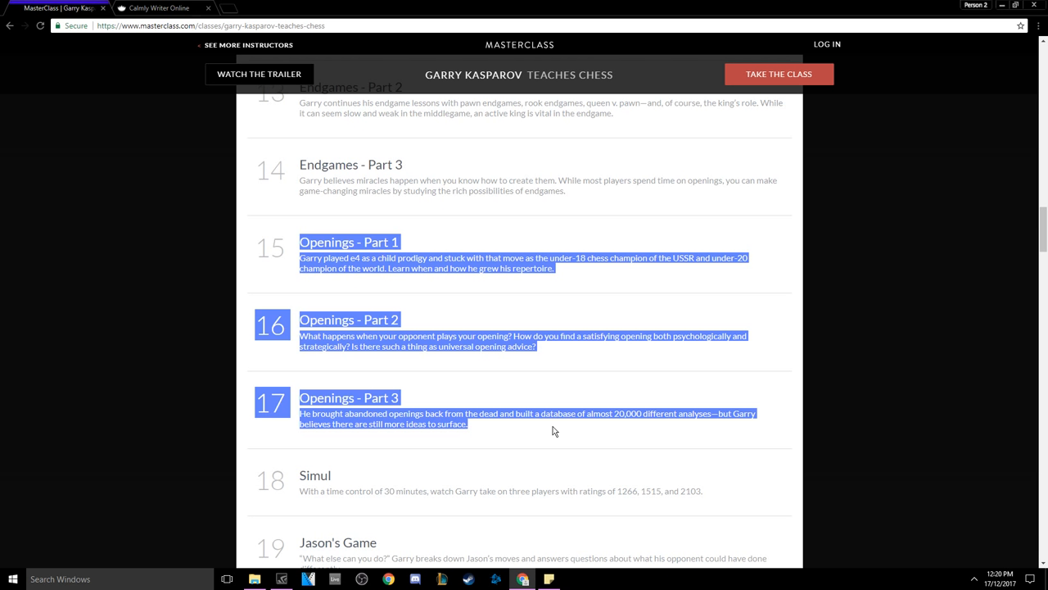
pyautogui.scroll(-3)
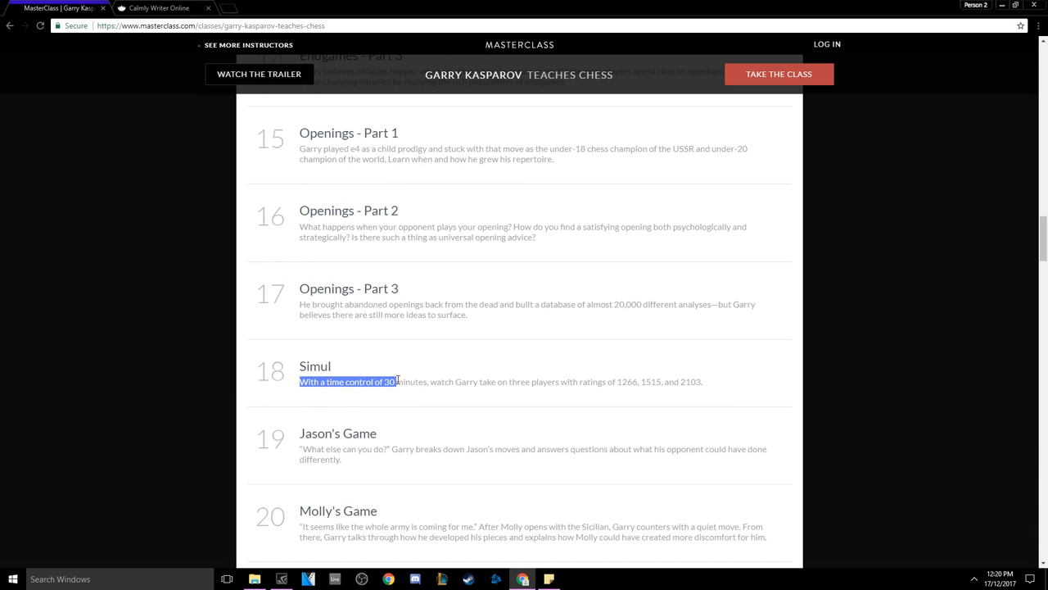
pyautogui.click(691, 380)
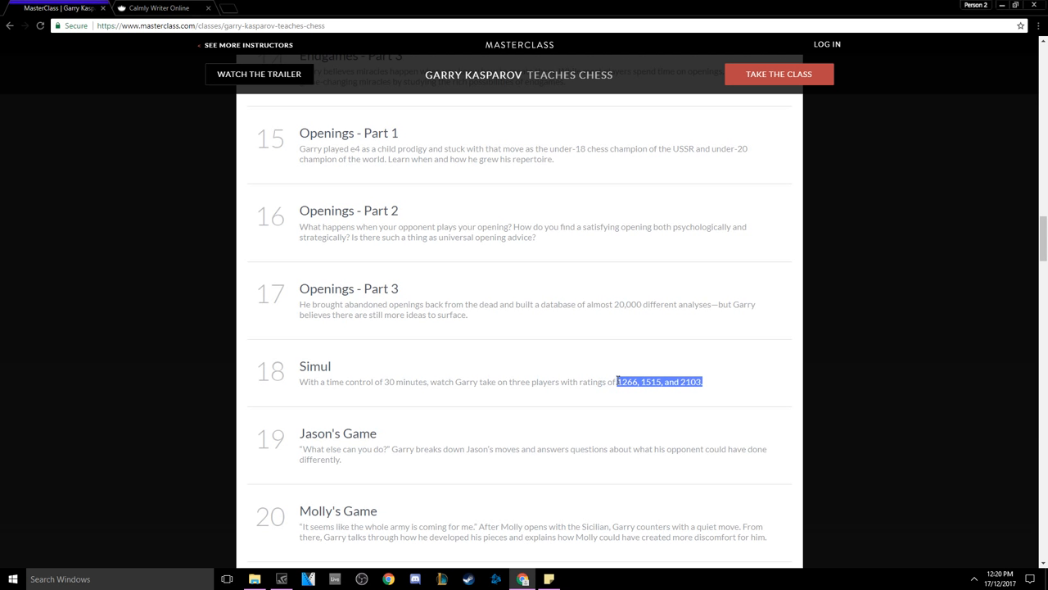
pyautogui.moveTo(553, 291)
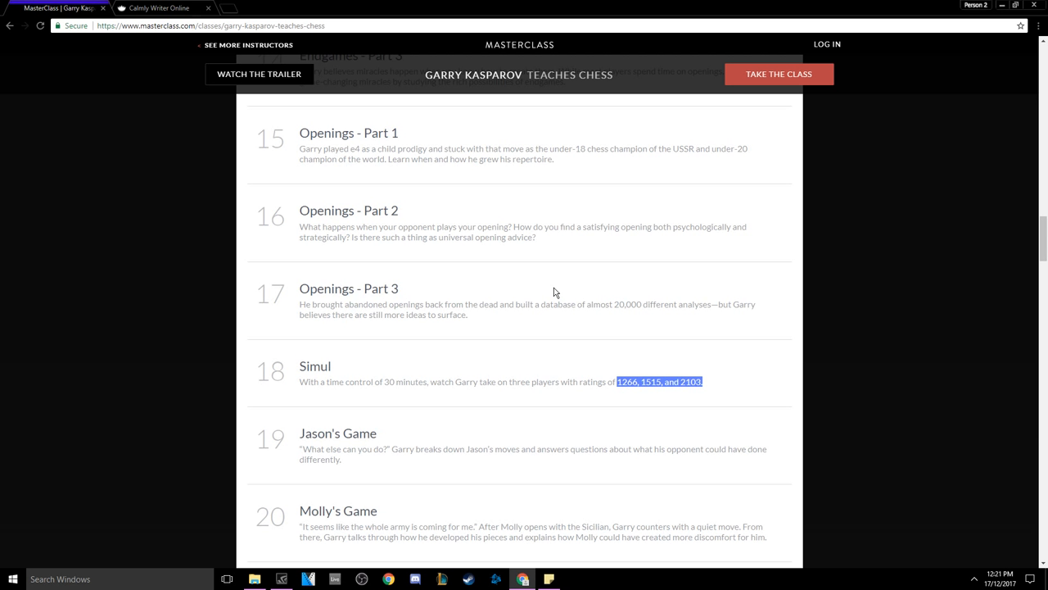
pyautogui.moveTo(422, 343)
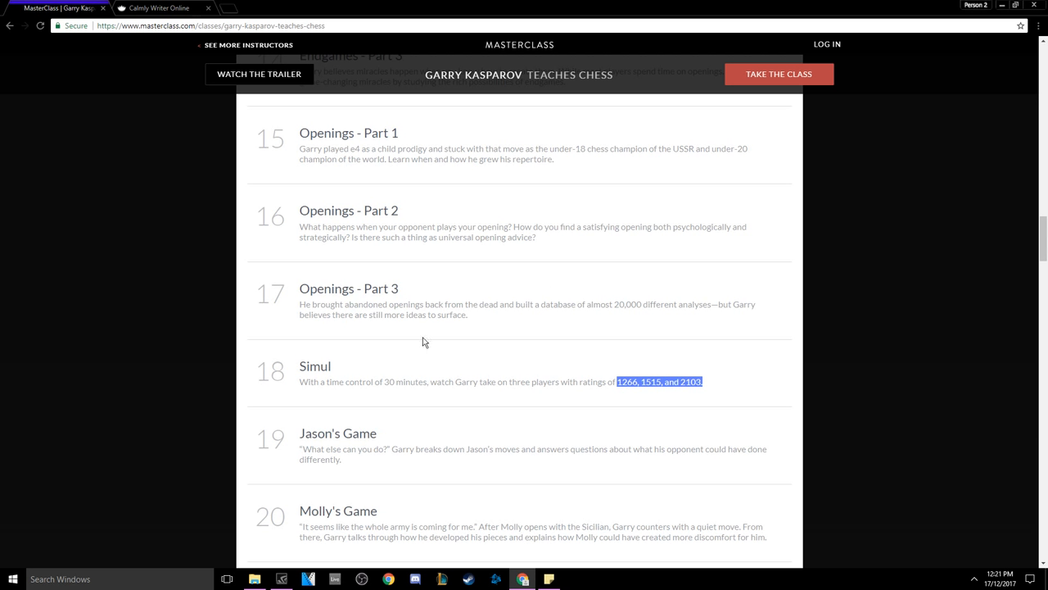
pyautogui.moveTo(504, 338)
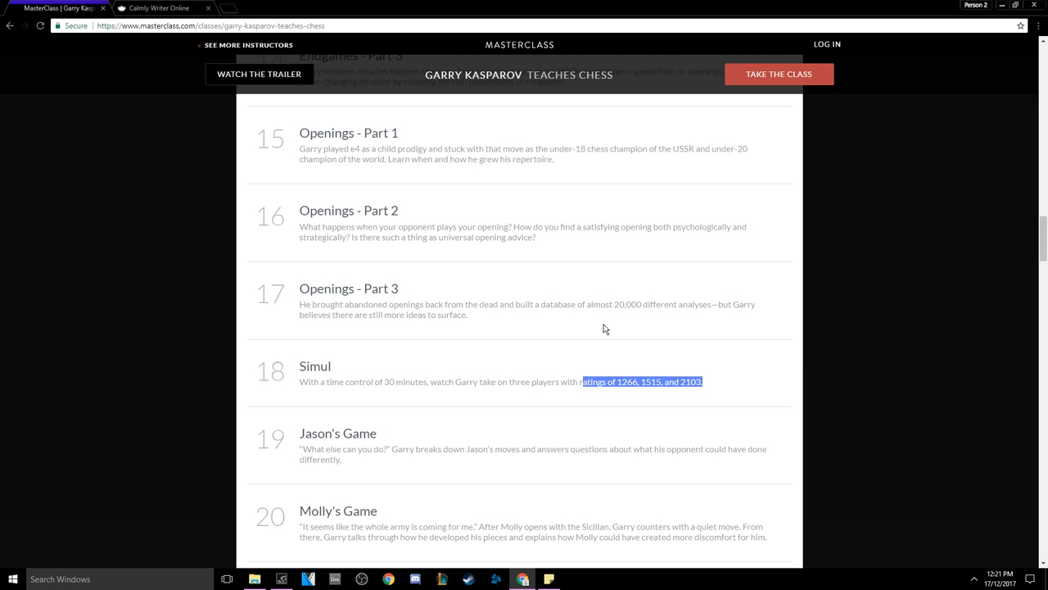
pyautogui.moveTo(482, 295)
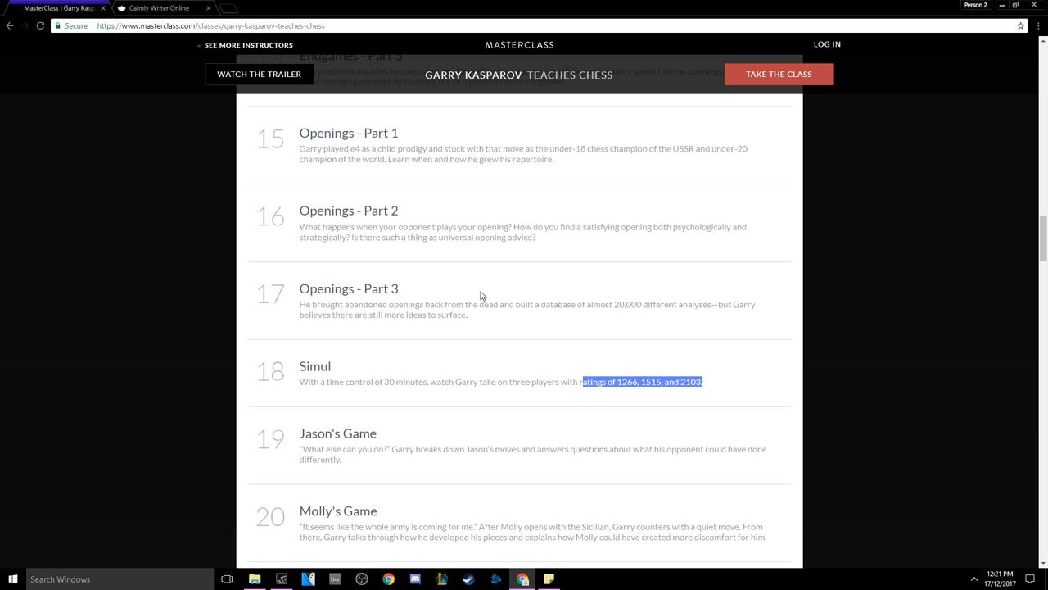
# Step: Check the Calmly Writer notes' Diamond and Challengers 2700+ tiers, then return to the Kasparov page
pyautogui.click(157, 6)
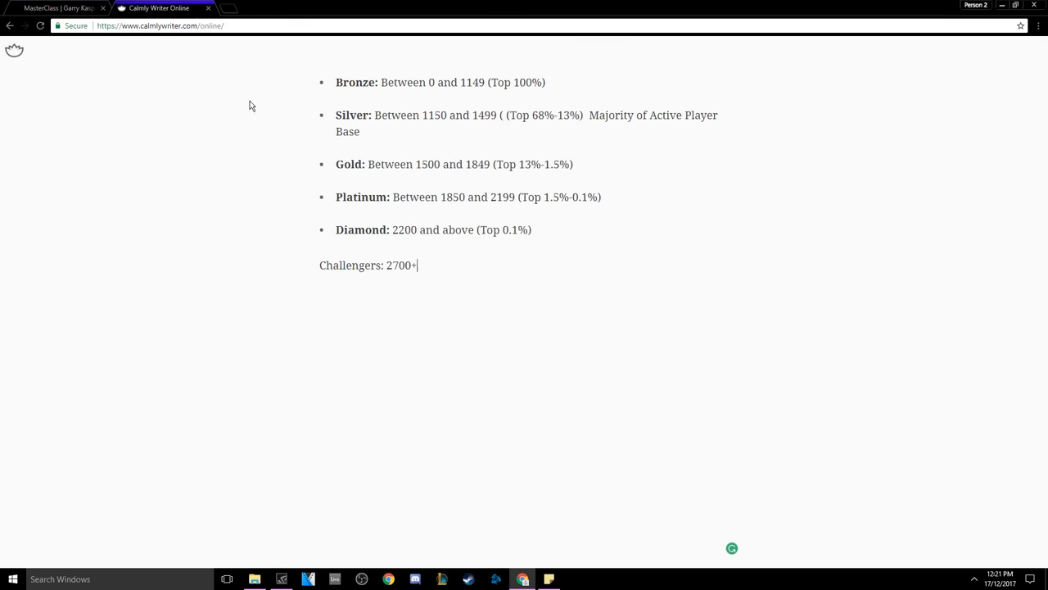
pyautogui.moveTo(416, 229); pyautogui.dragTo(416, 265)
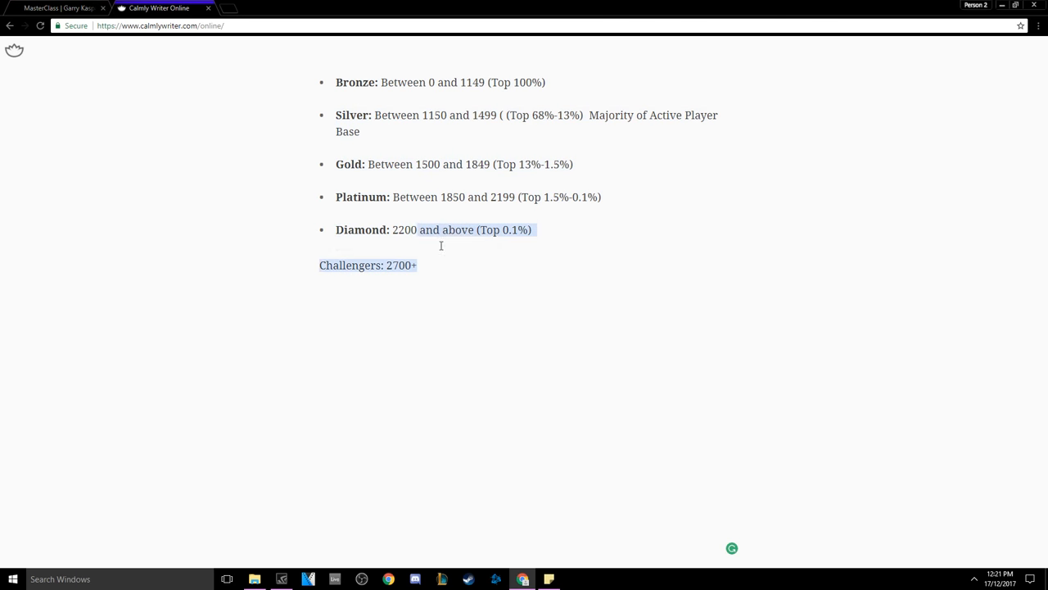
pyautogui.click(508, 81)
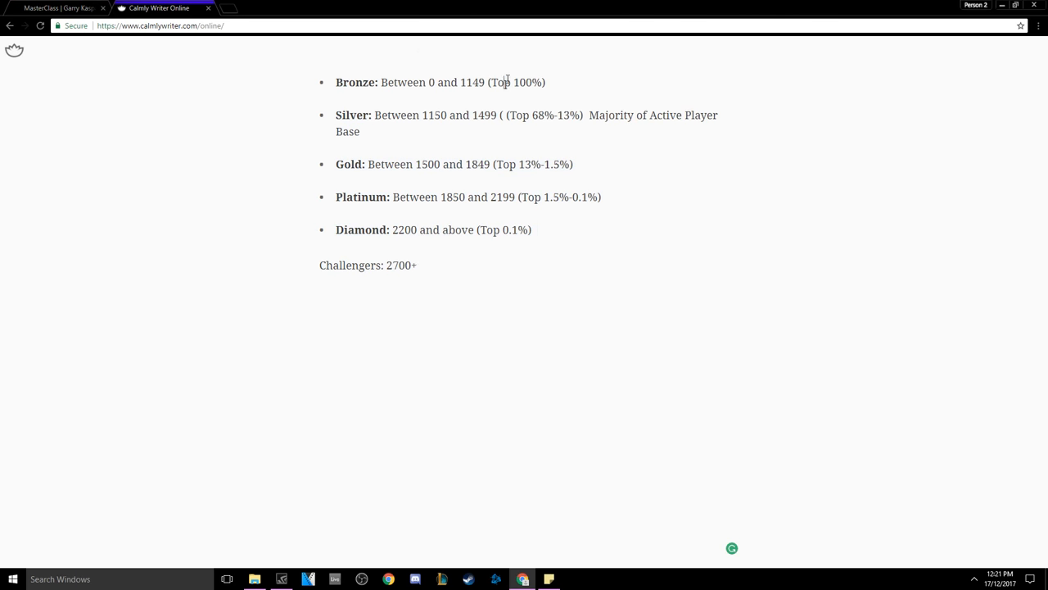
pyautogui.click(57, 9)
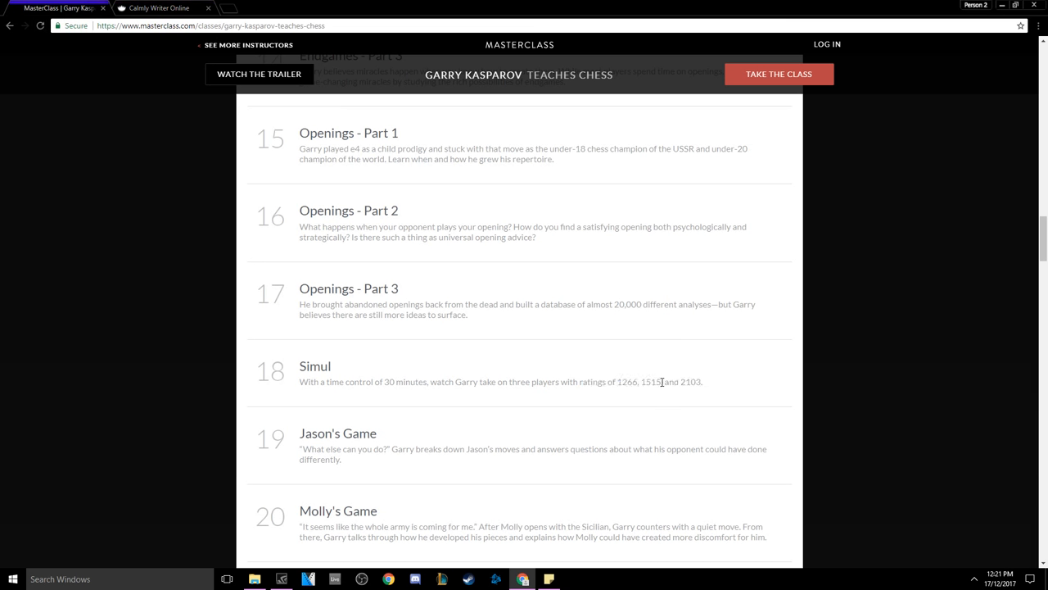
pyautogui.doubleClick(691, 382)
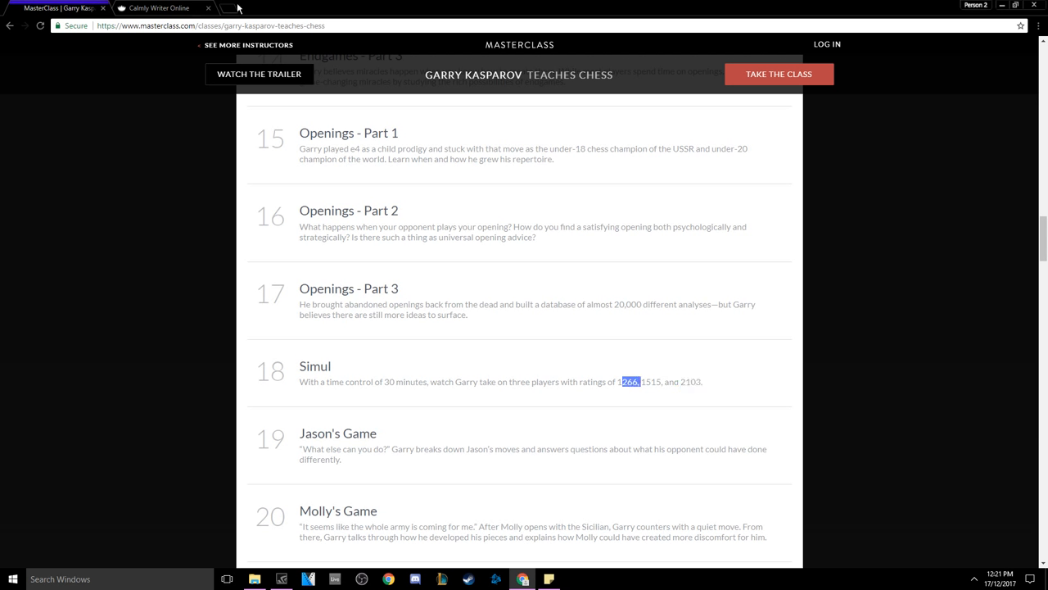
pyautogui.click(160, 8)
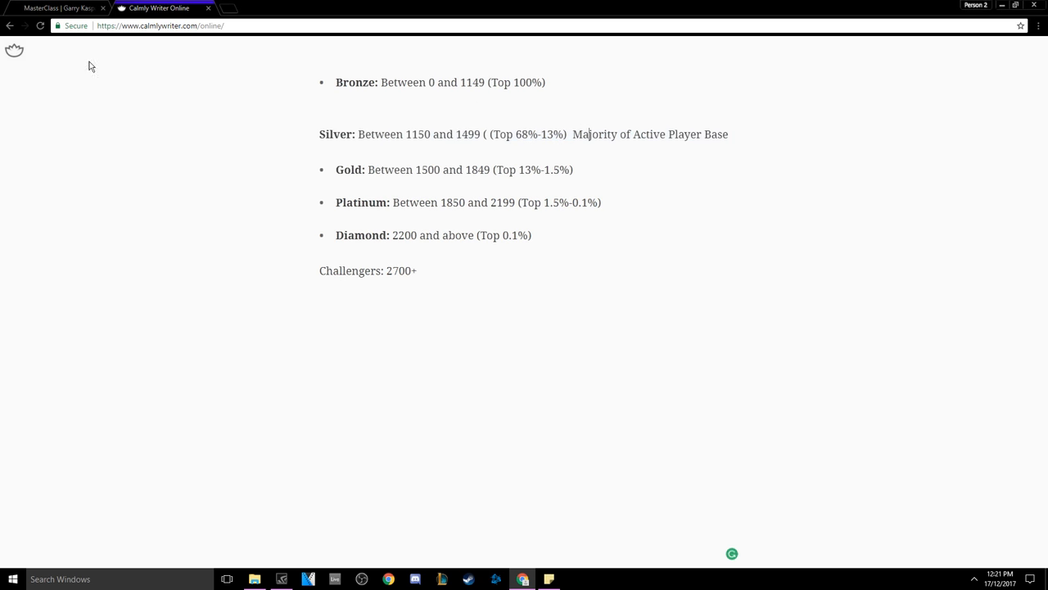
pyautogui.click(58, 8)
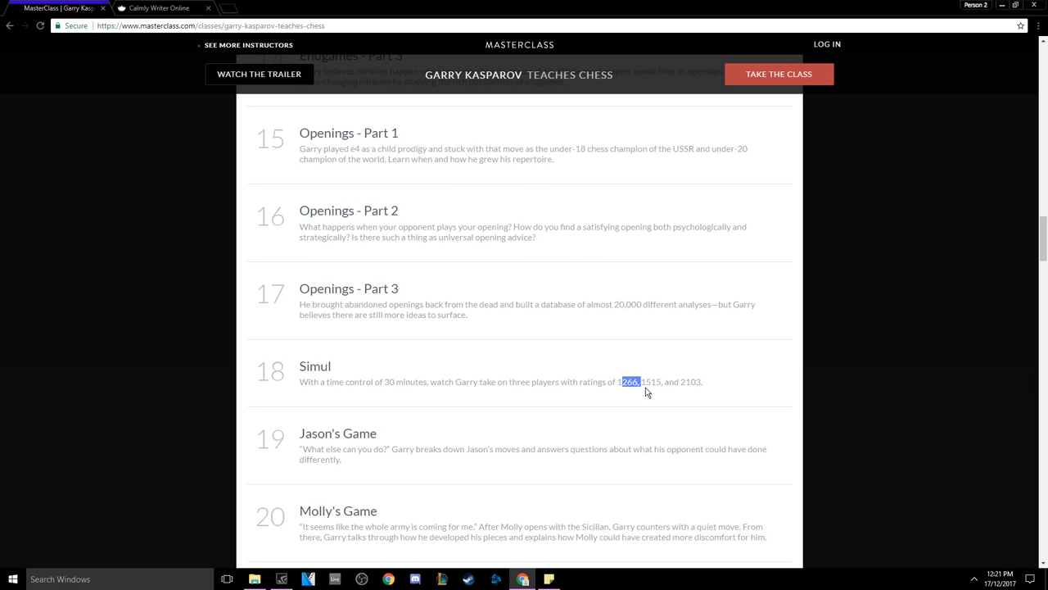
pyautogui.click(157, 8)
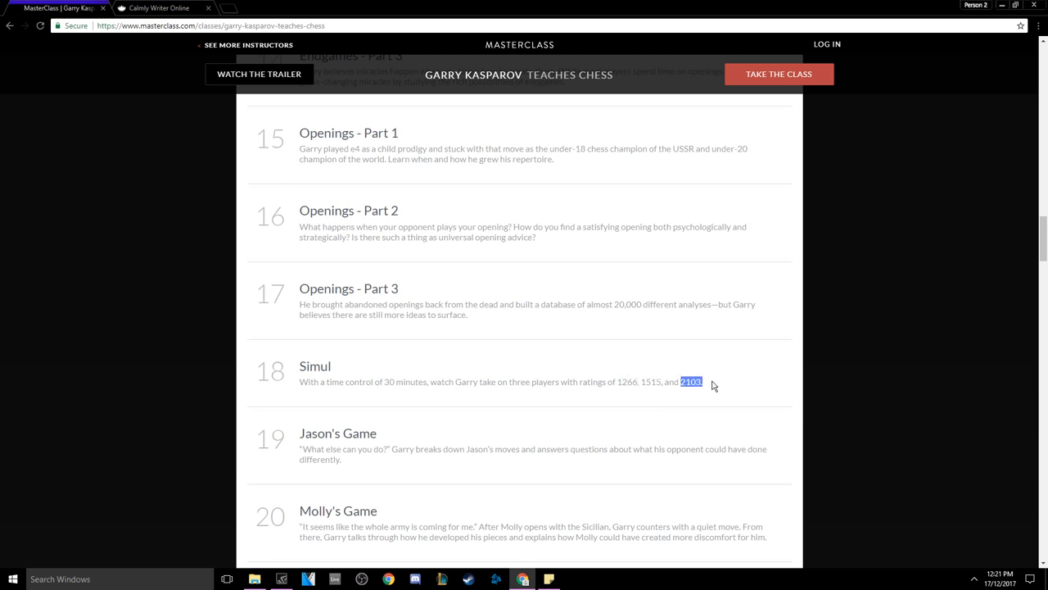
pyautogui.click(160, 8)
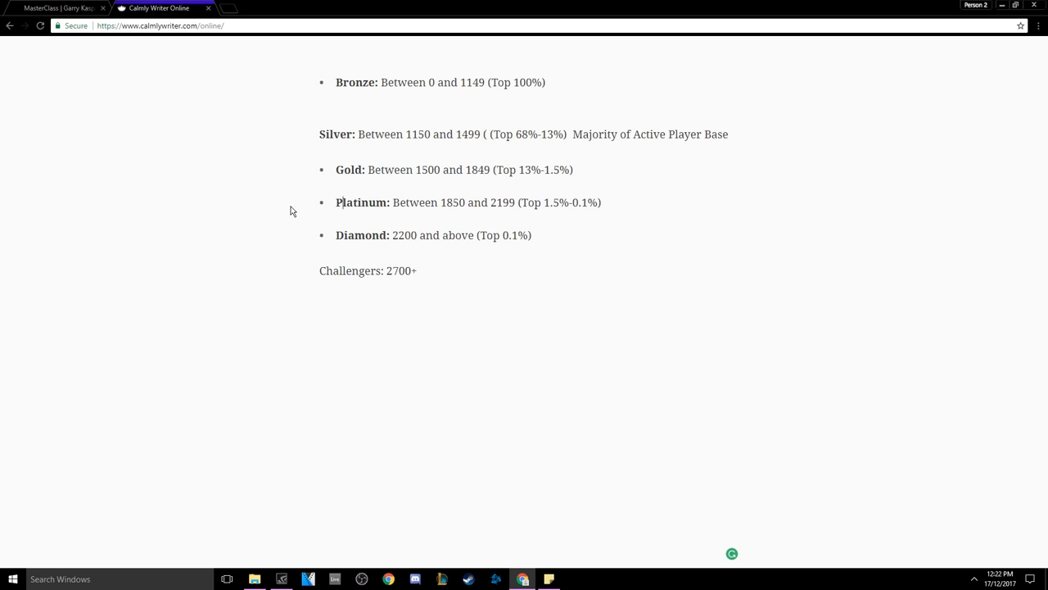
pyautogui.click(58, 8)
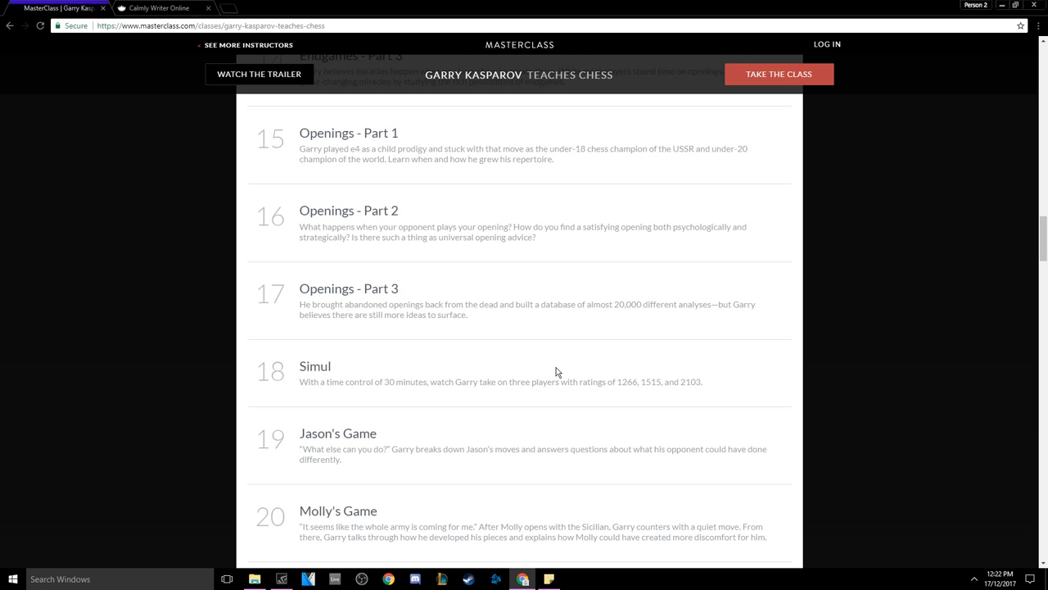
pyautogui.moveTo(708, 390)
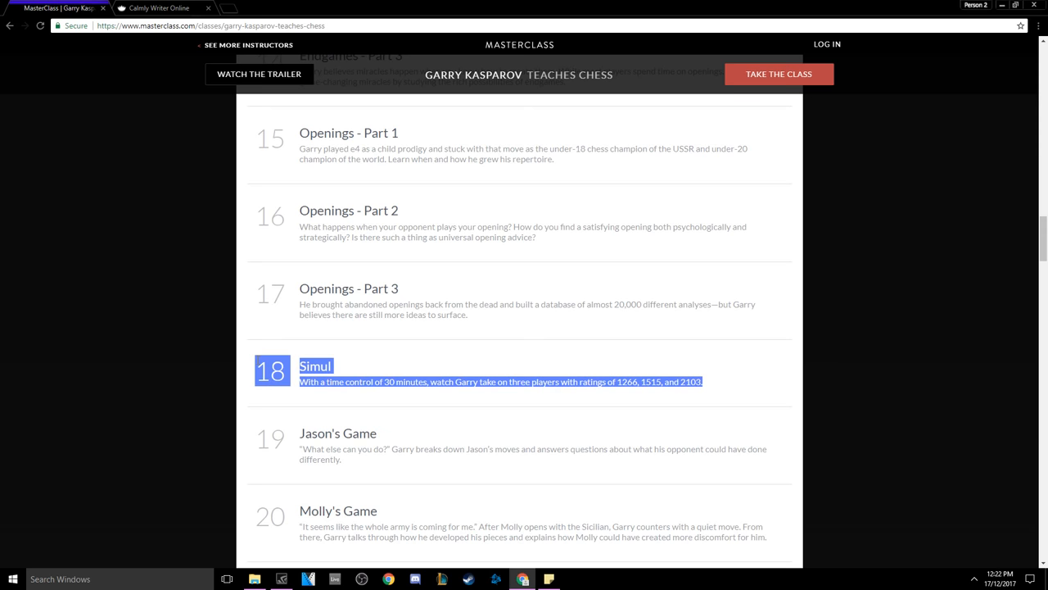
pyautogui.click(248, 344)
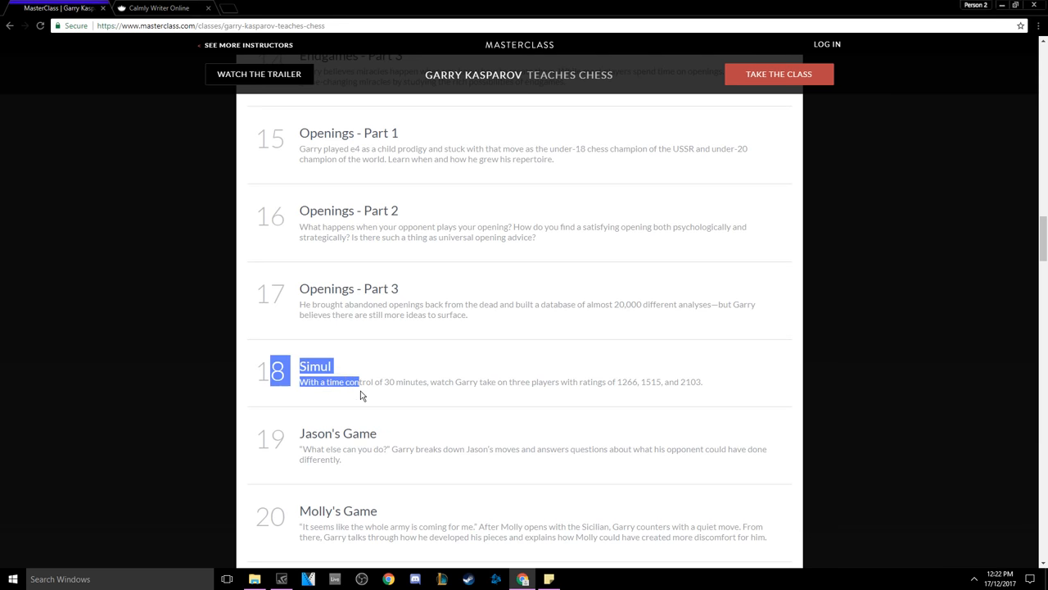
# Step: Scroll past Jason's, Molly's and Dennis' Games to Case Studies, How to Analyze and Mental Toughness
pyautogui.scroll(-3)
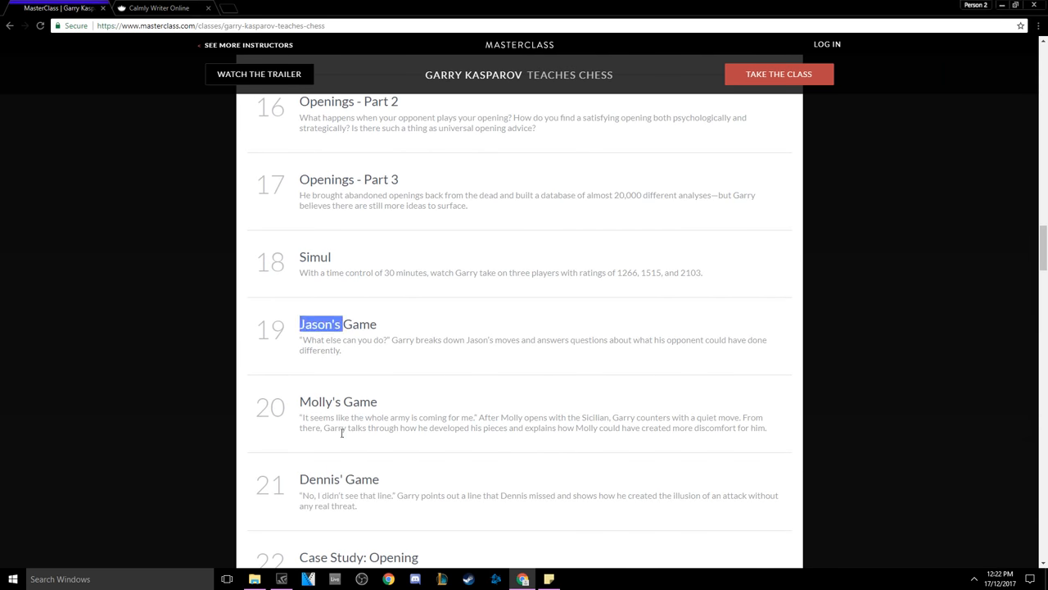
pyautogui.scroll(-3)
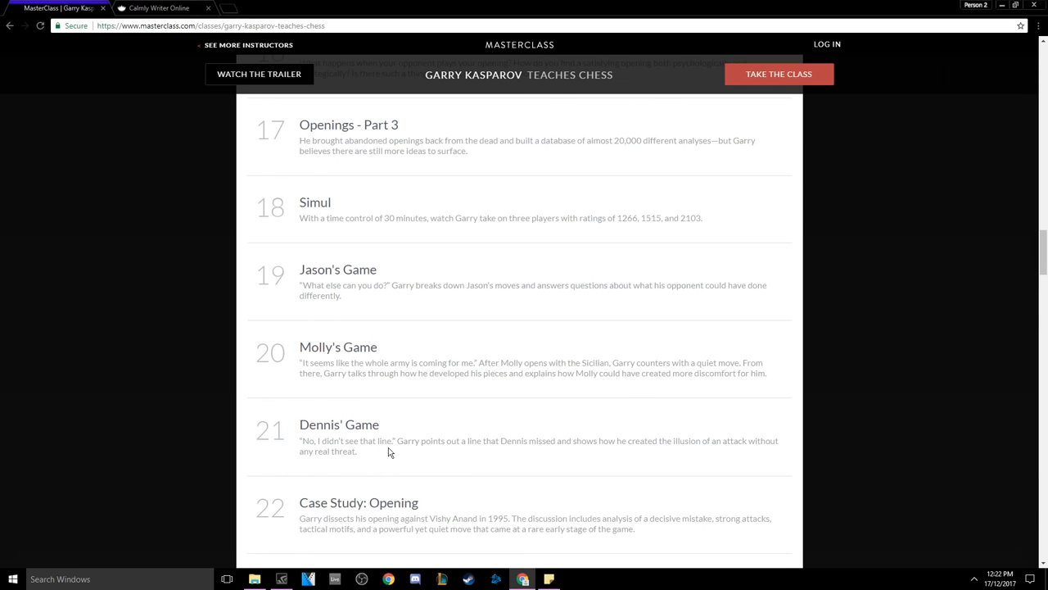
pyautogui.moveTo(426, 482)
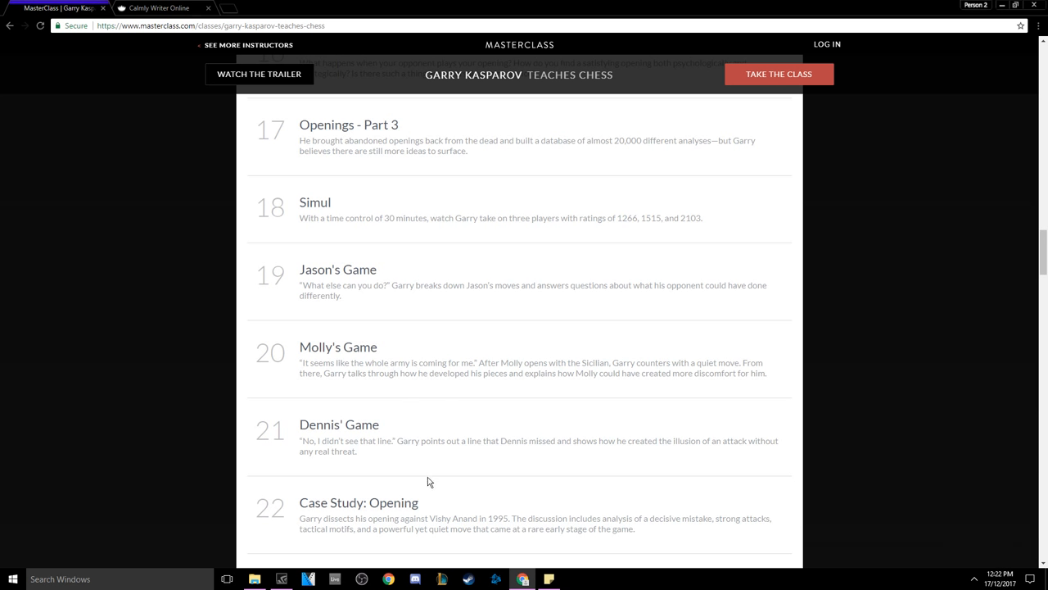
pyautogui.scroll(-3)
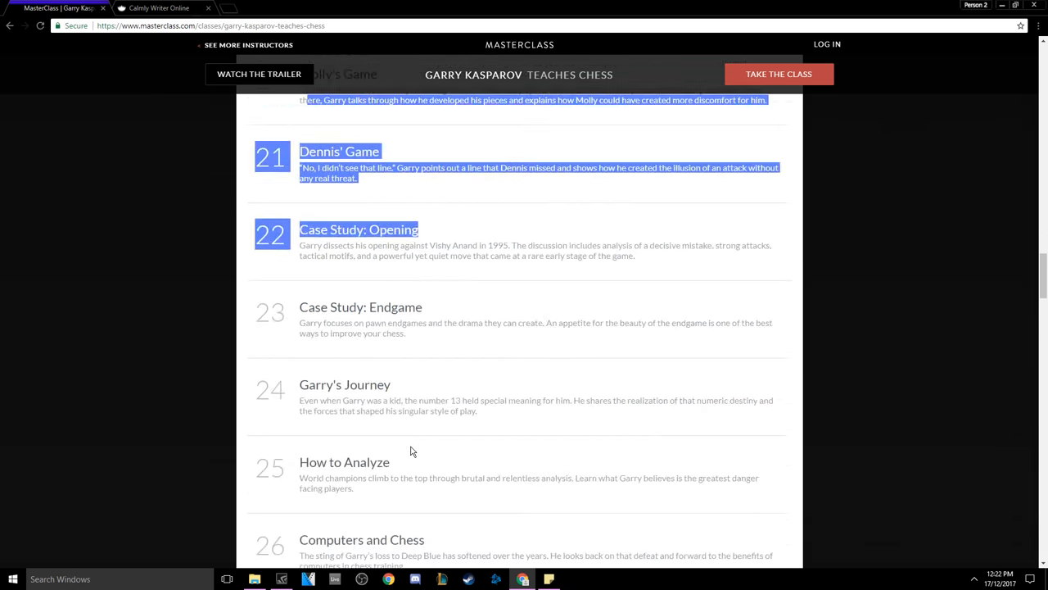
pyautogui.scroll(-3)
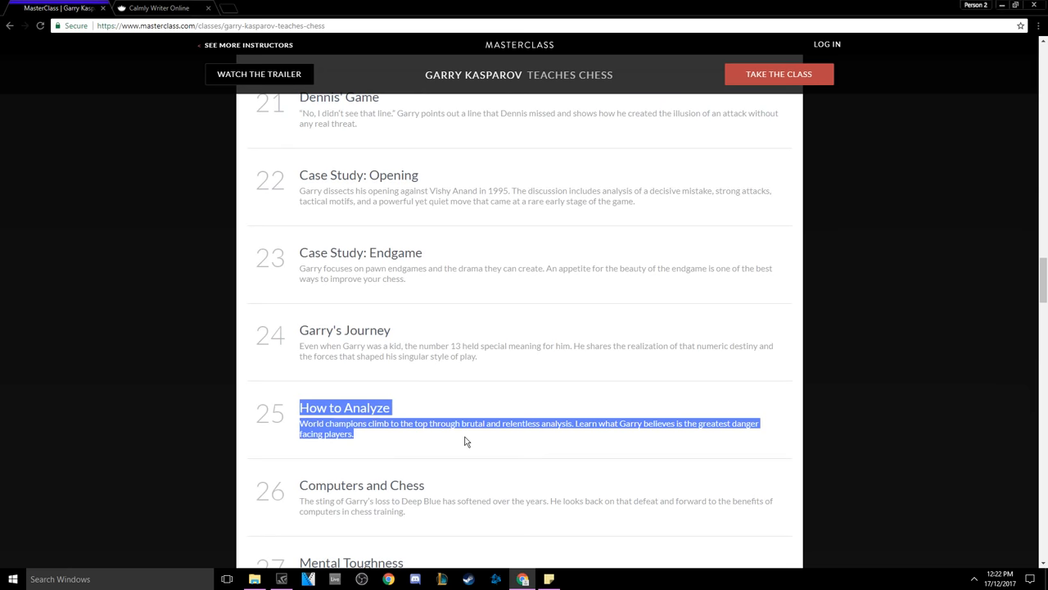
pyautogui.scroll(-3)
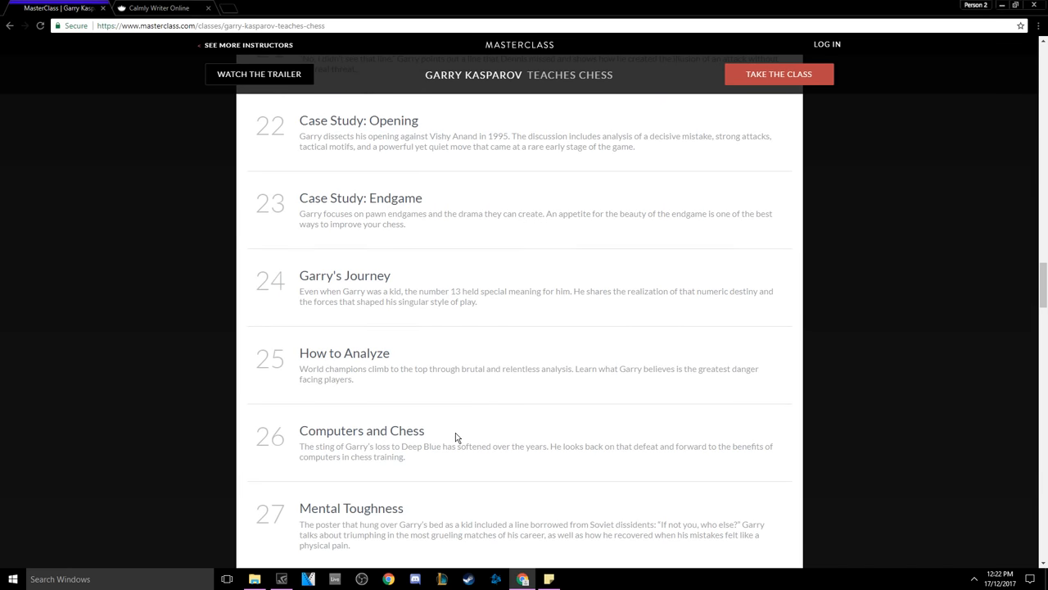
pyautogui.moveTo(321, 367)
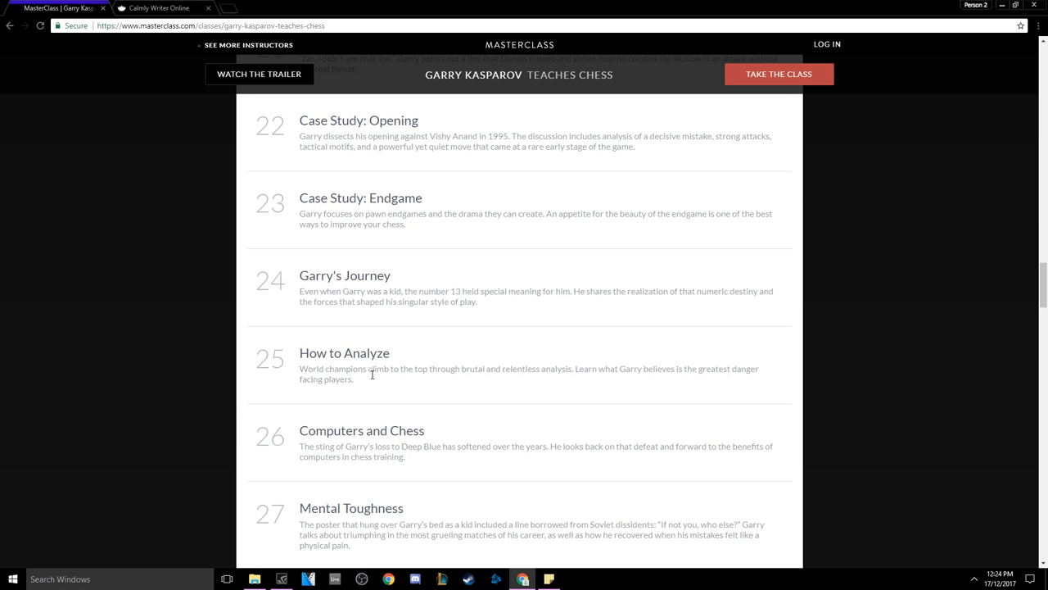
pyautogui.moveTo(362, 382)
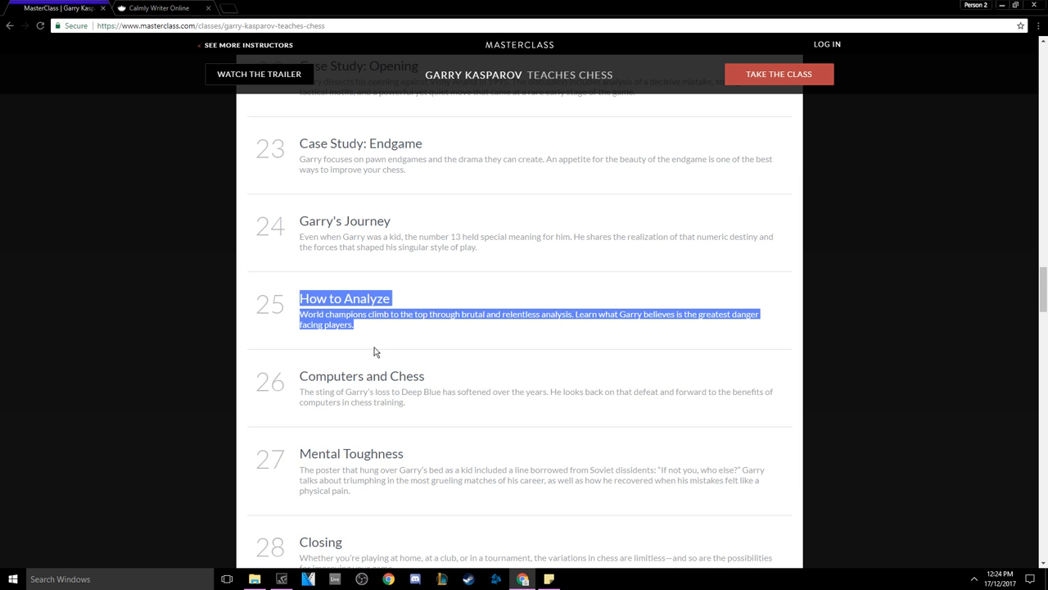
pyautogui.moveTo(406, 393)
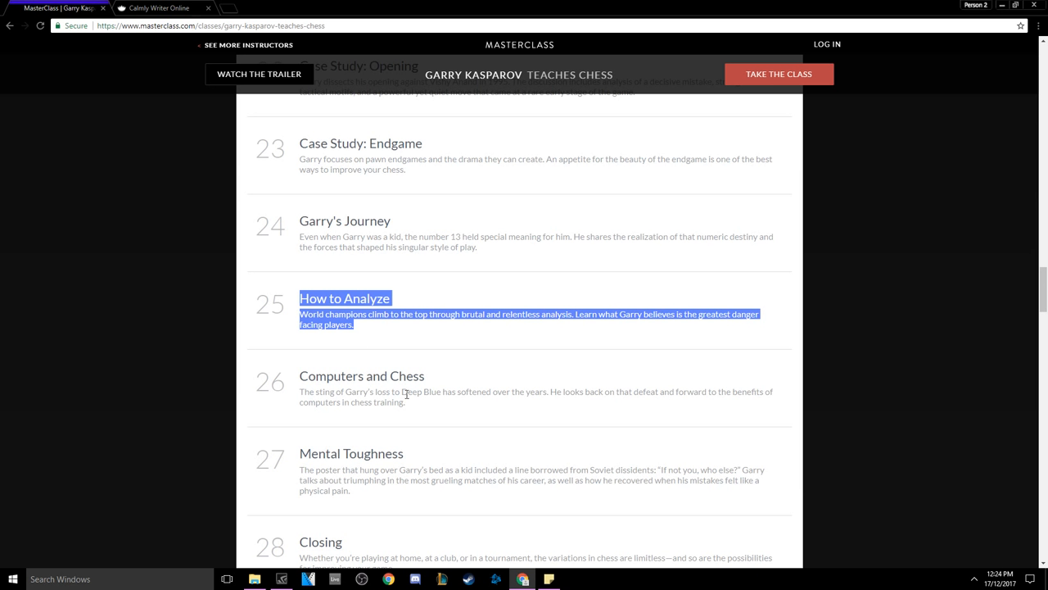
pyautogui.click(369, 398)
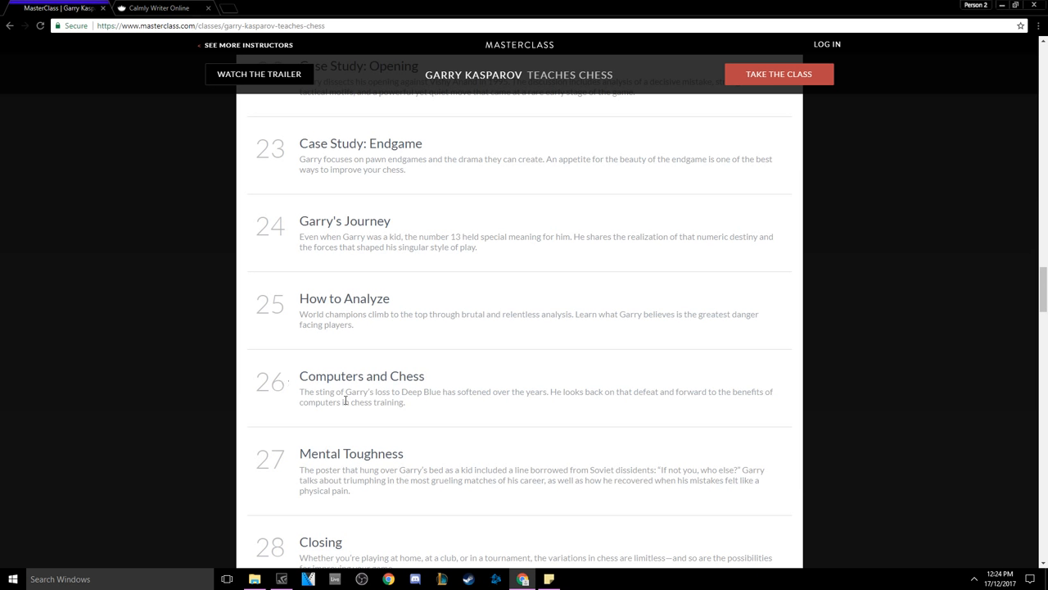
pyautogui.doubleClick(406, 390)
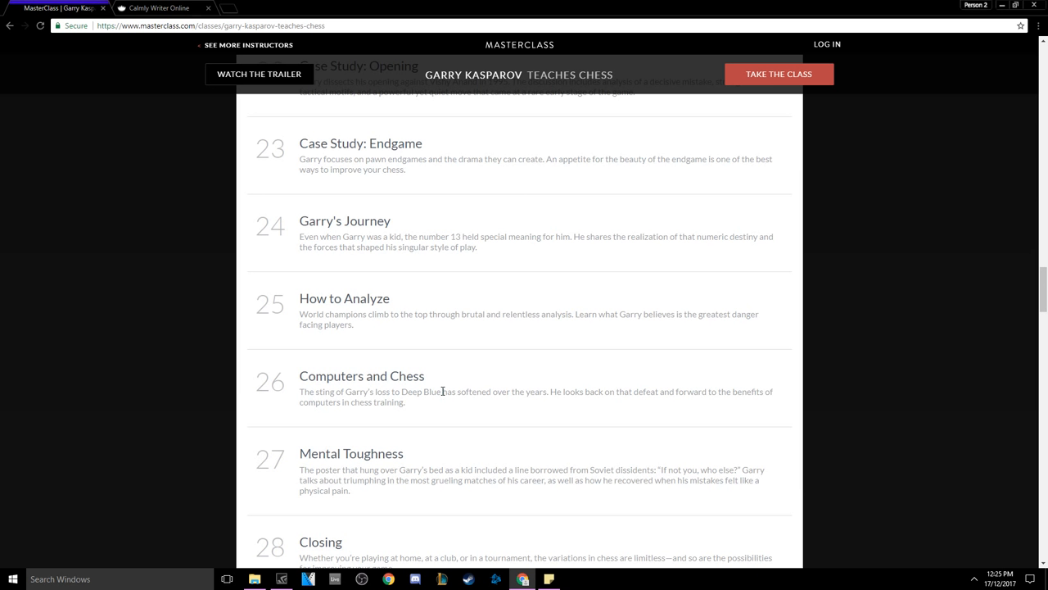
pyautogui.moveTo(516, 391)
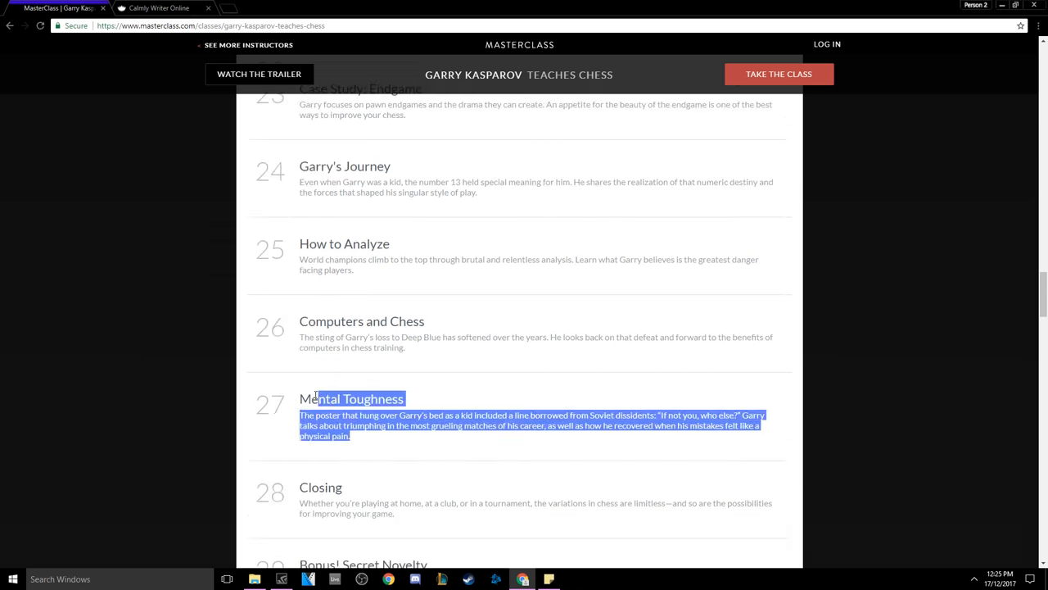
# Step: Read the Mental Toughness description in lessons 26–29, then scroll past Bonus! Secret Novelty to the testimonial
pyautogui.scroll(-3)
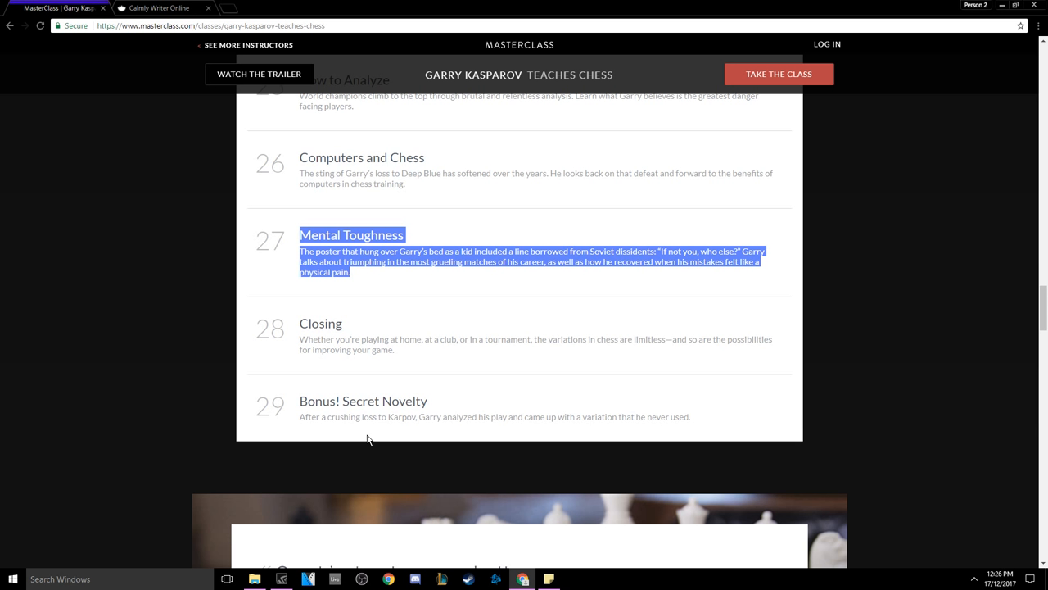
pyautogui.click(409, 279)
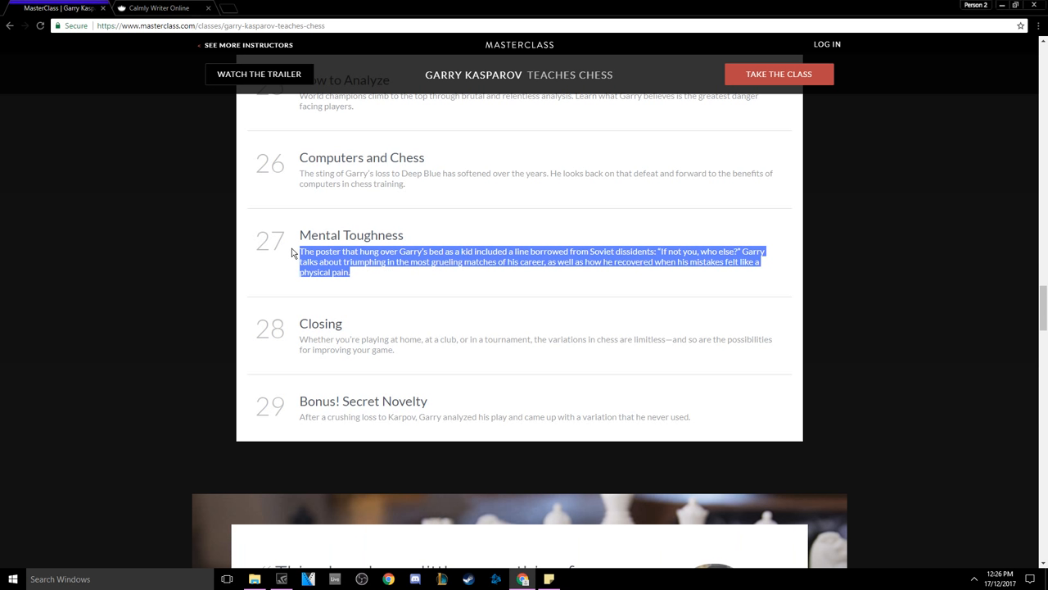
pyautogui.click(439, 272)
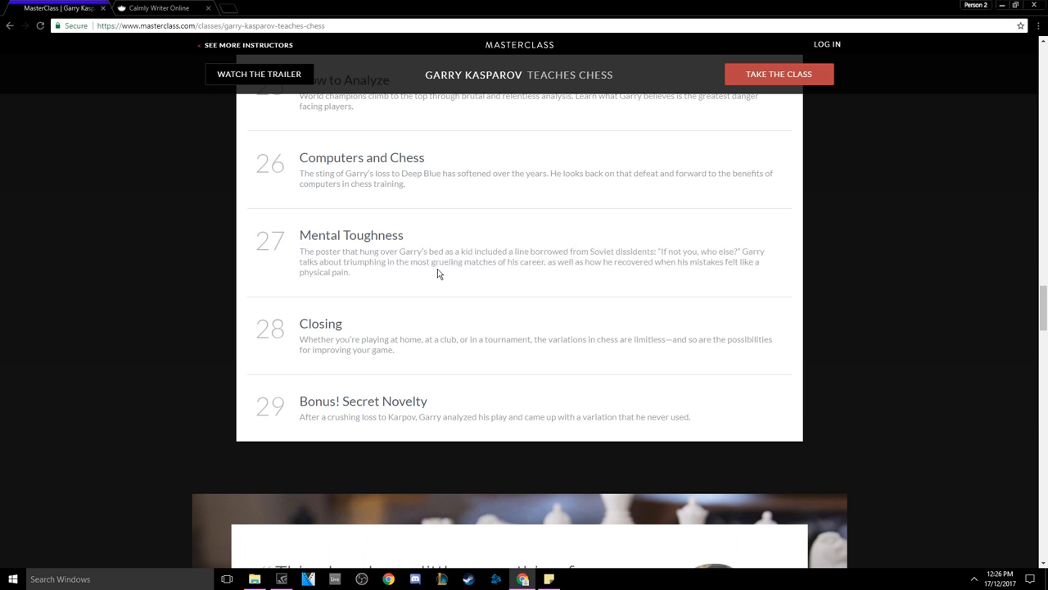
pyautogui.doubleClick(462, 262)
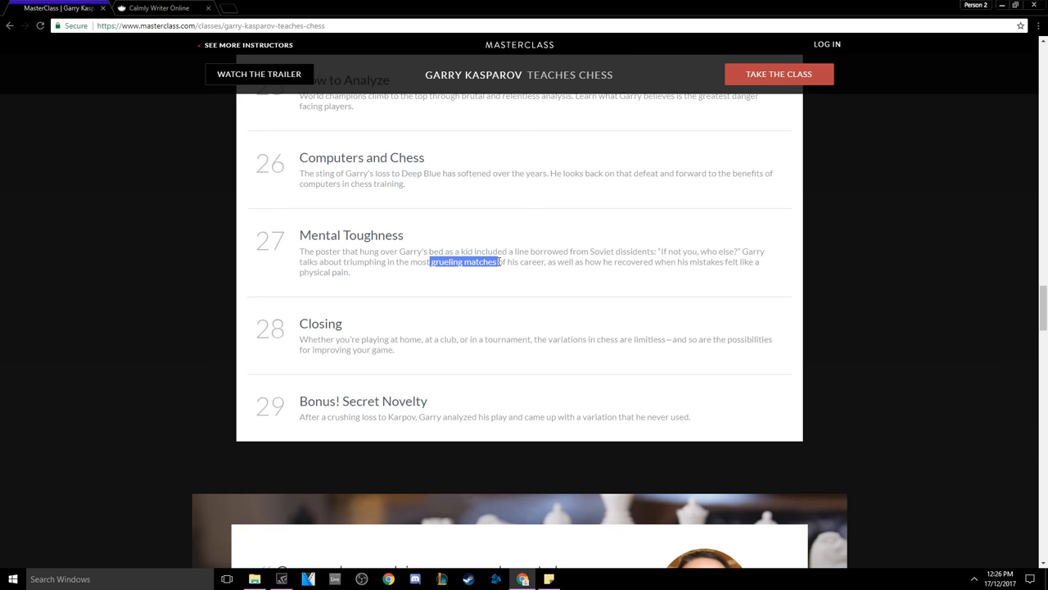
pyautogui.moveTo(616, 275)
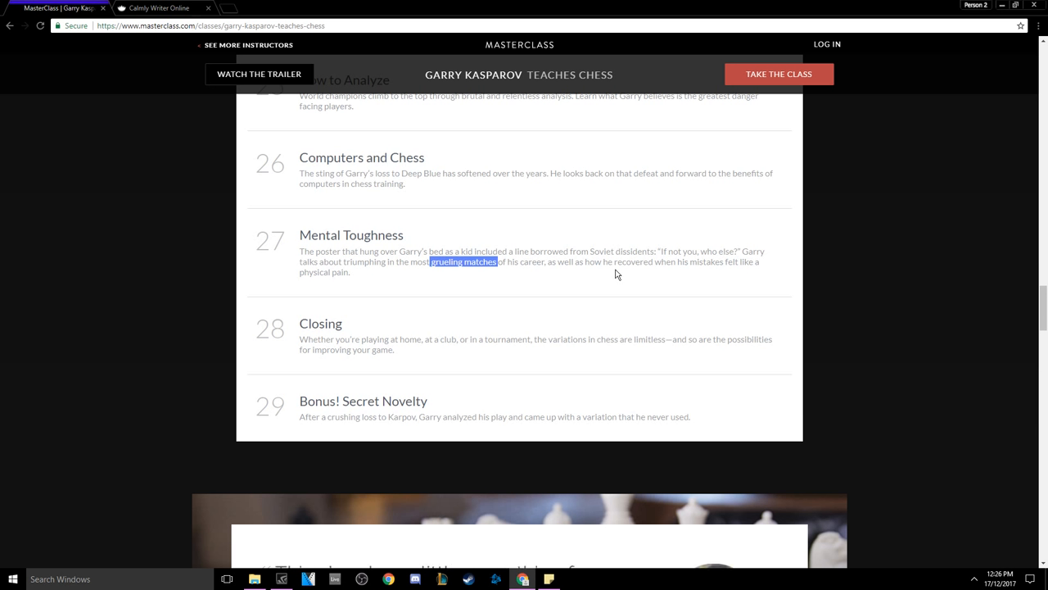
pyautogui.moveTo(484, 307)
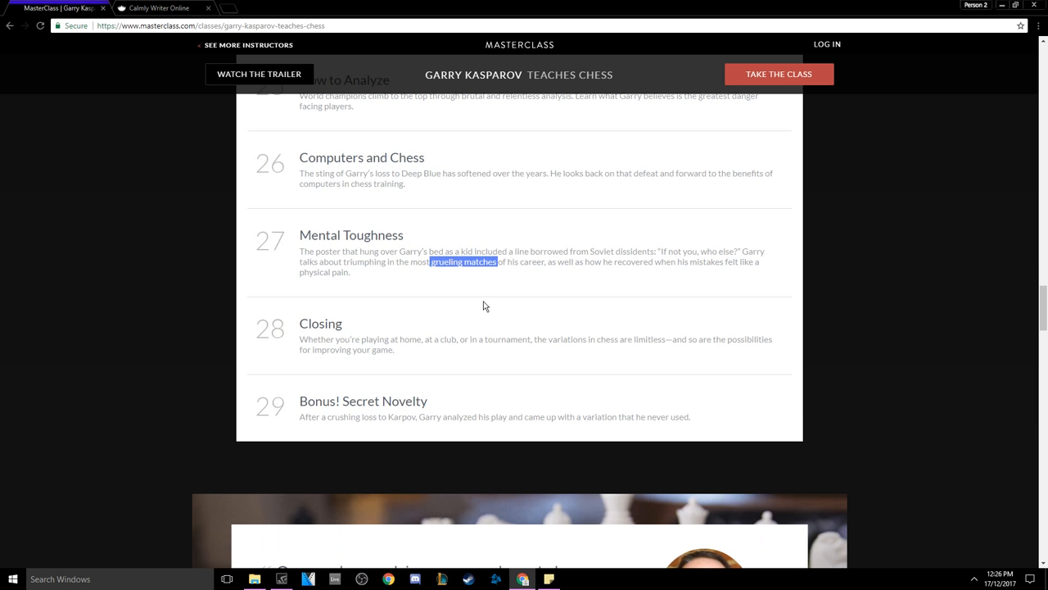
pyautogui.scroll(-3)
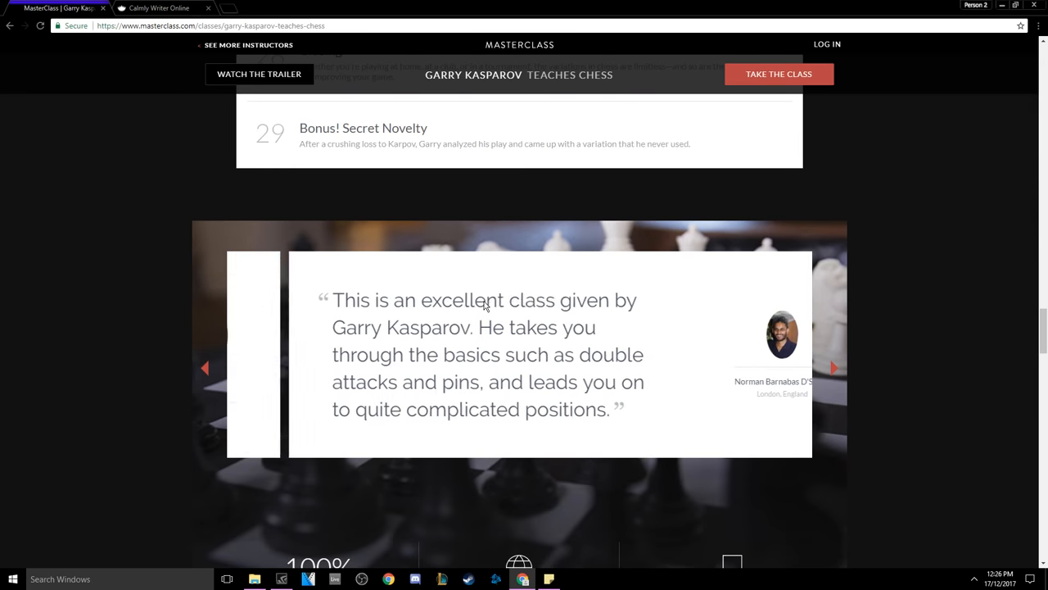
# Step: Scroll back to the hero section and select the single-class price A$120/once
pyautogui.scroll(-3)
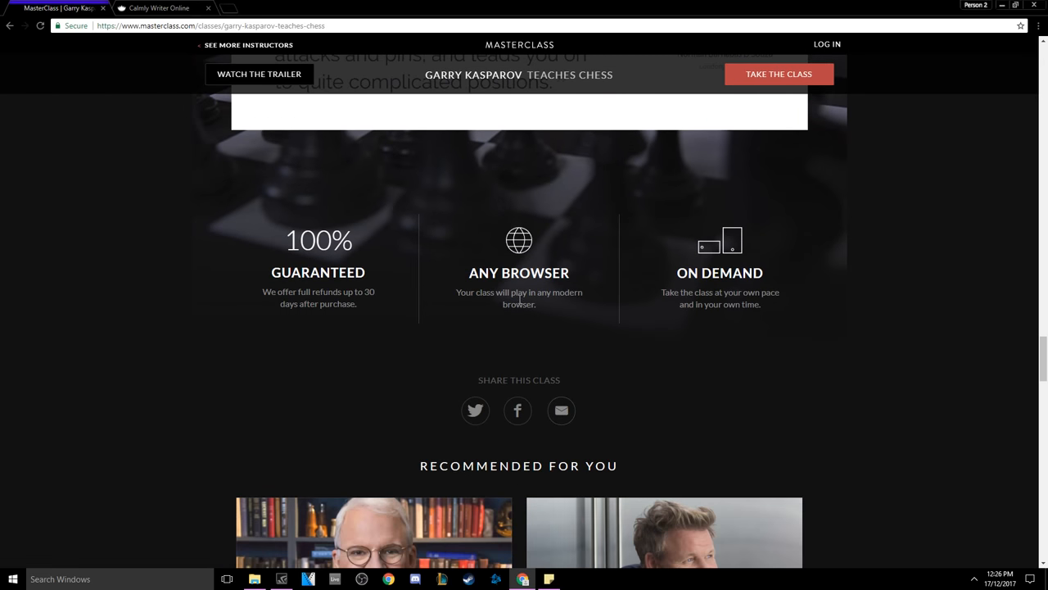
pyautogui.scroll(3)
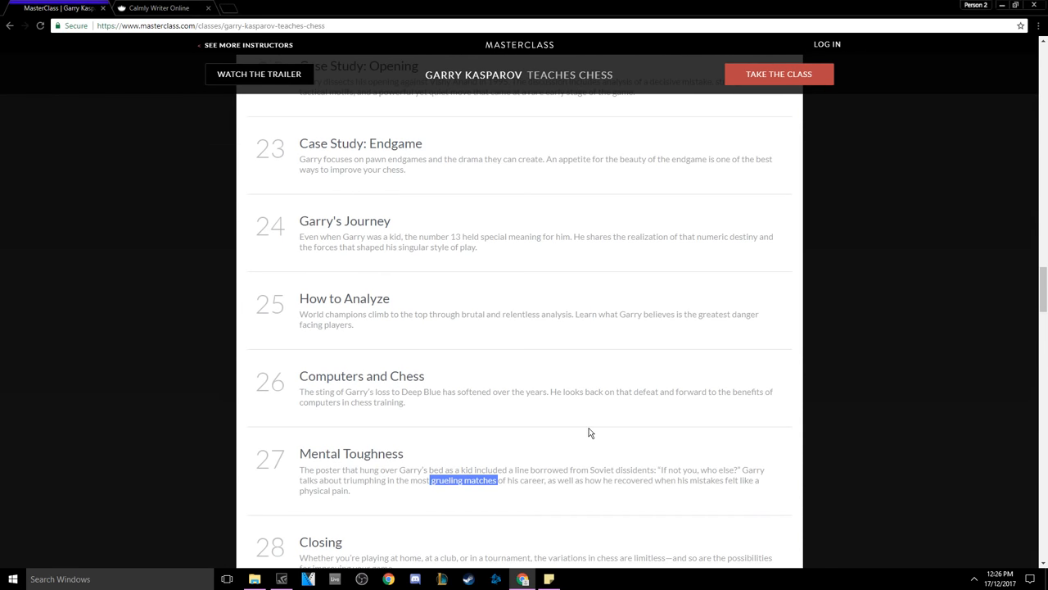
pyautogui.scroll(-3)
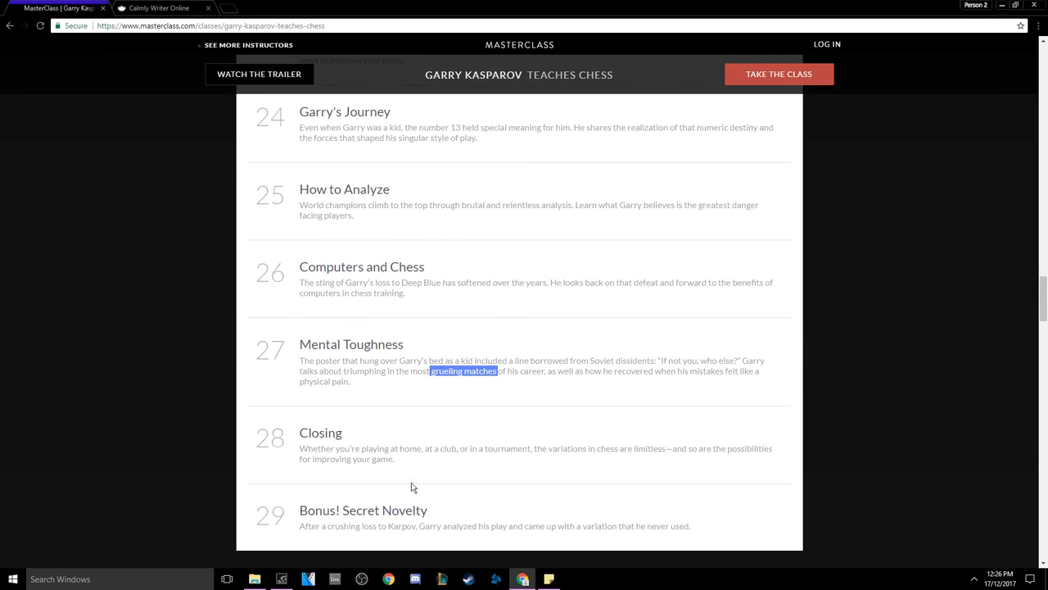
pyautogui.scroll(-3)
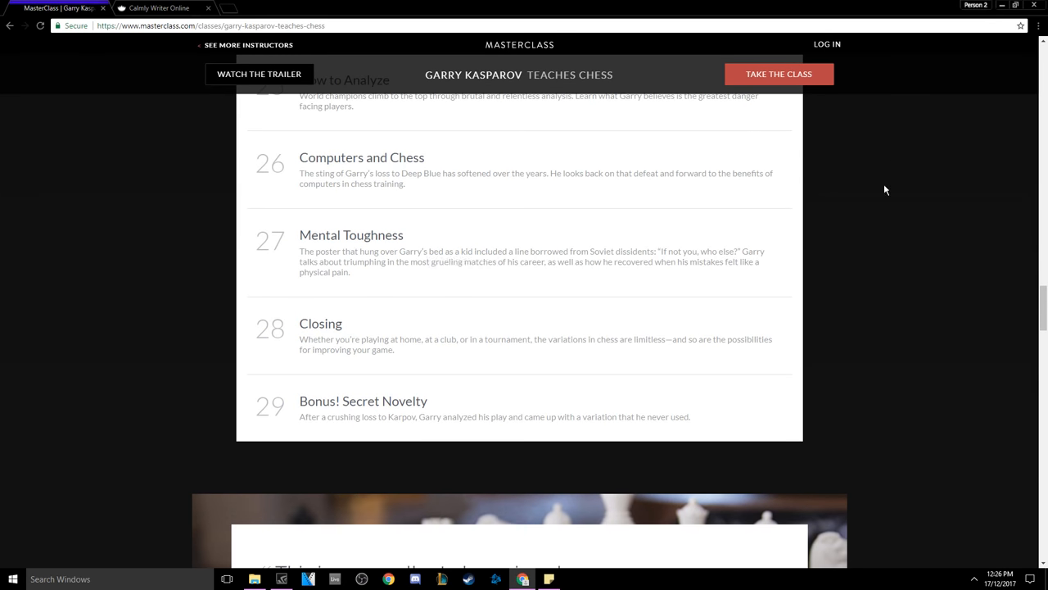
pyautogui.scroll(3)
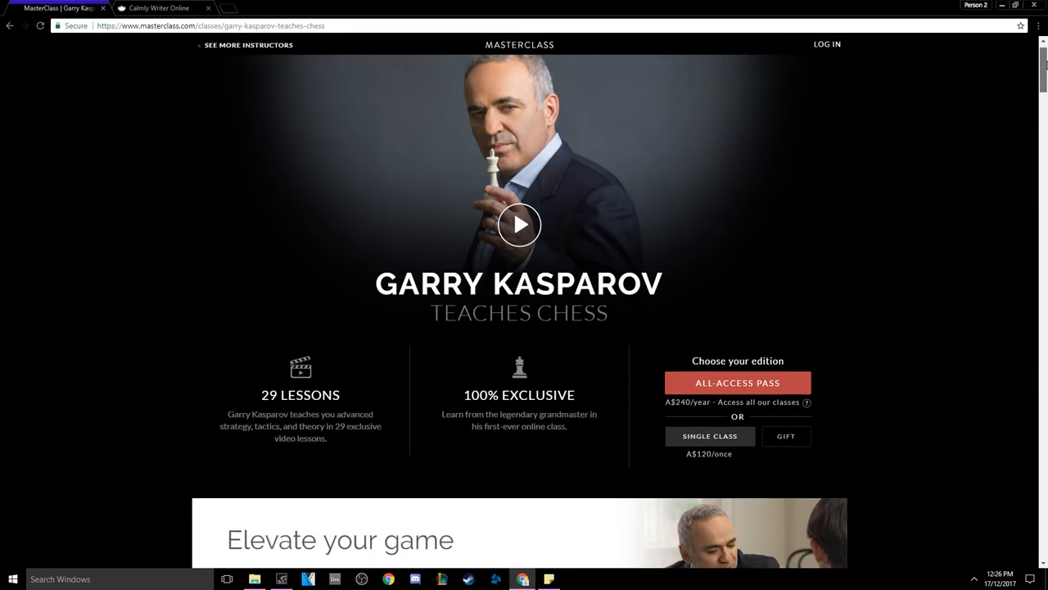
pyautogui.scroll(-3)
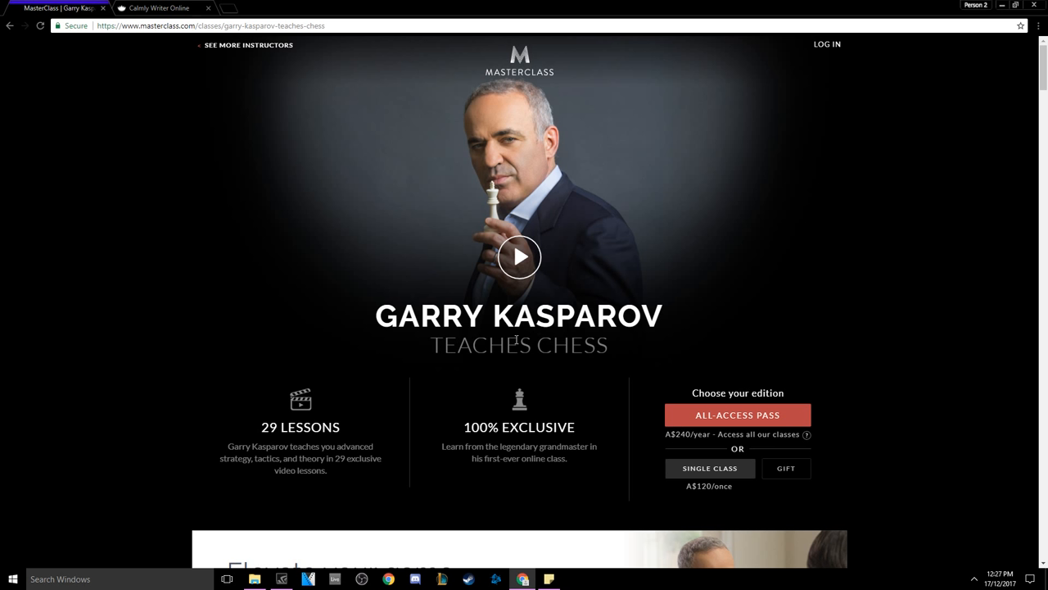
pyautogui.doubleClick(707, 485)
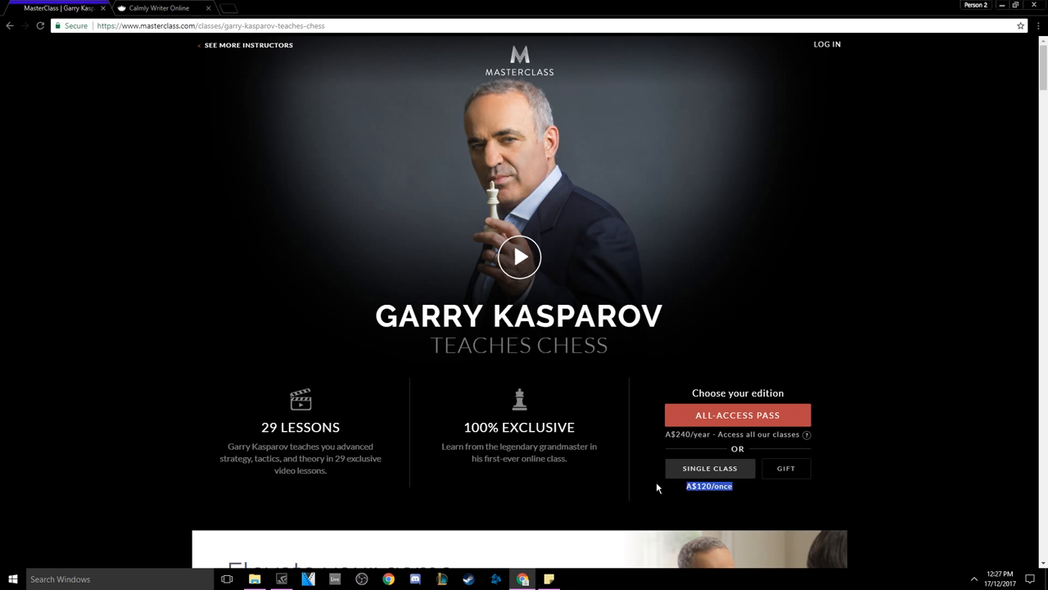
pyautogui.moveTo(718, 498)
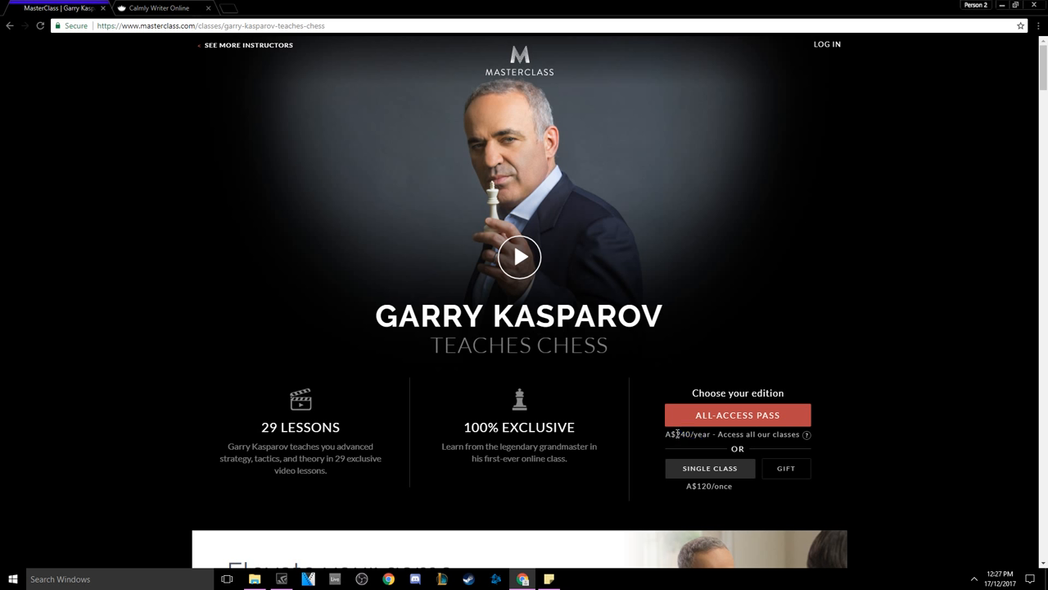
pyautogui.moveTo(520, 432)
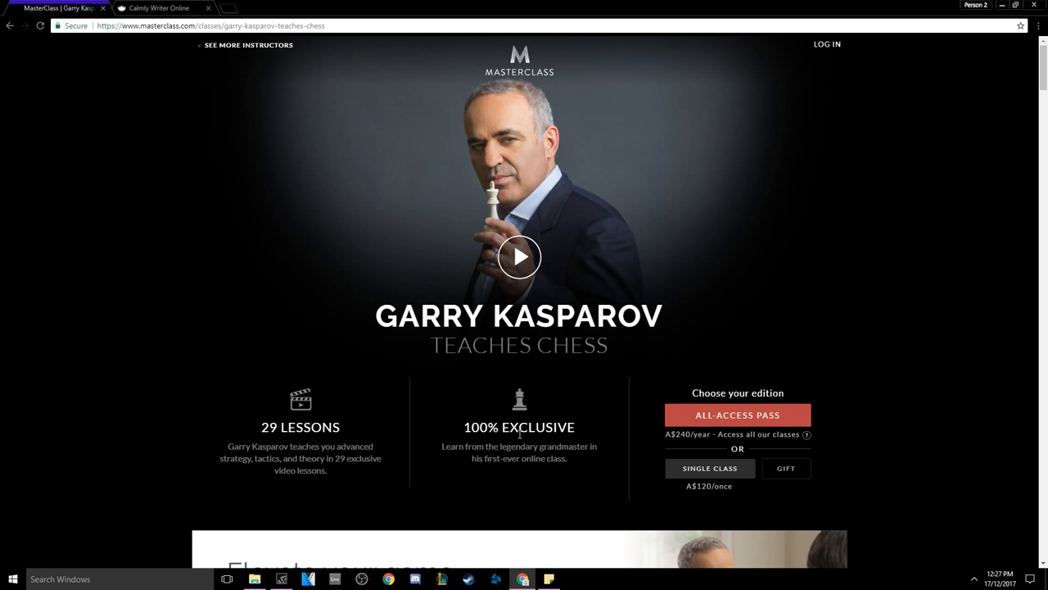
pyautogui.moveTo(457, 385)
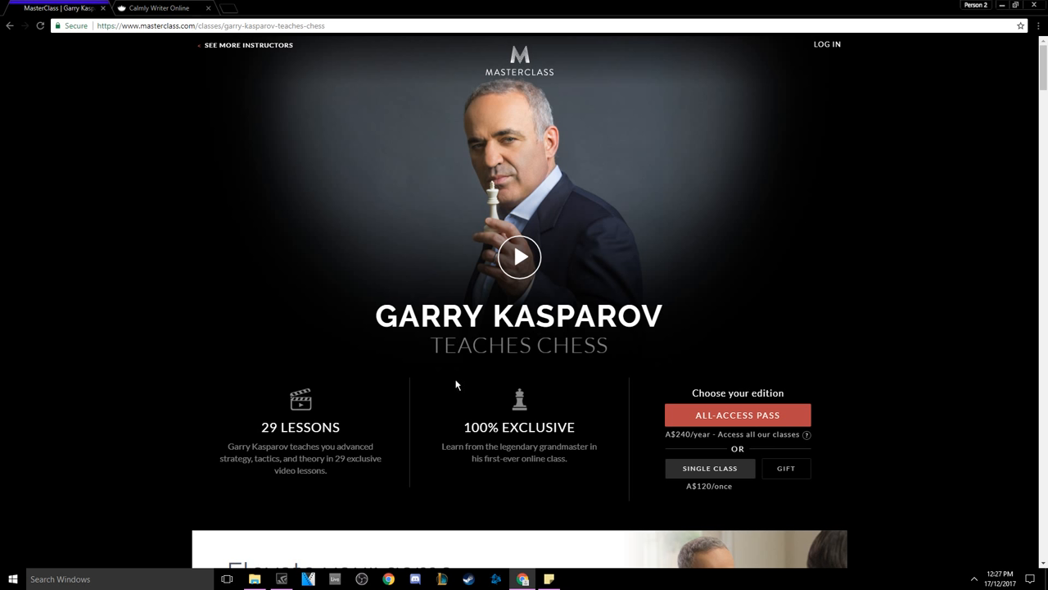
pyautogui.moveTo(364, 414)
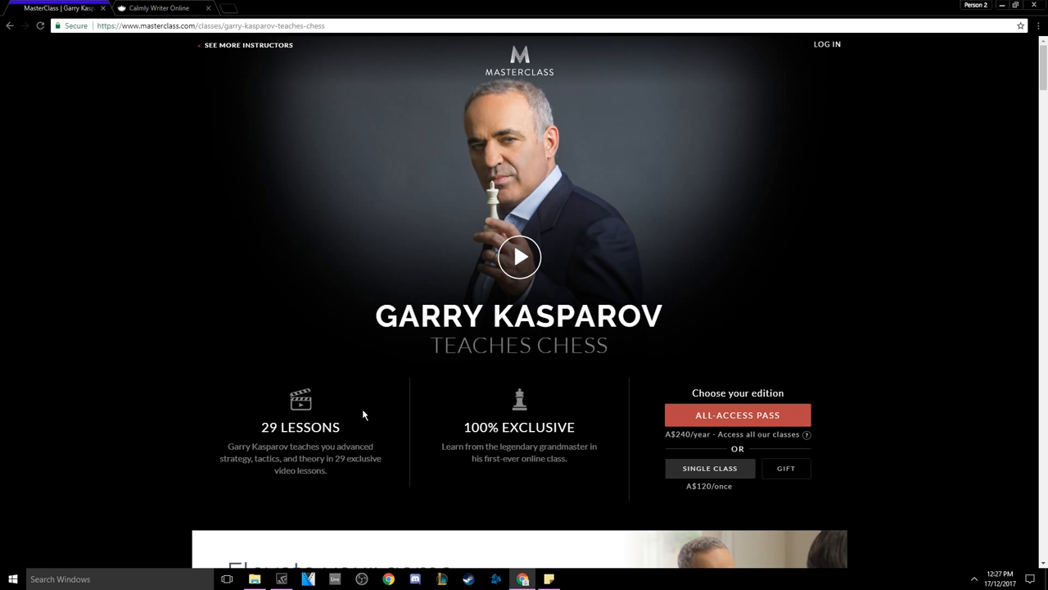